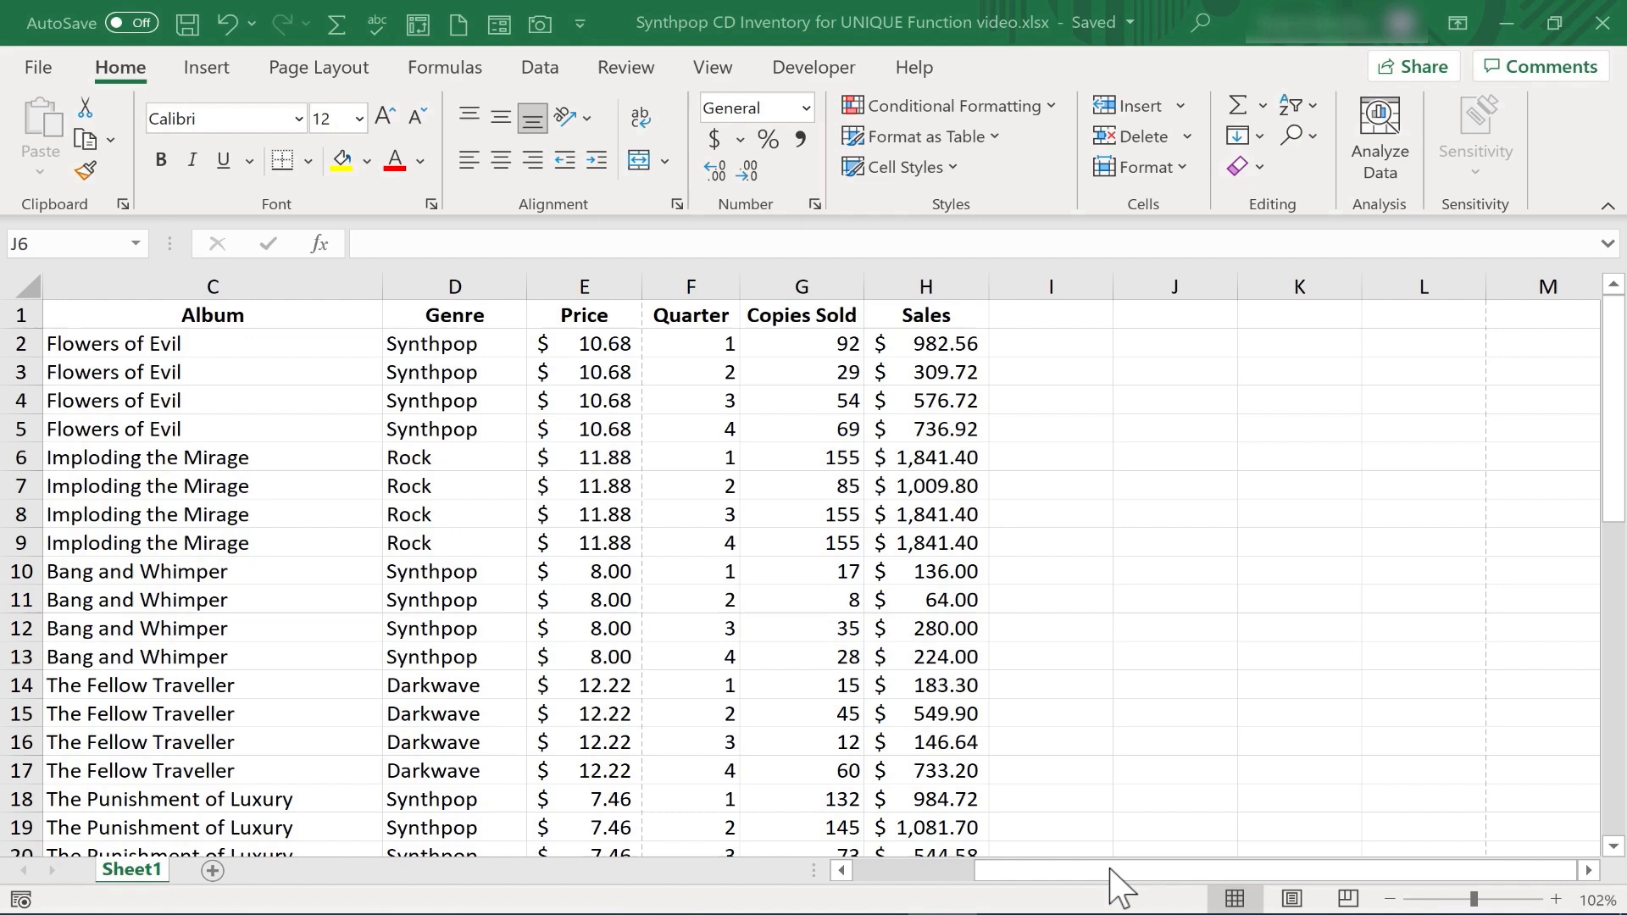
- Enter =UNIQUE(B:B) in J2 to spill each band name once
left_click(1173, 457)
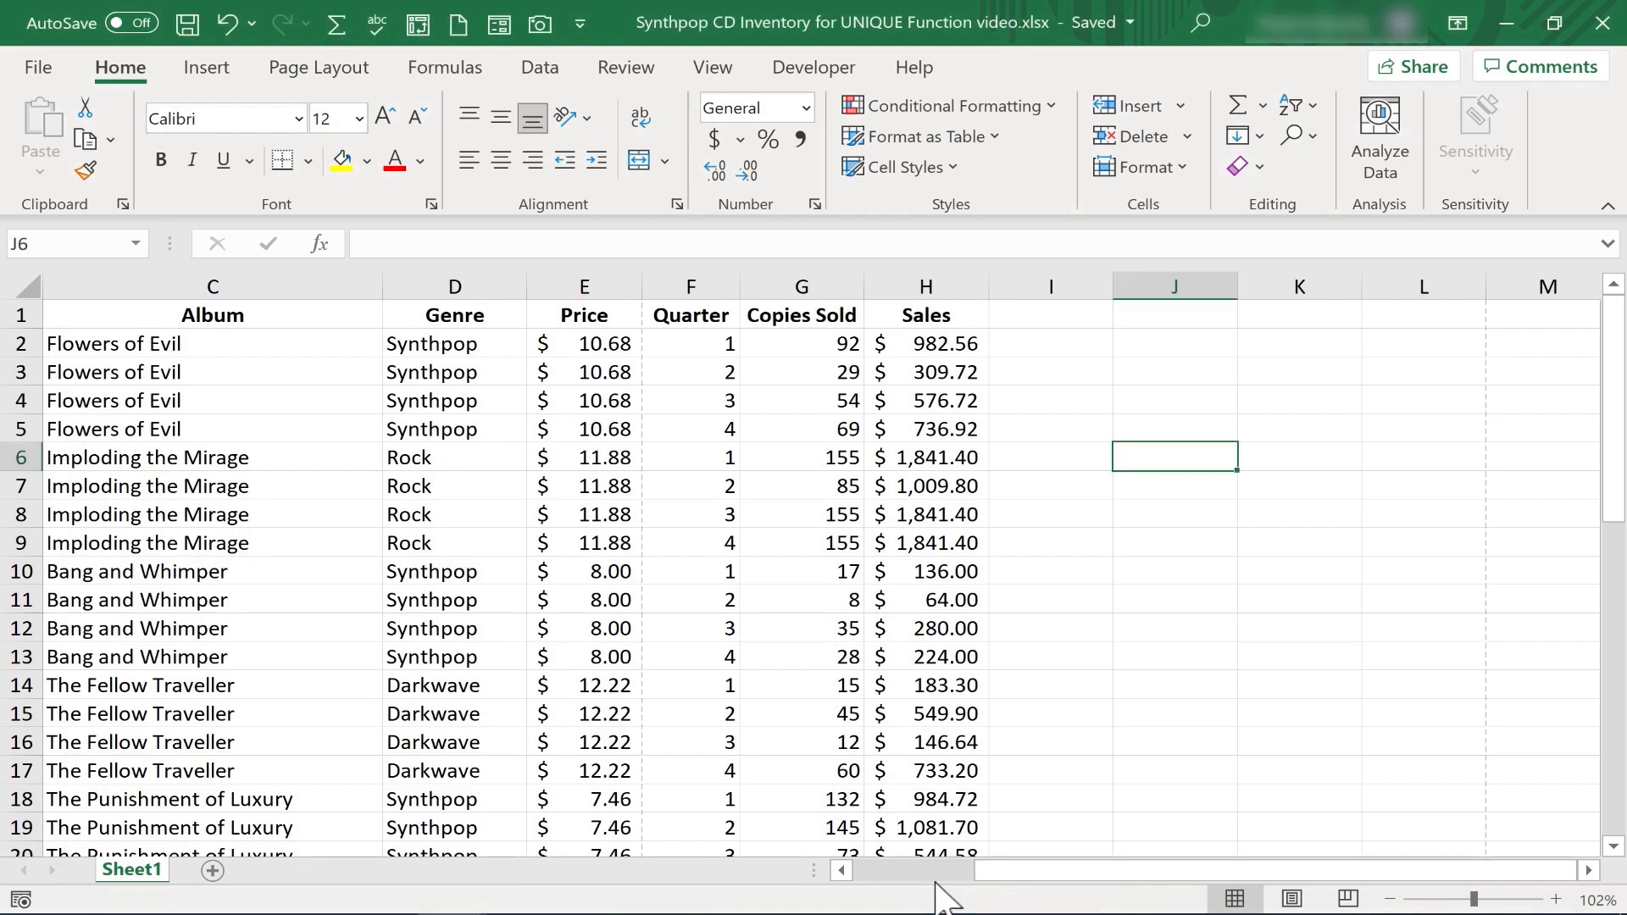
scroll("left", 3)
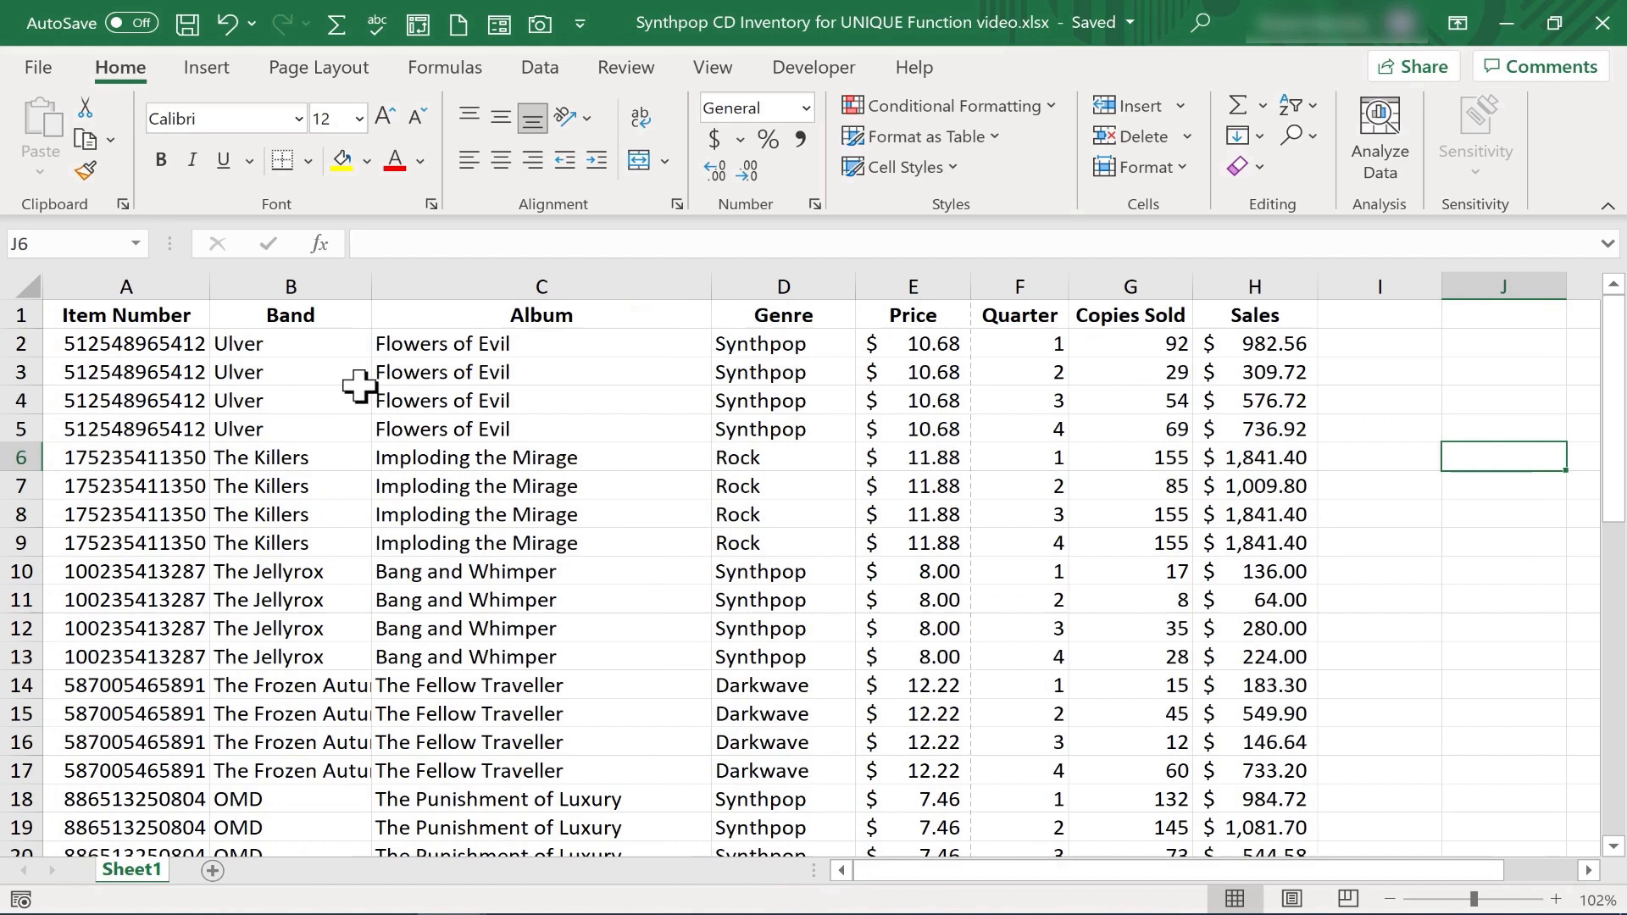
mouse_move(801, 457)
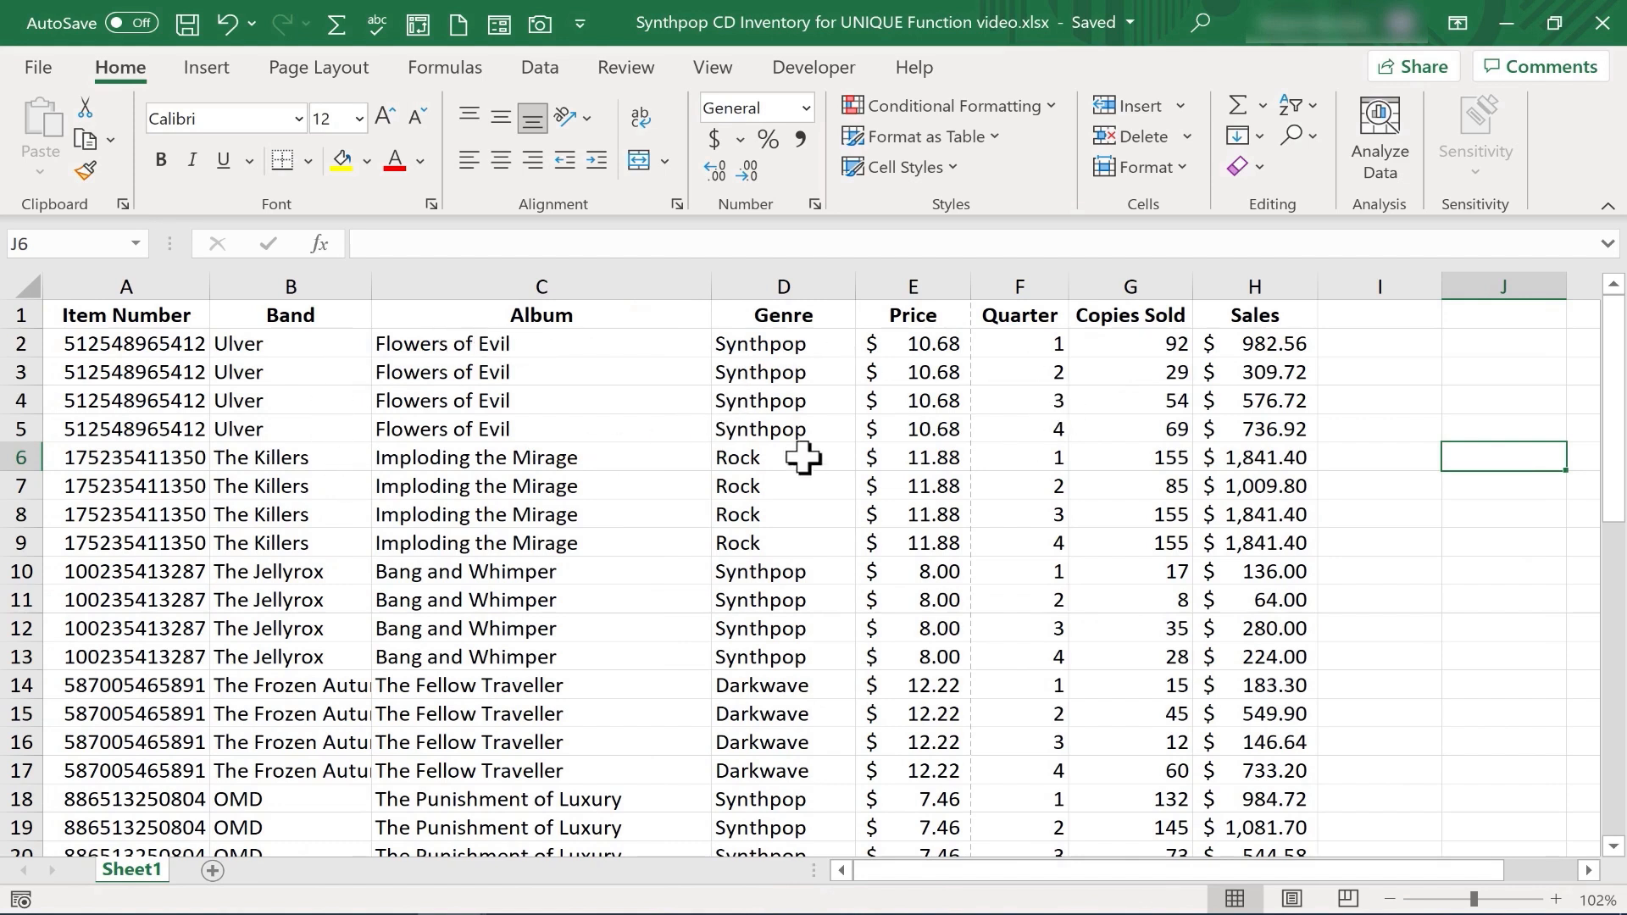
mouse_move(742, 488)
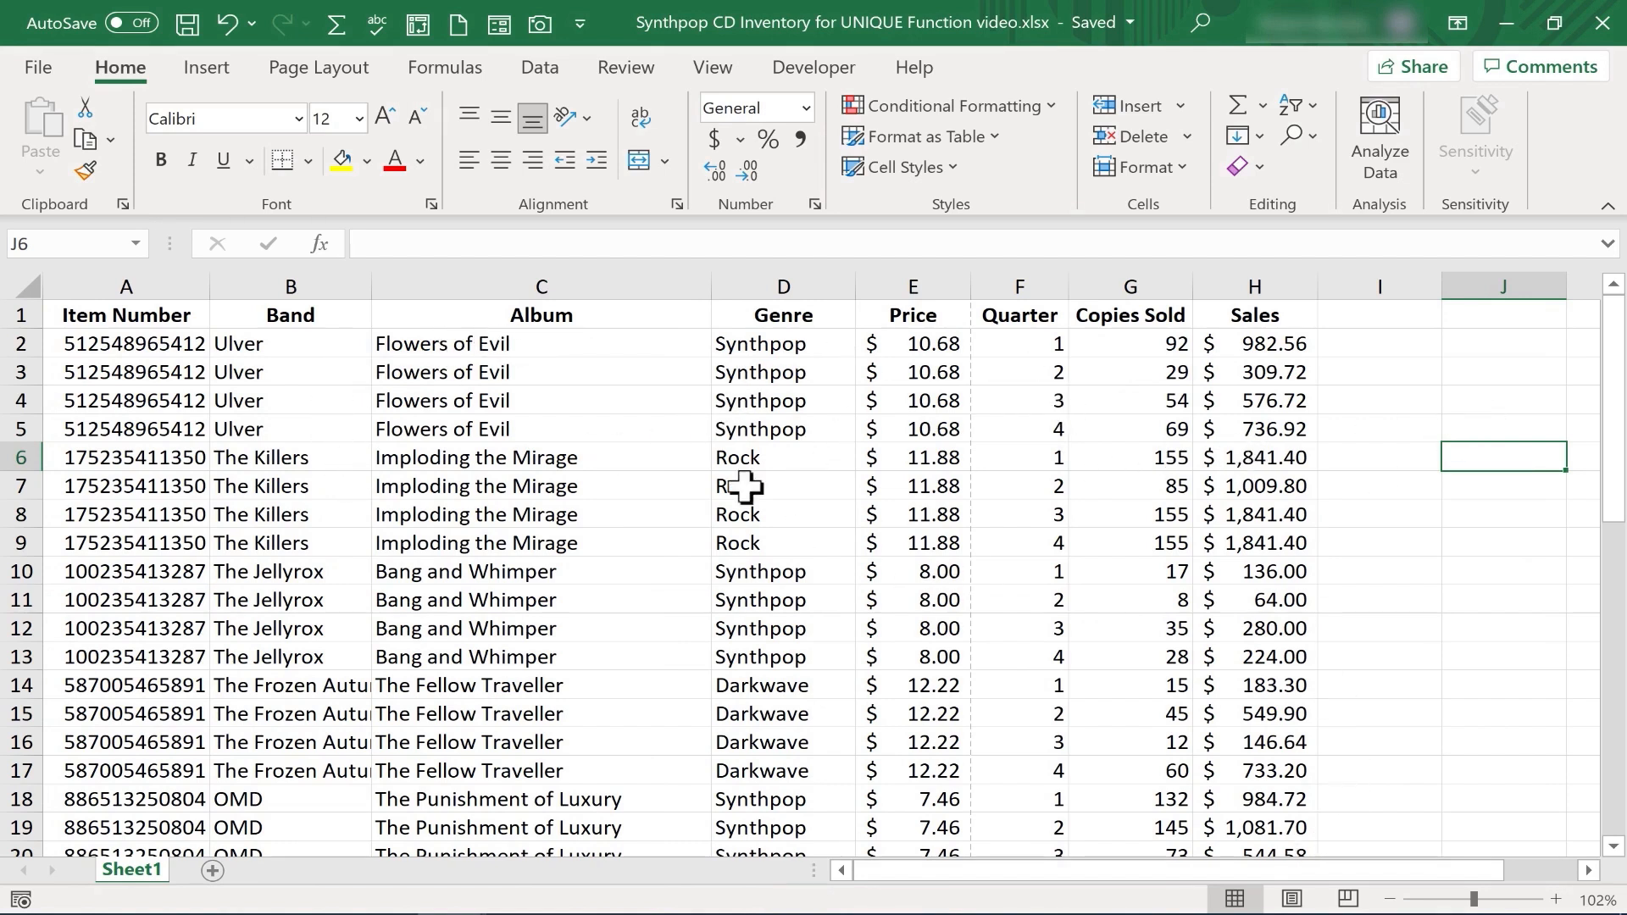
mouse_move(431, 411)
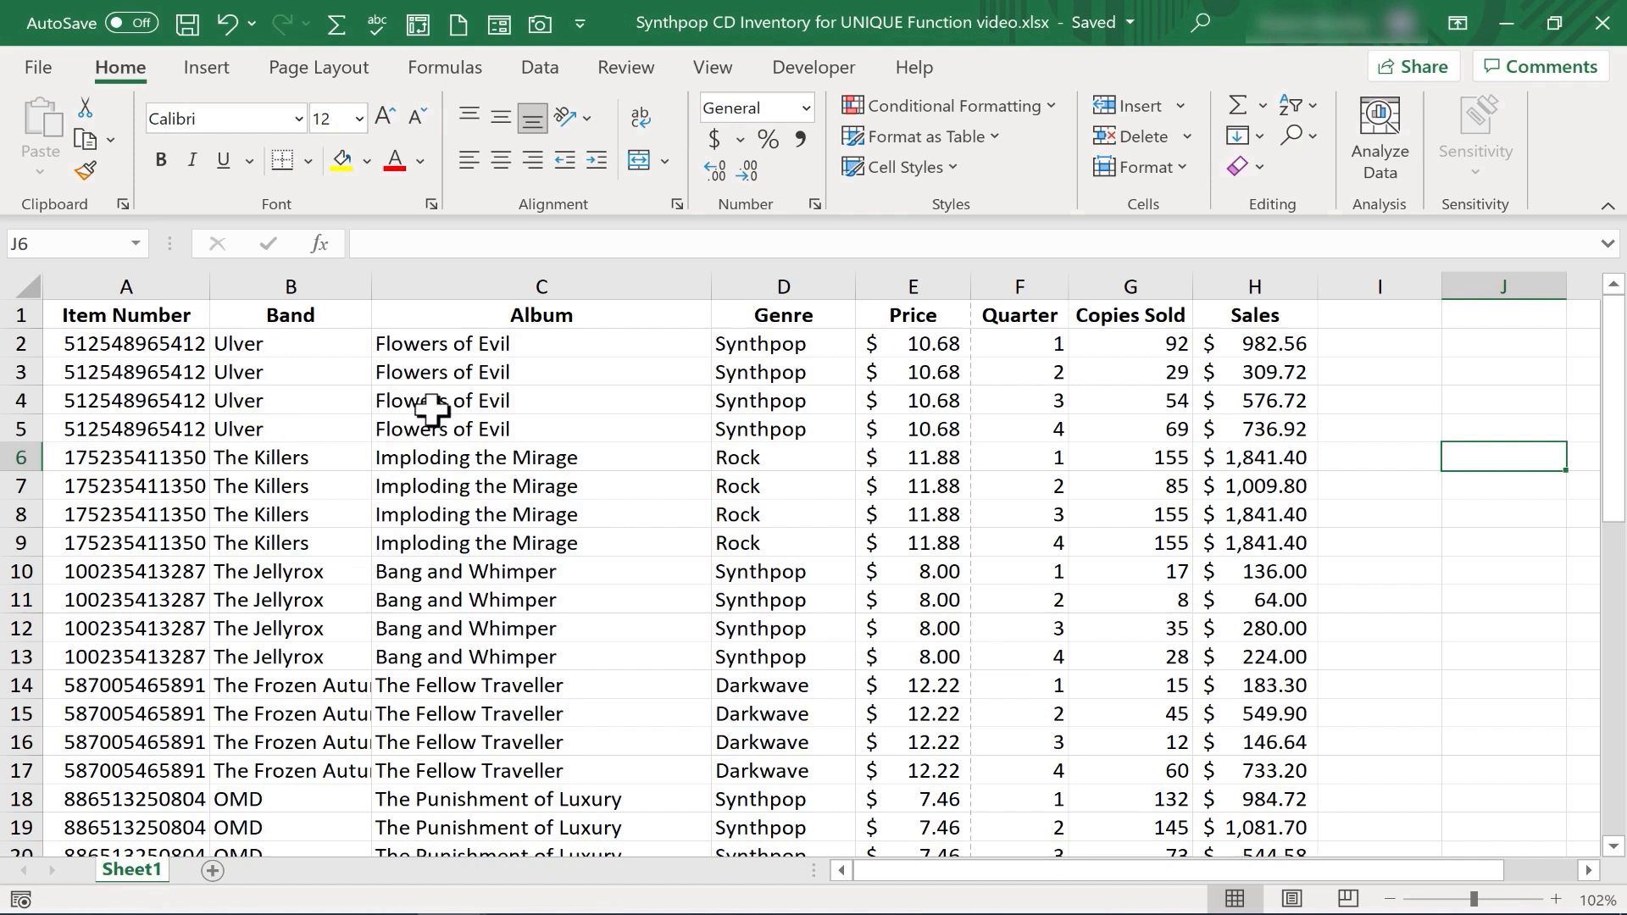
mouse_move(1004, 351)
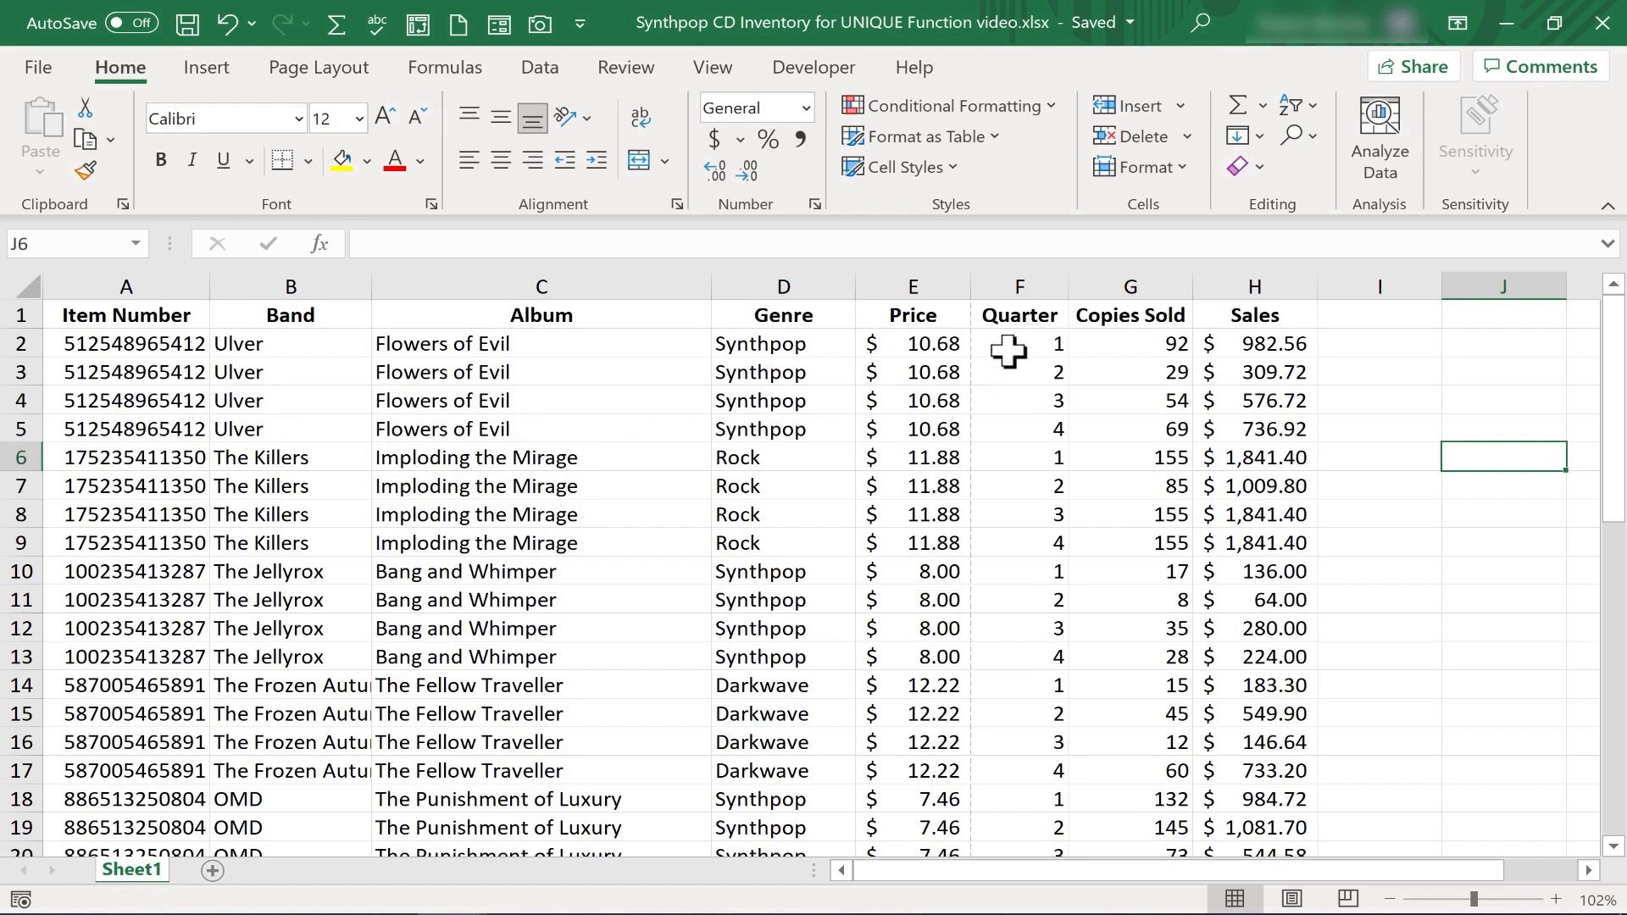
mouse_move(1081, 392)
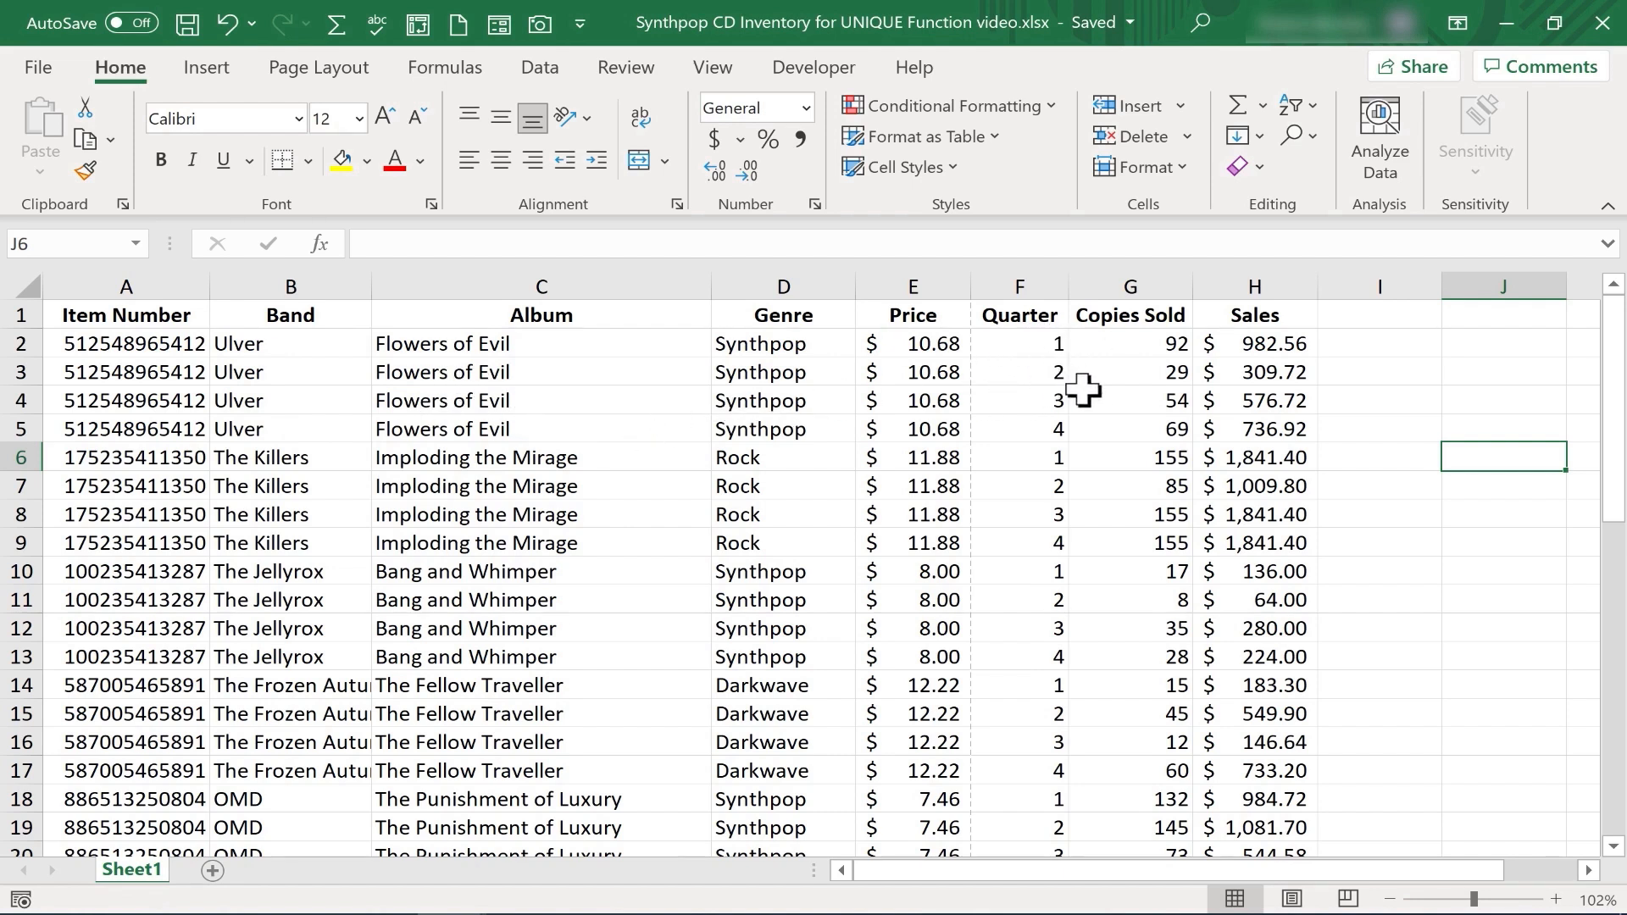
mouse_move(1004, 498)
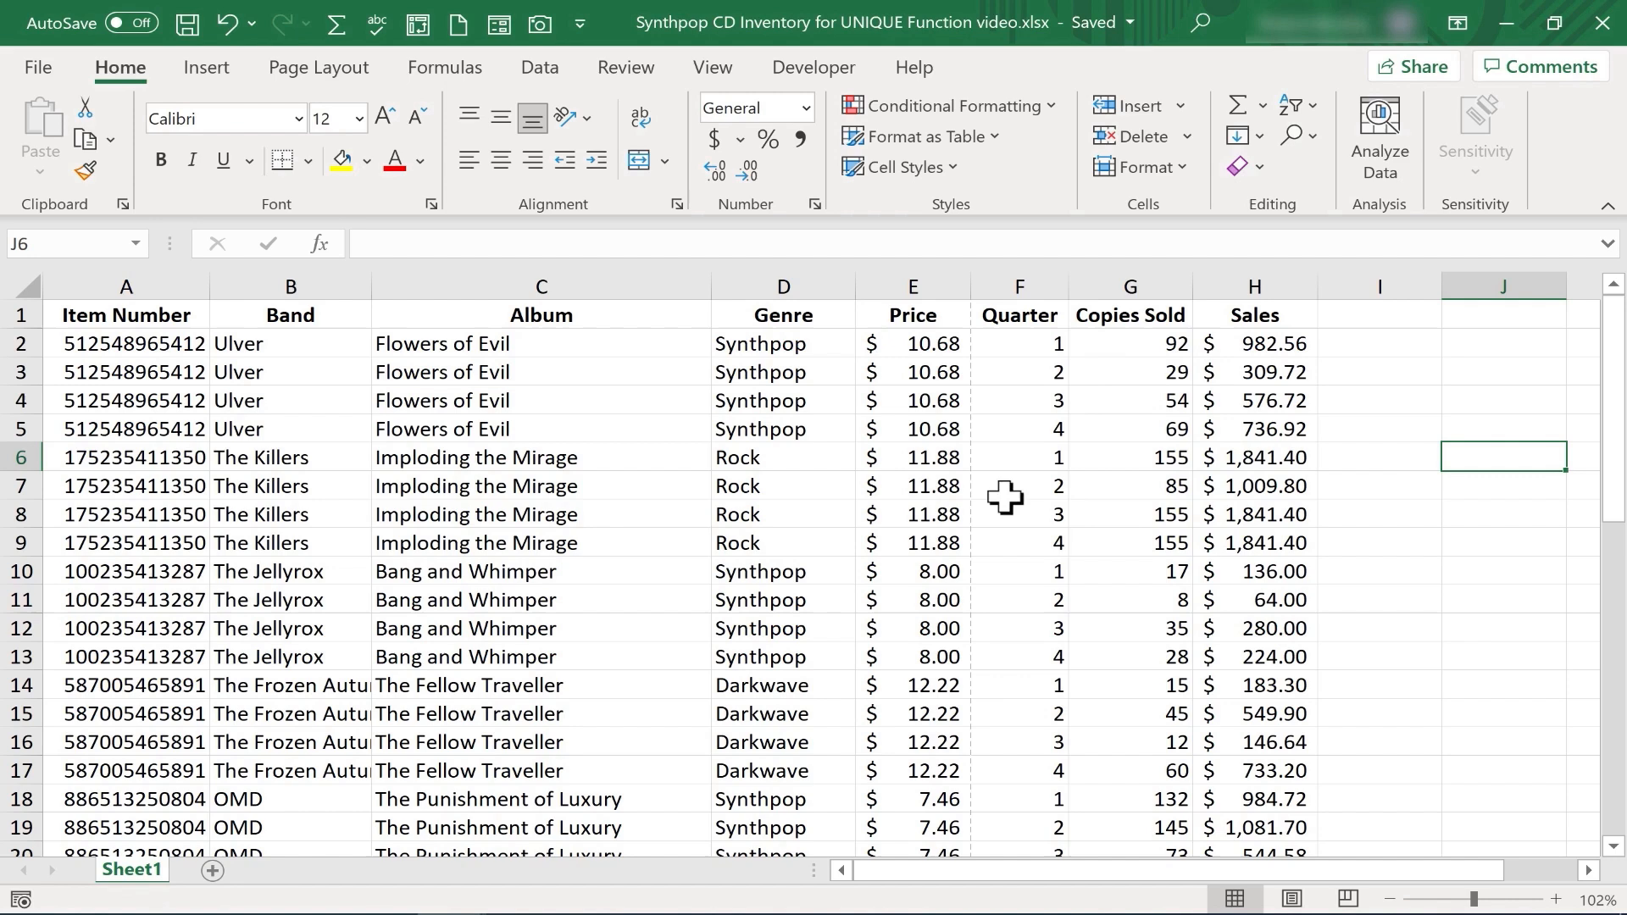
scroll("right", 3)
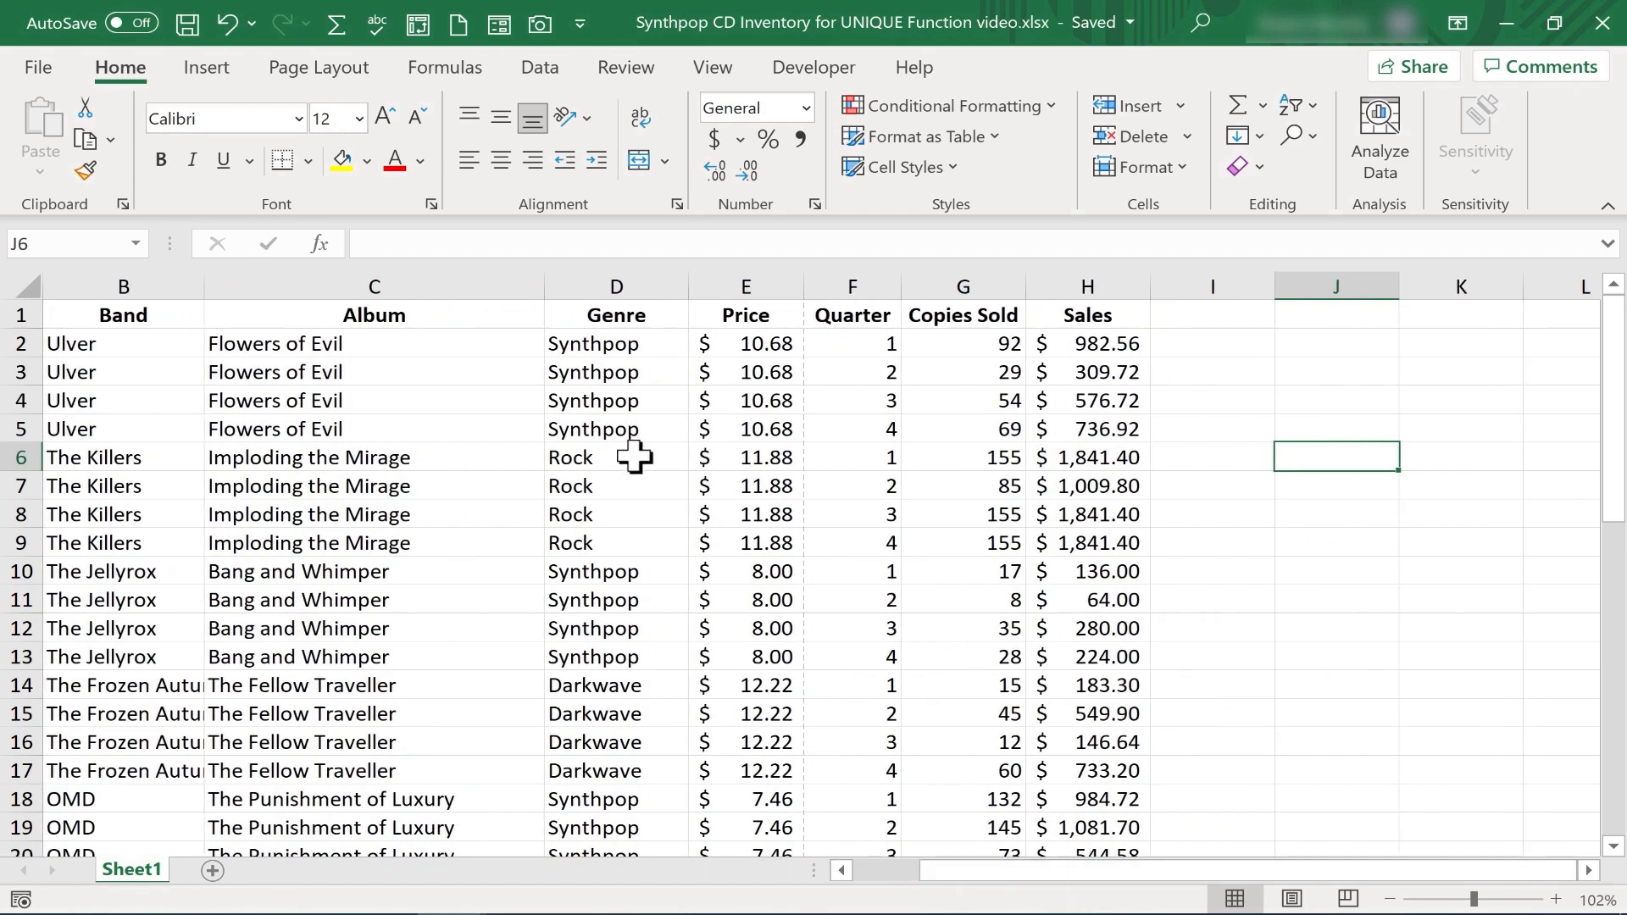
mouse_move(135, 389)
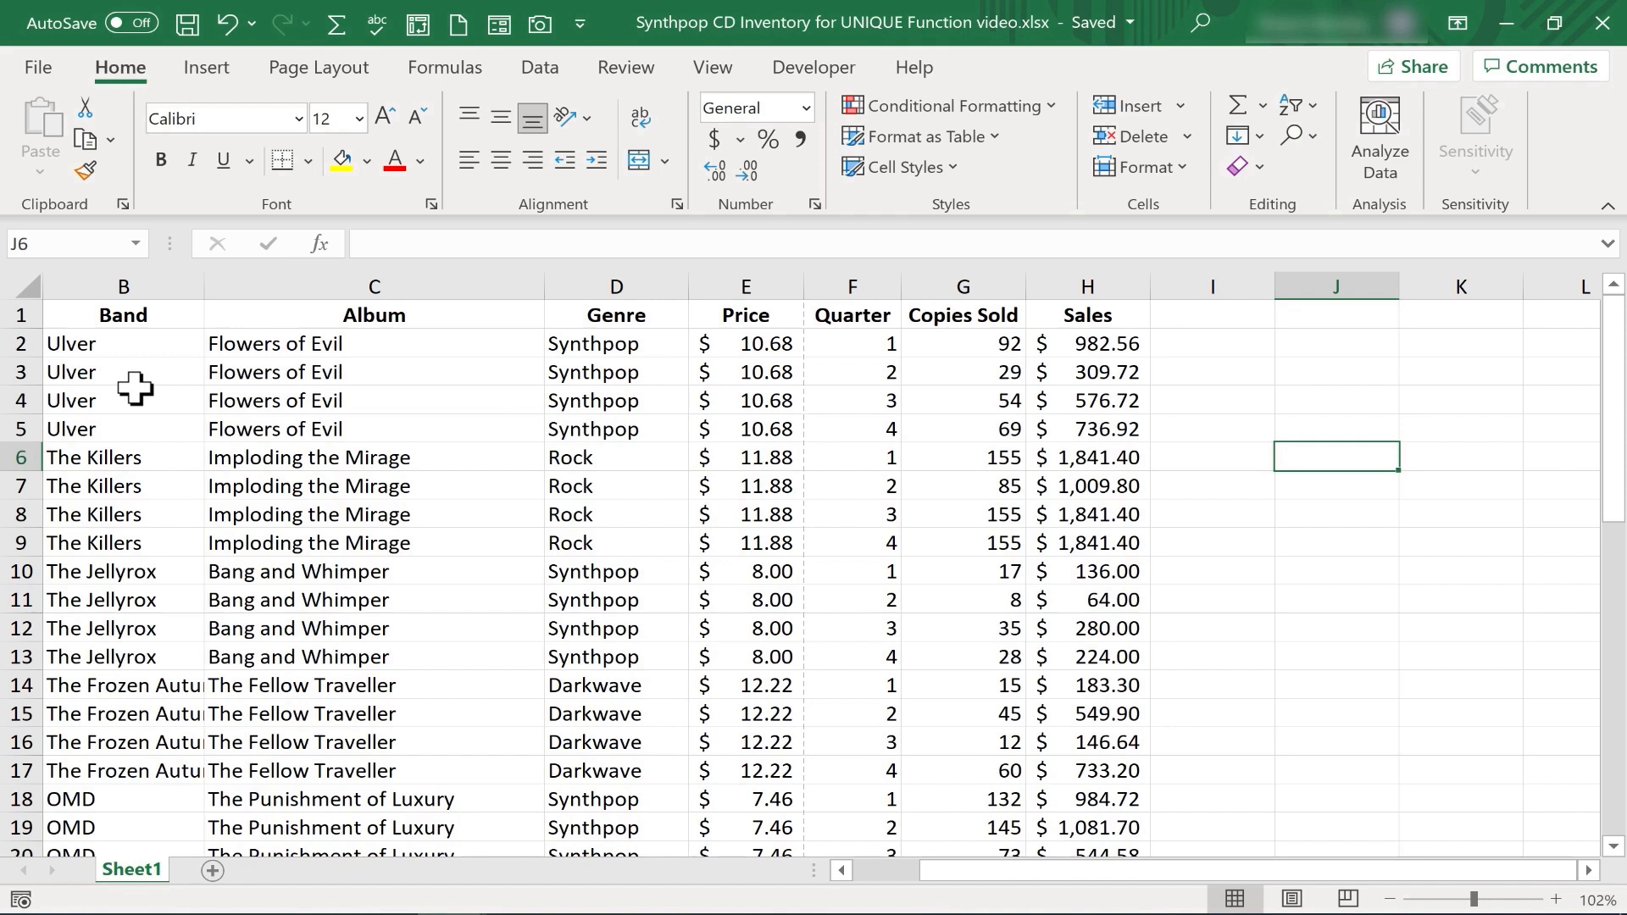
mouse_move(188, 348)
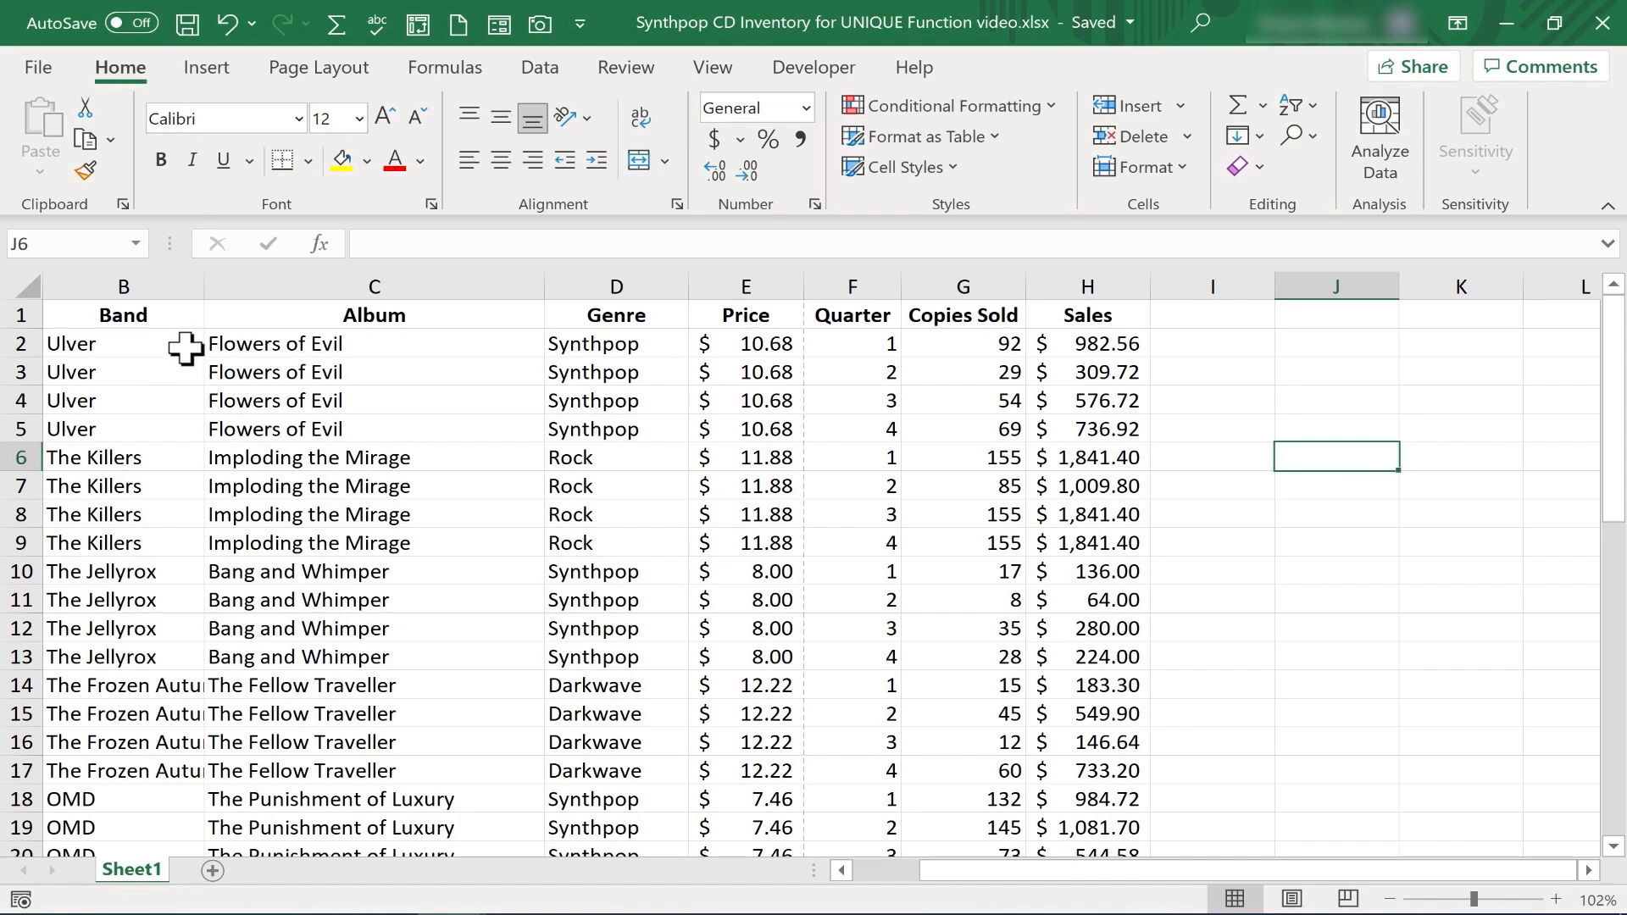
mouse_move(1356, 368)
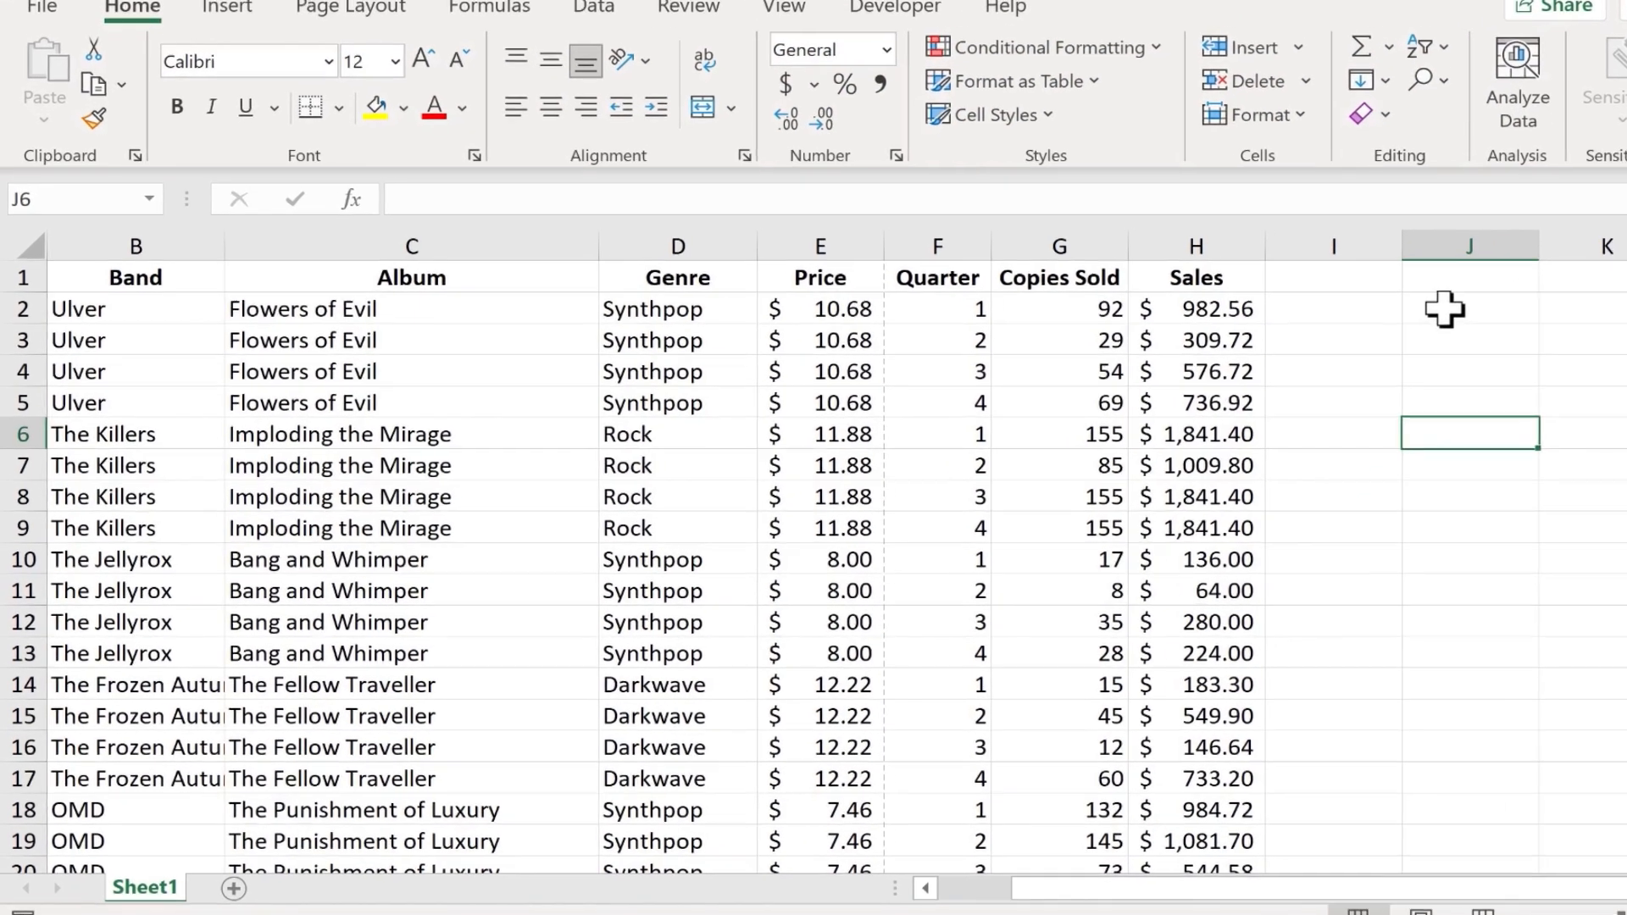
left_click(1469, 295)
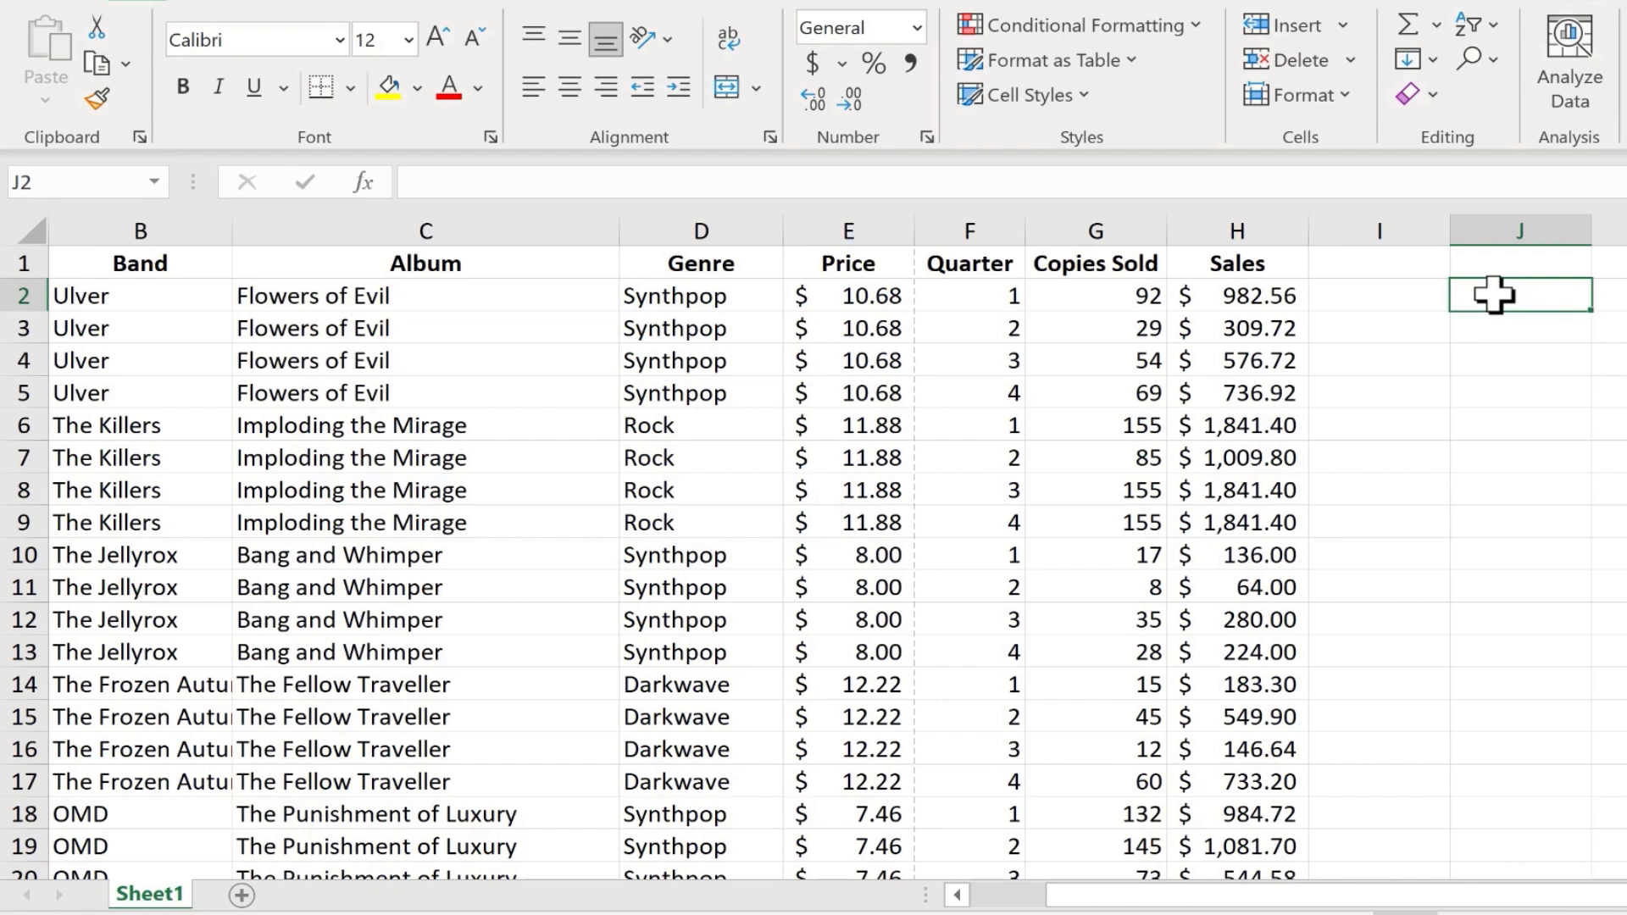
type("=u")
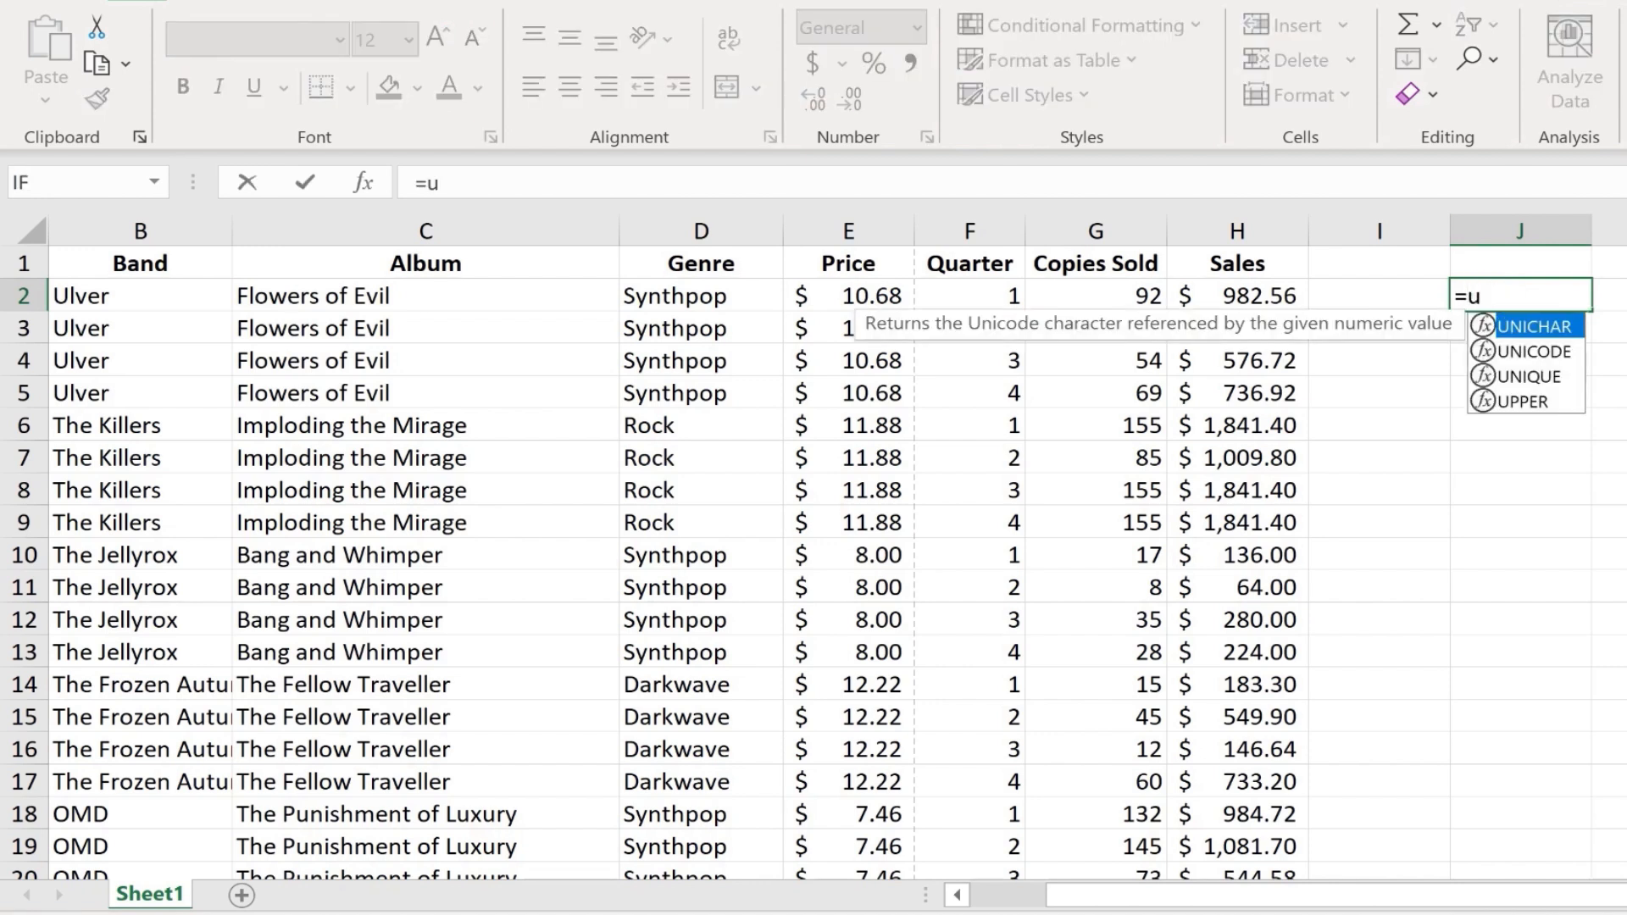
type("nique(")
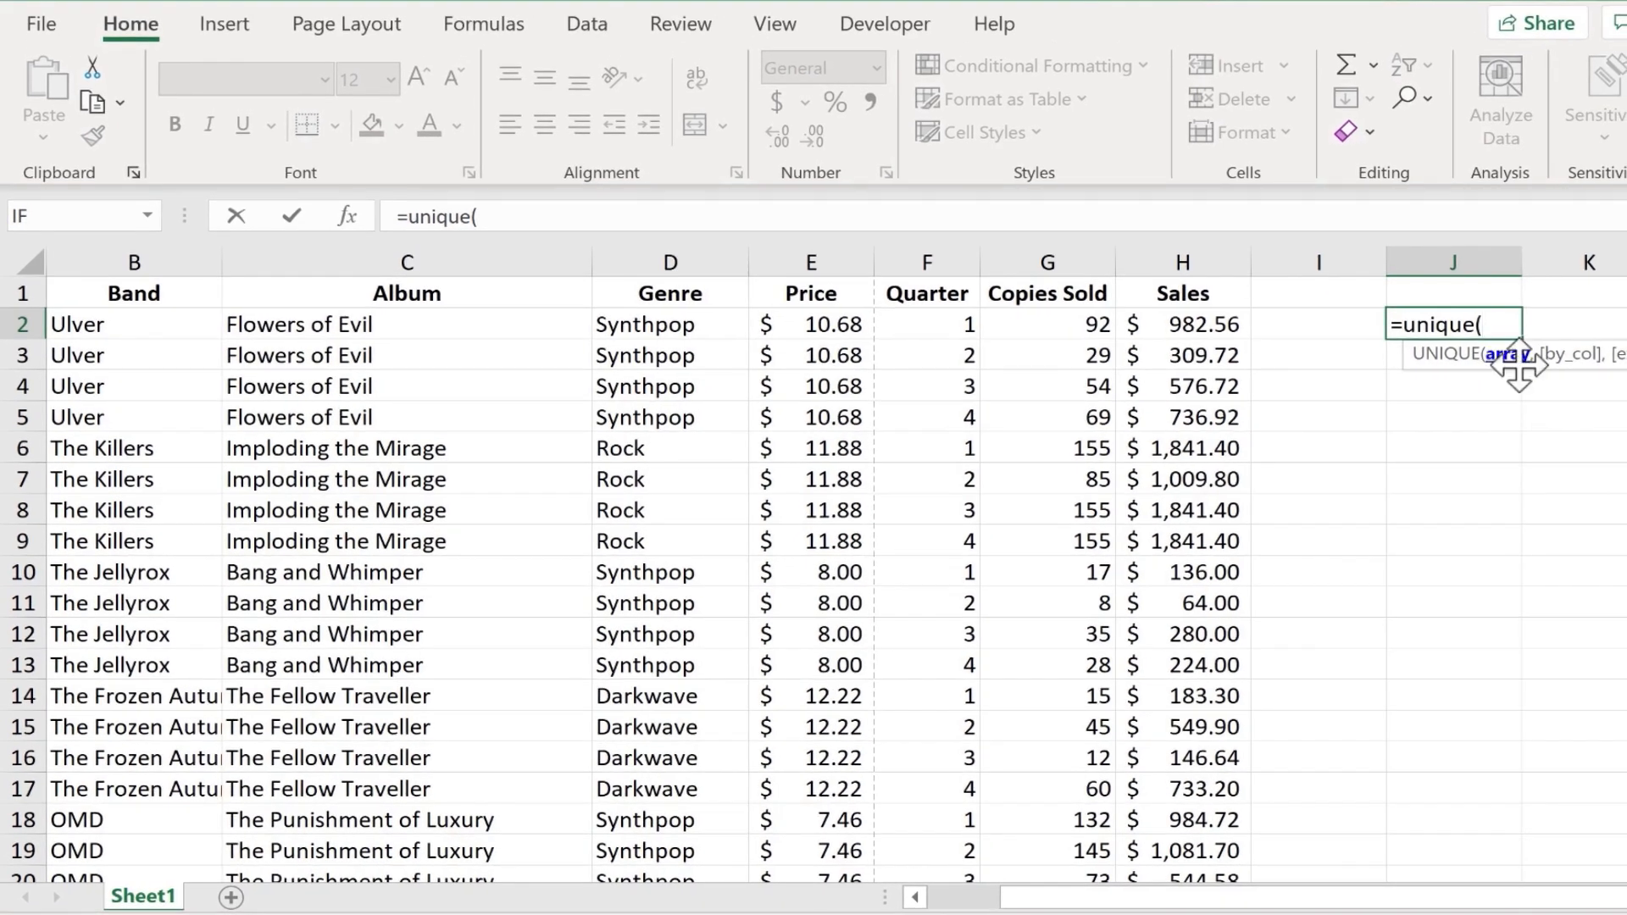
mouse_move(1424, 330)
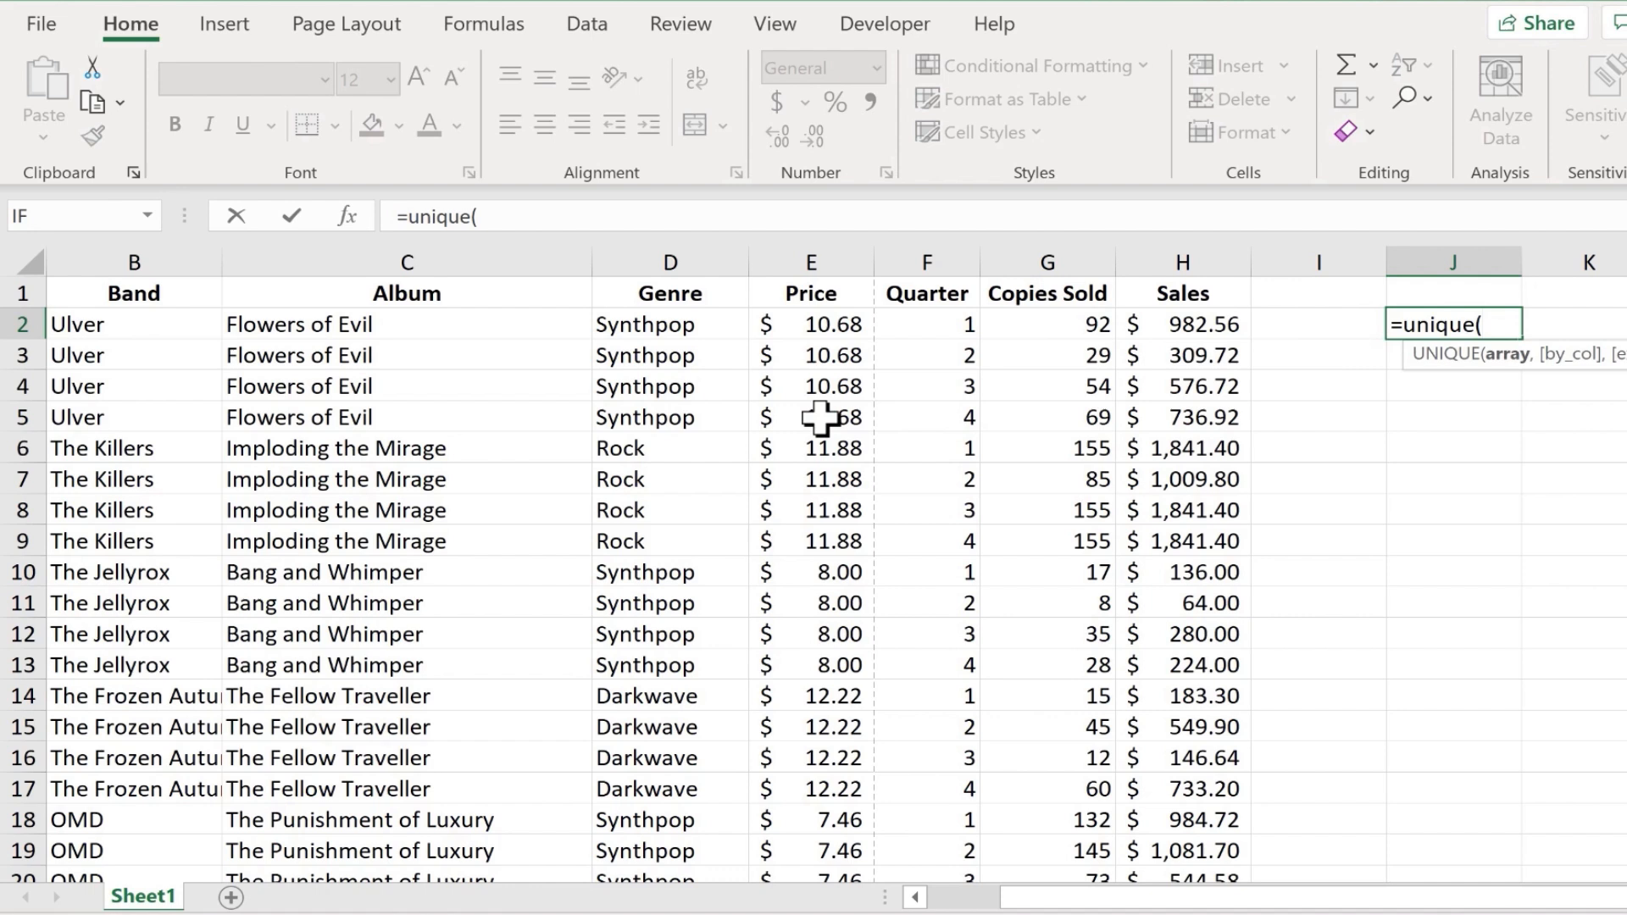
mouse_move(120, 294)
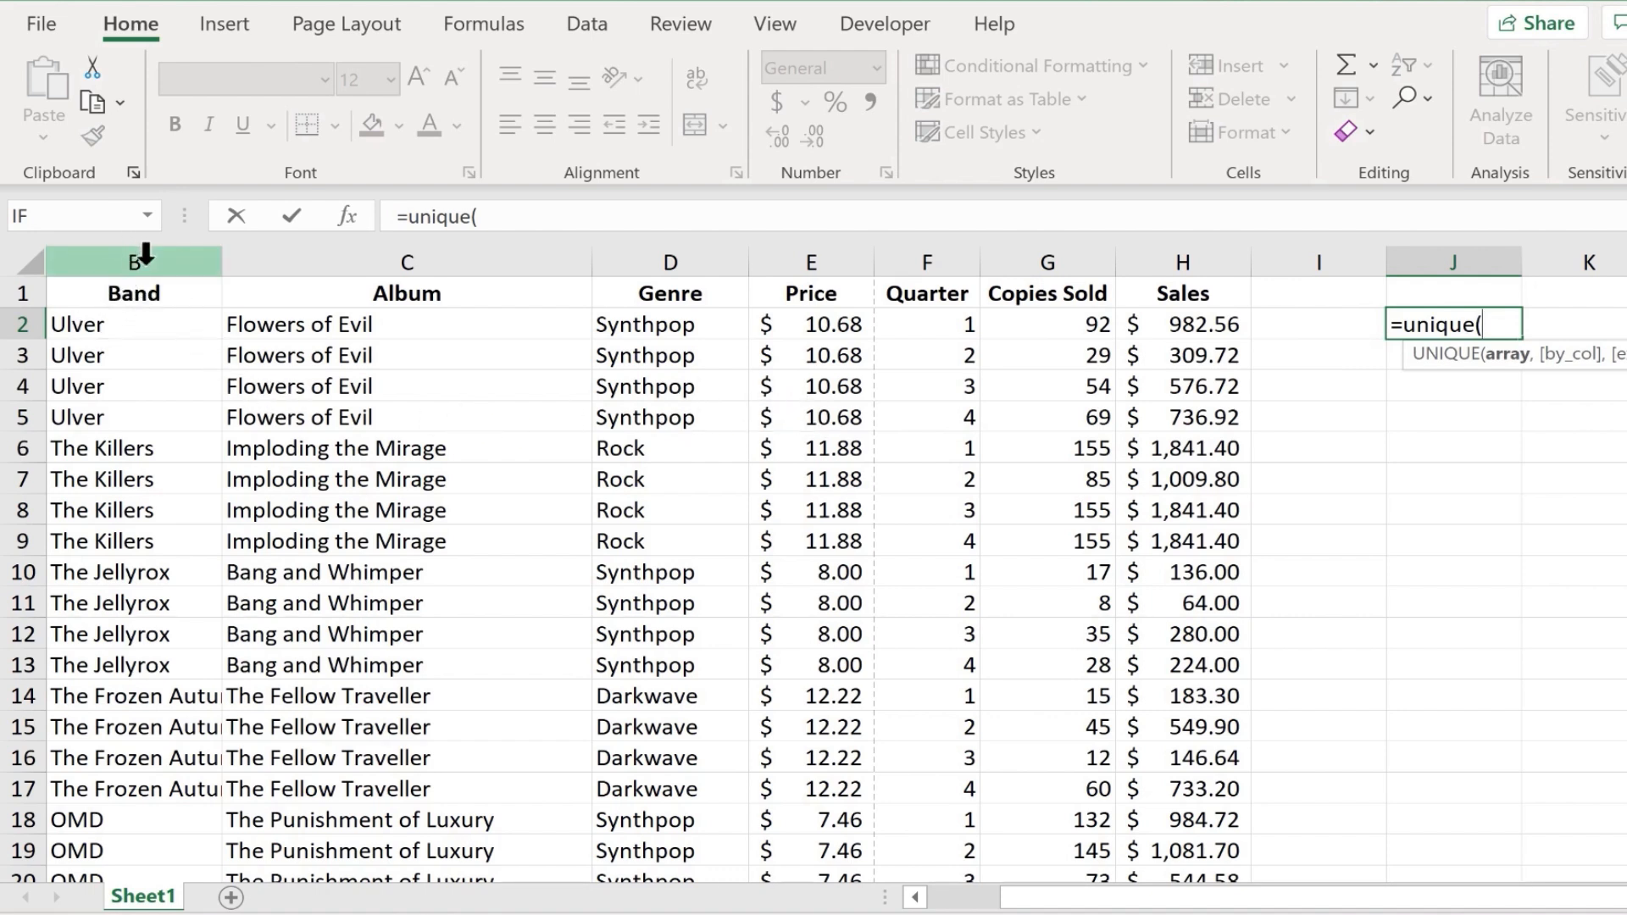
left_click(133, 262)
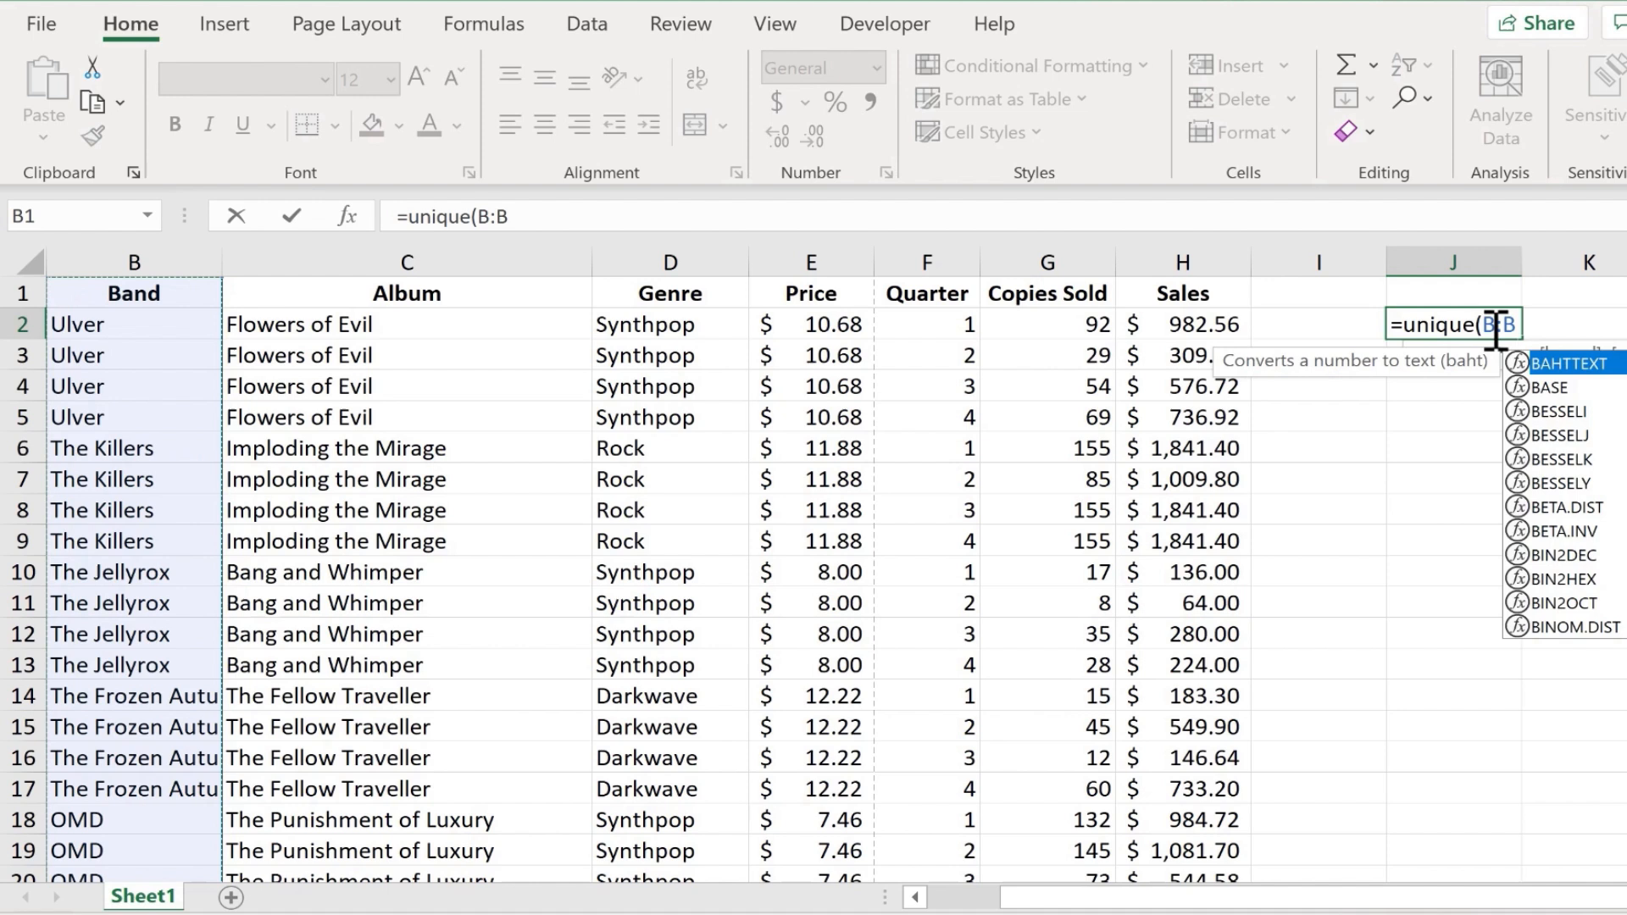
type(")")
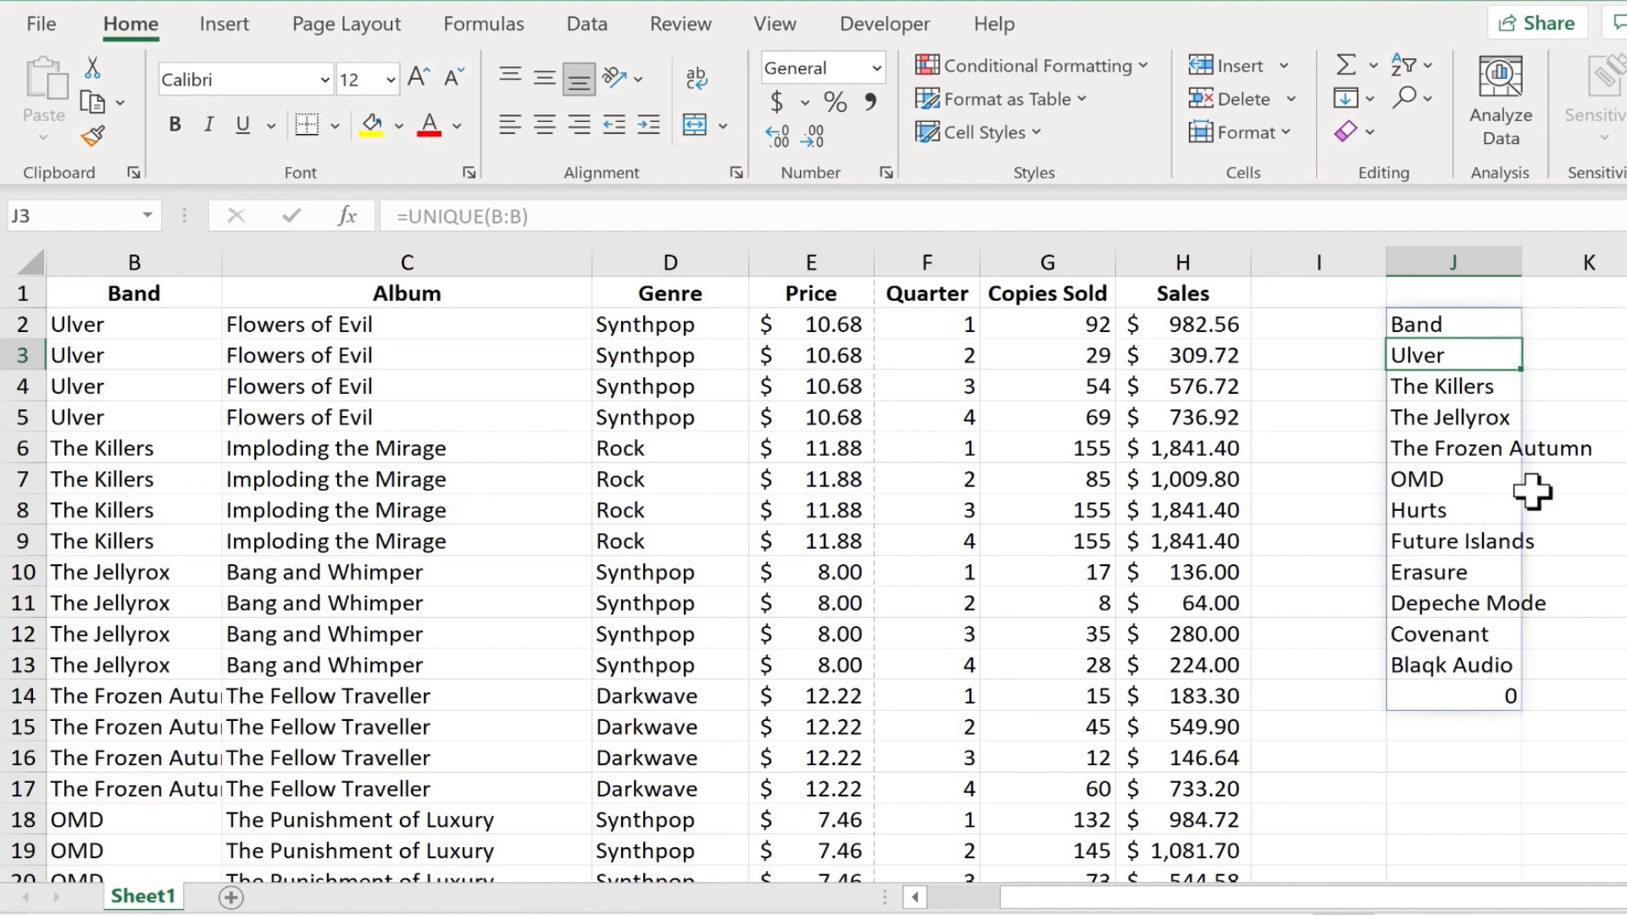
mouse_move(1483, 394)
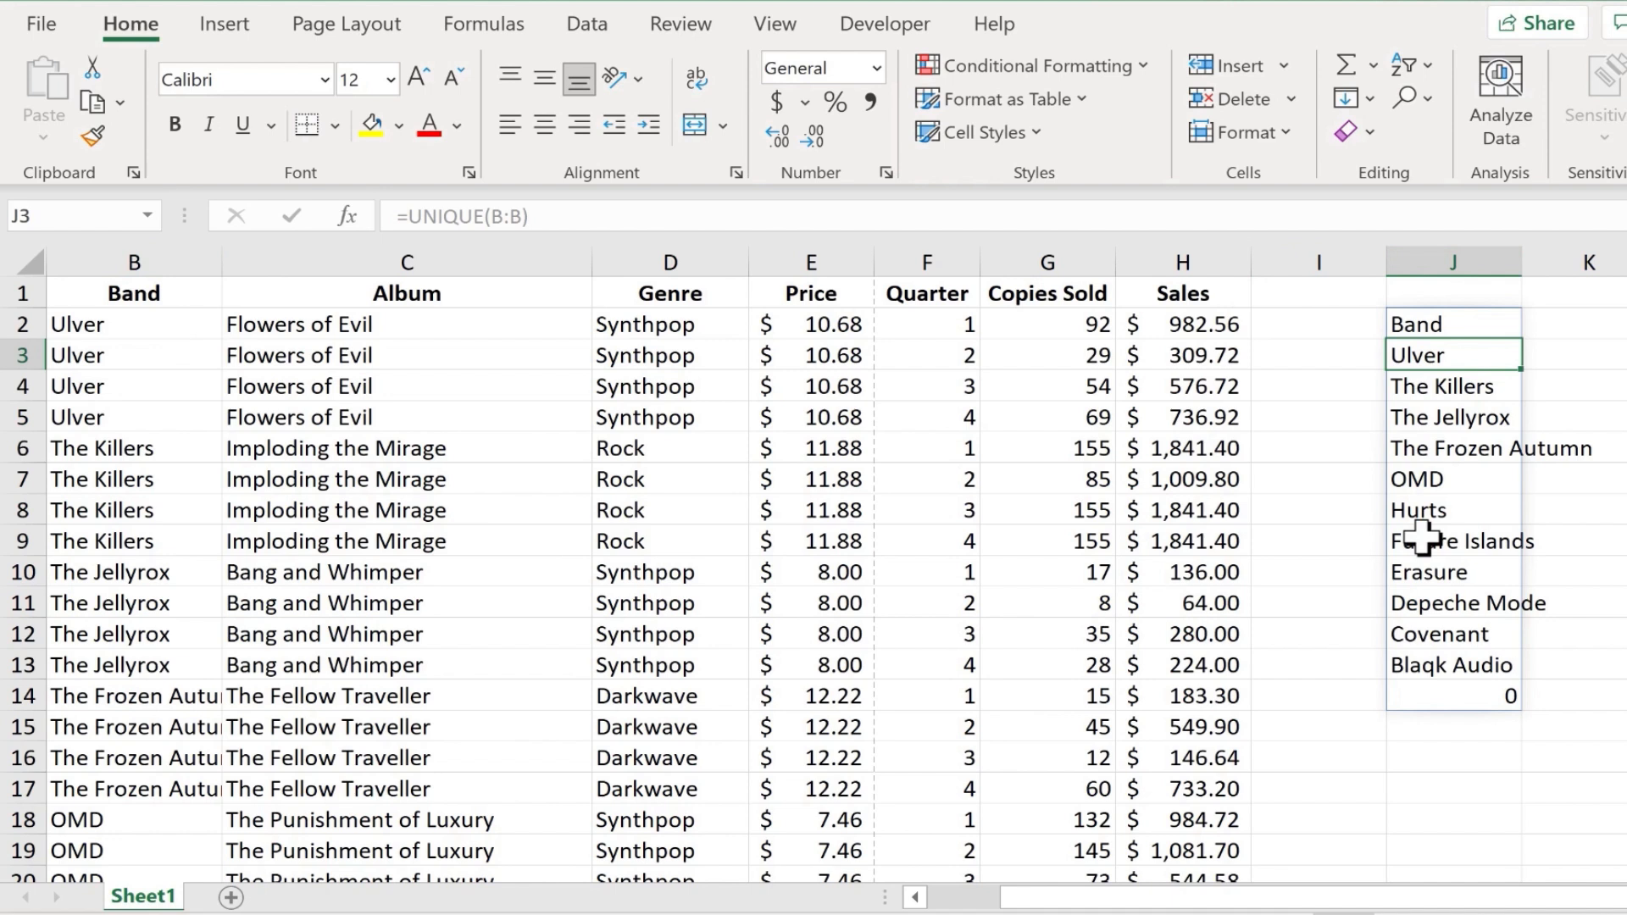
- Select J2 to check the first cell of the spilled band list
left_click(1451, 324)
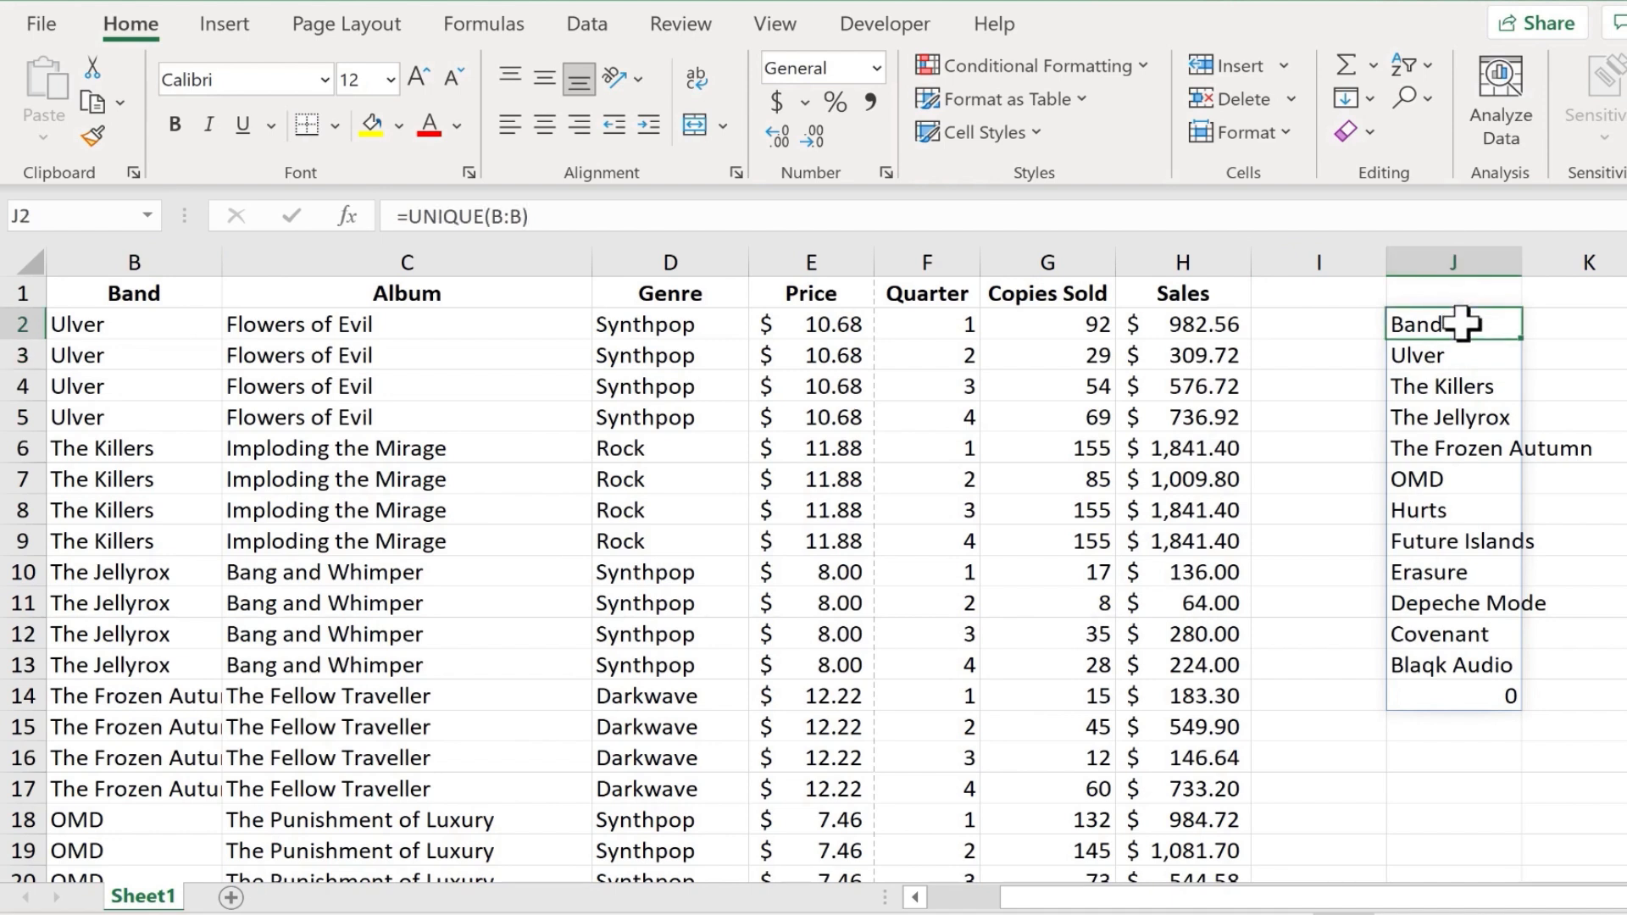
mouse_move(1479, 348)
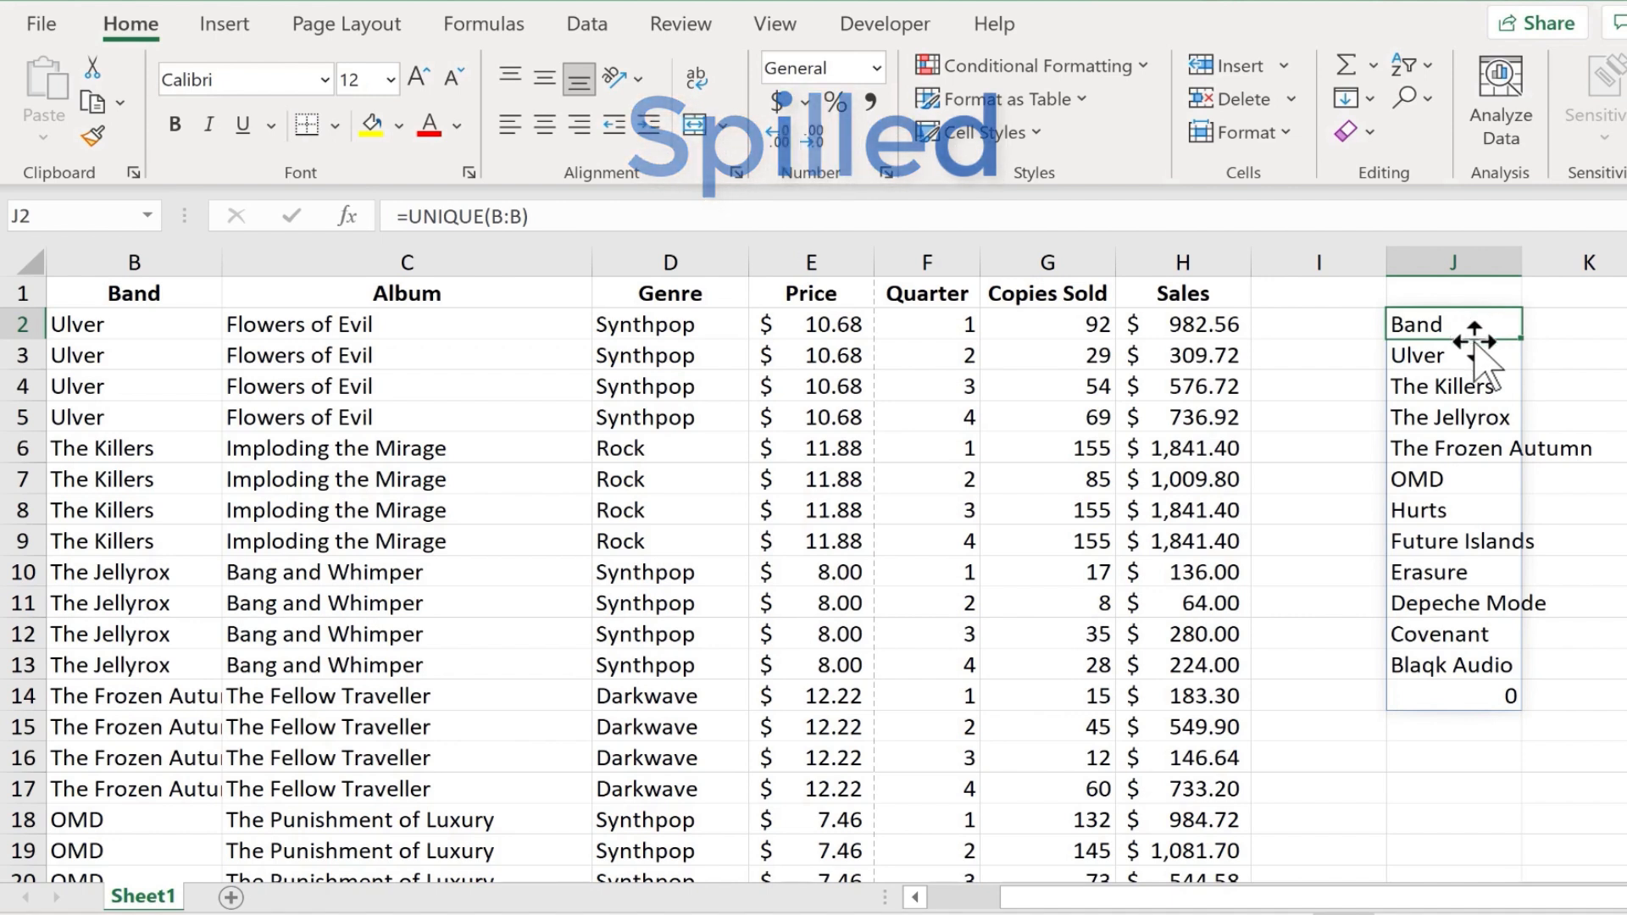
mouse_move(1459, 503)
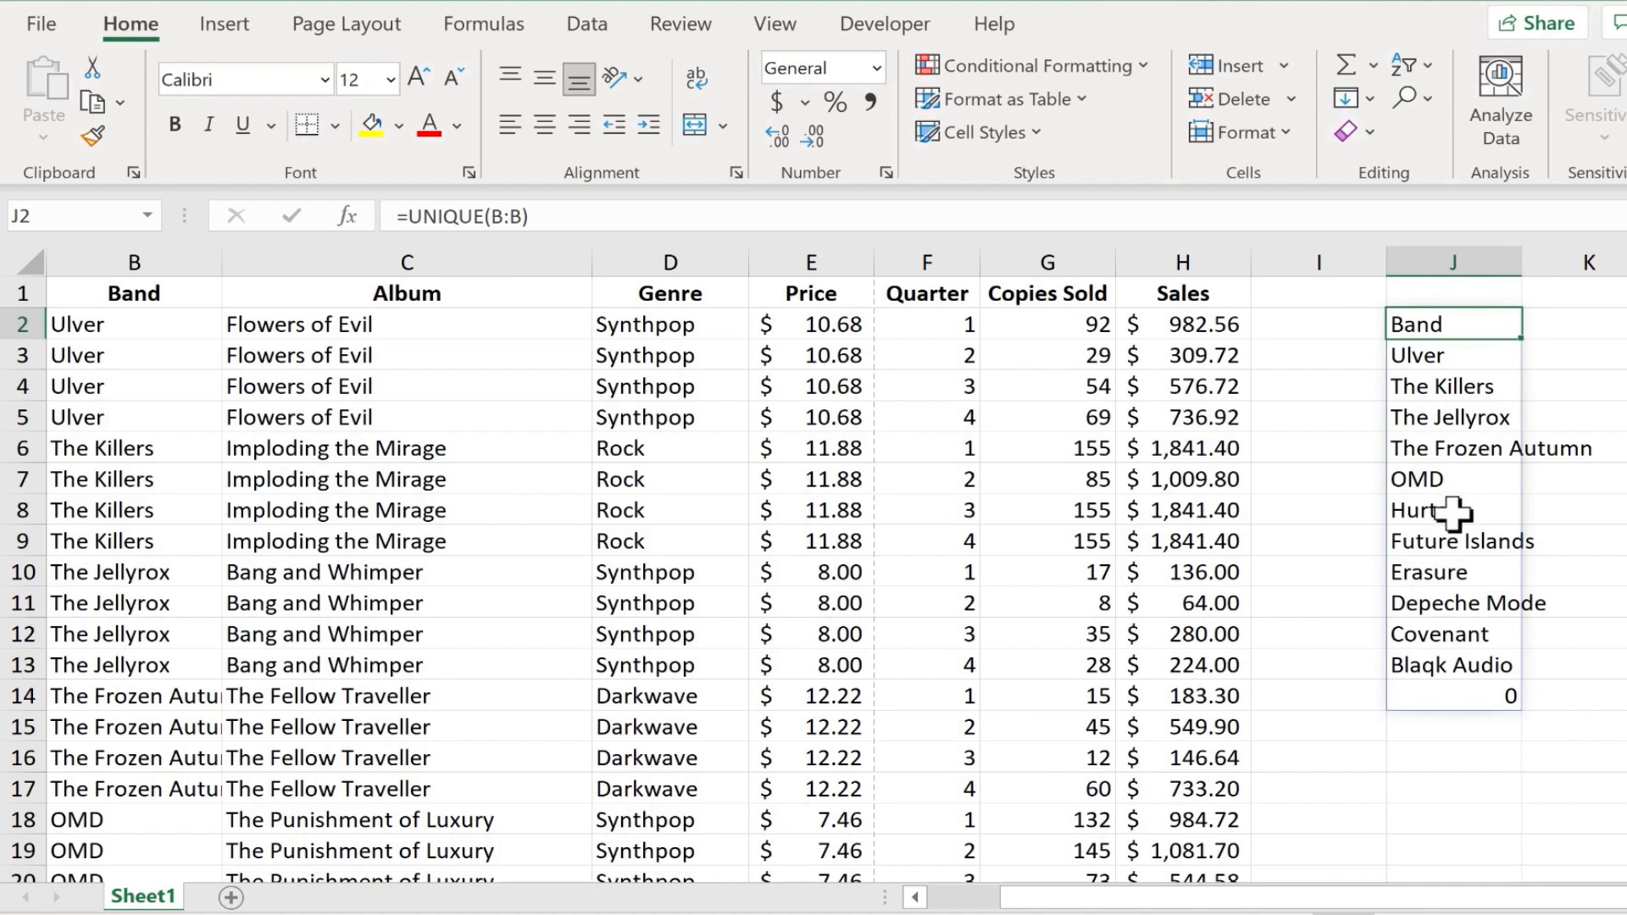
mouse_move(1567, 612)
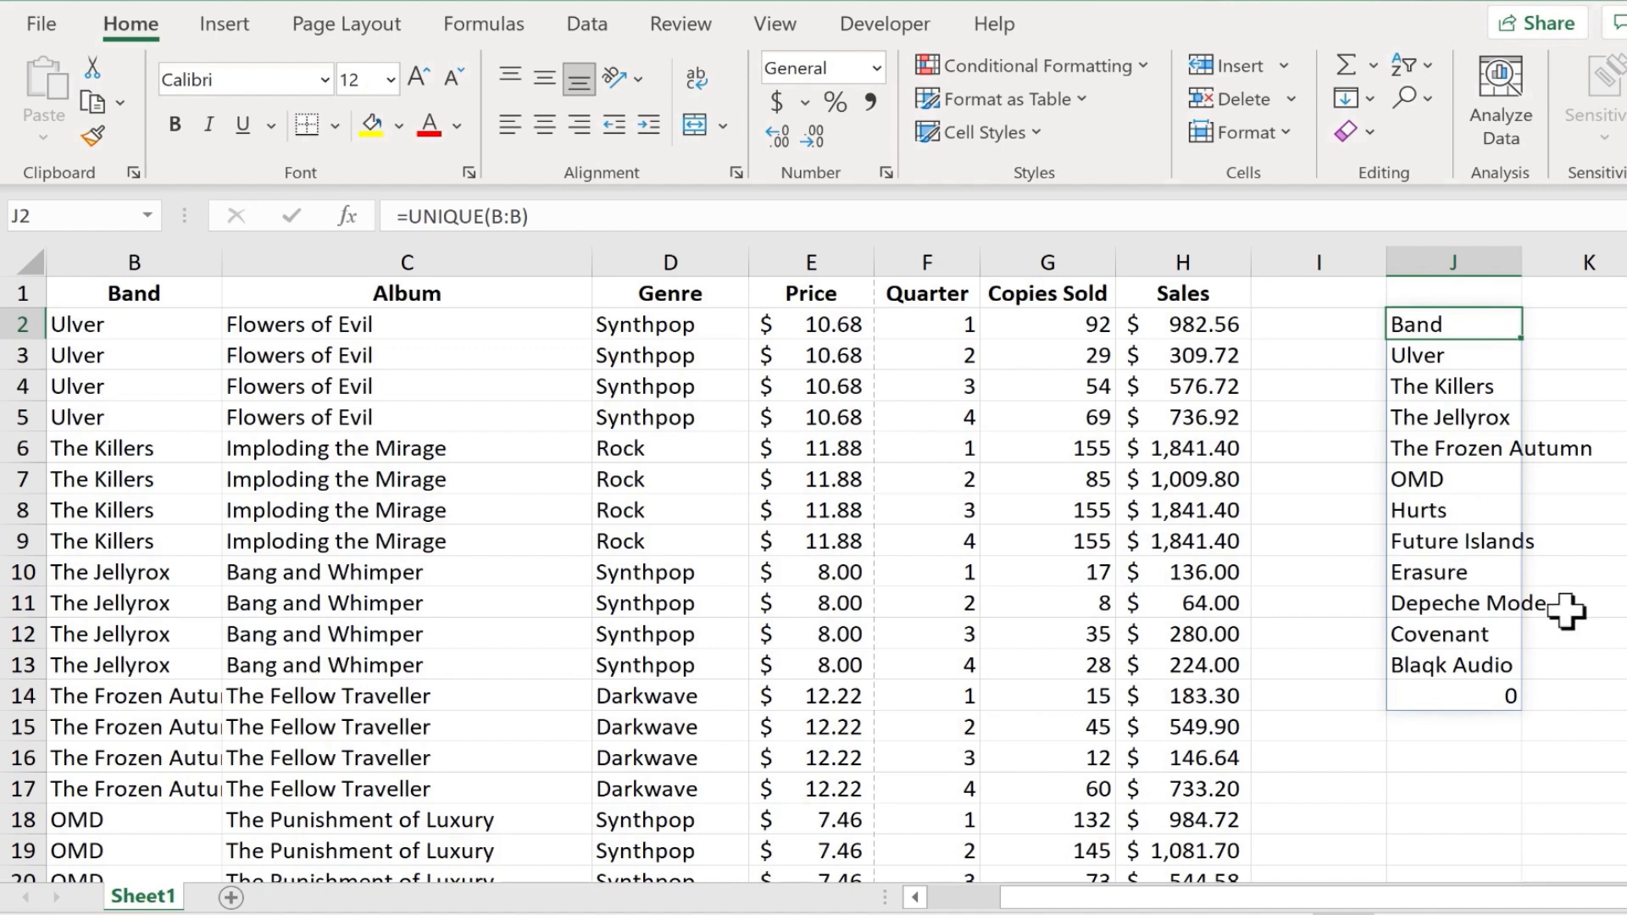
mouse_move(836, 438)
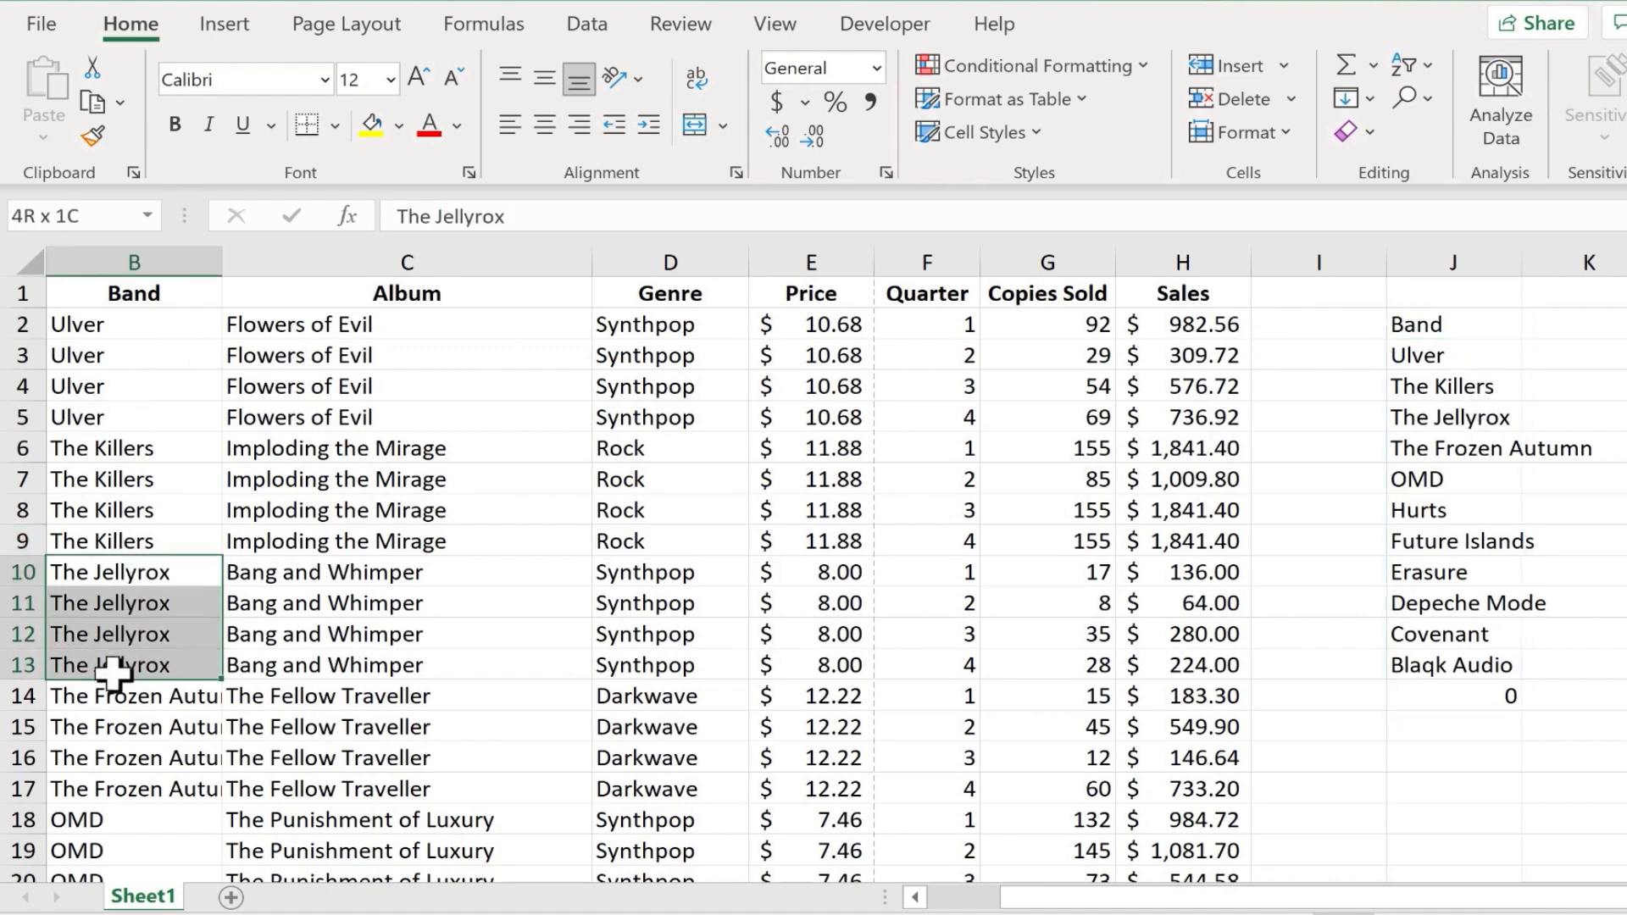
right_click(107, 665)
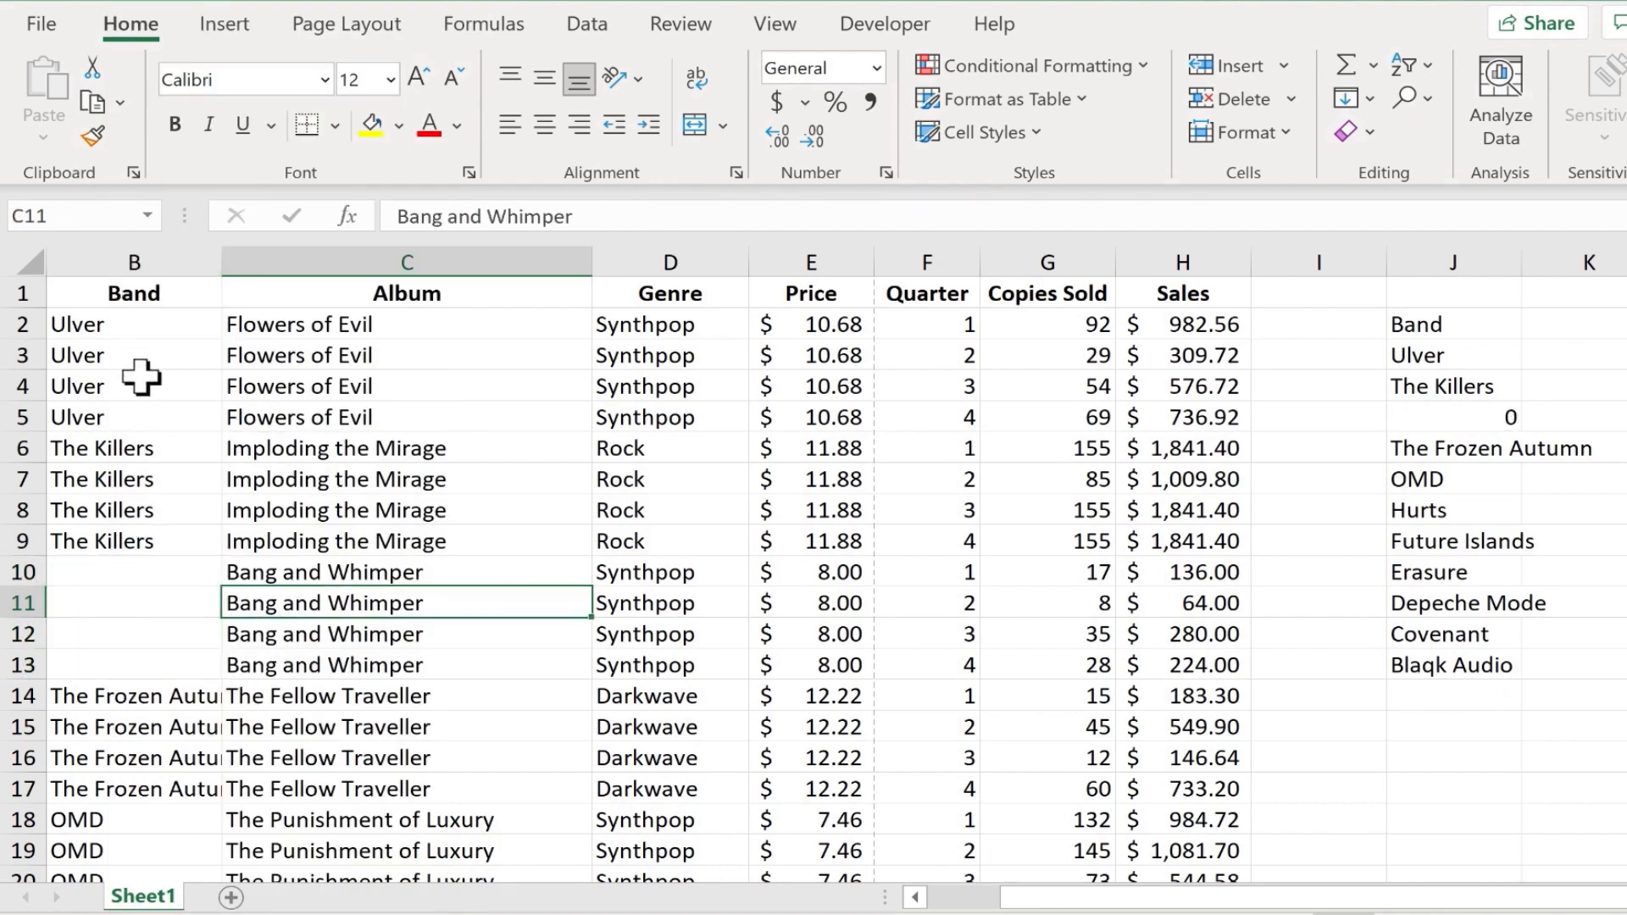
mouse_move(1517, 433)
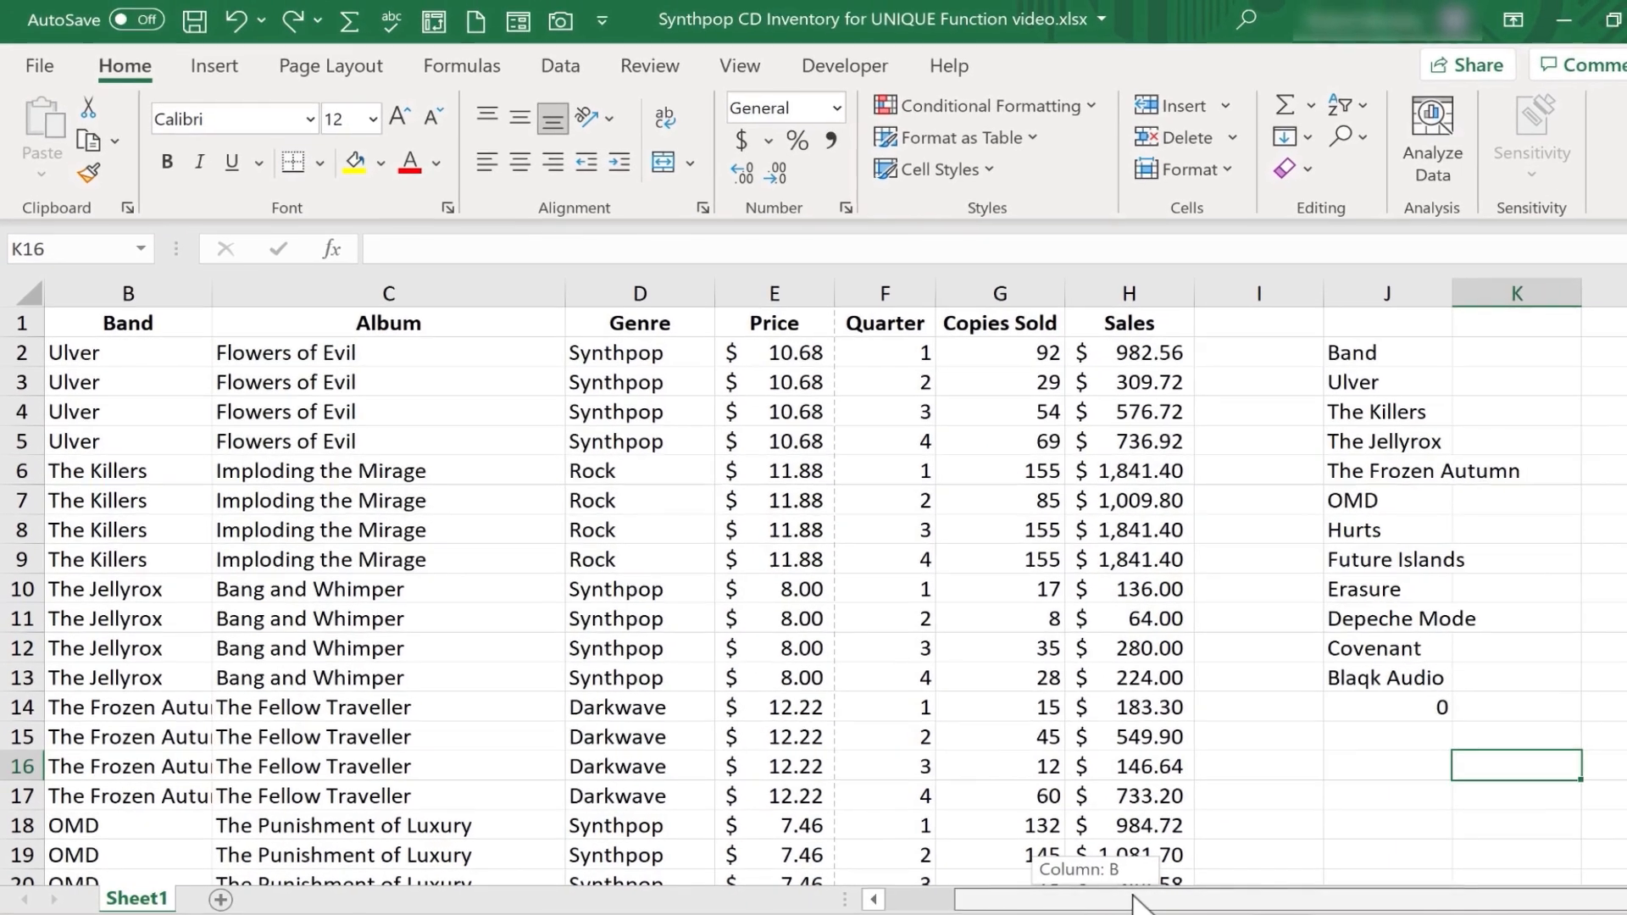
- Clear the old band list and enter =UNIQUE(B:C) in J1 for band-album pairs
left_click(1508, 355)
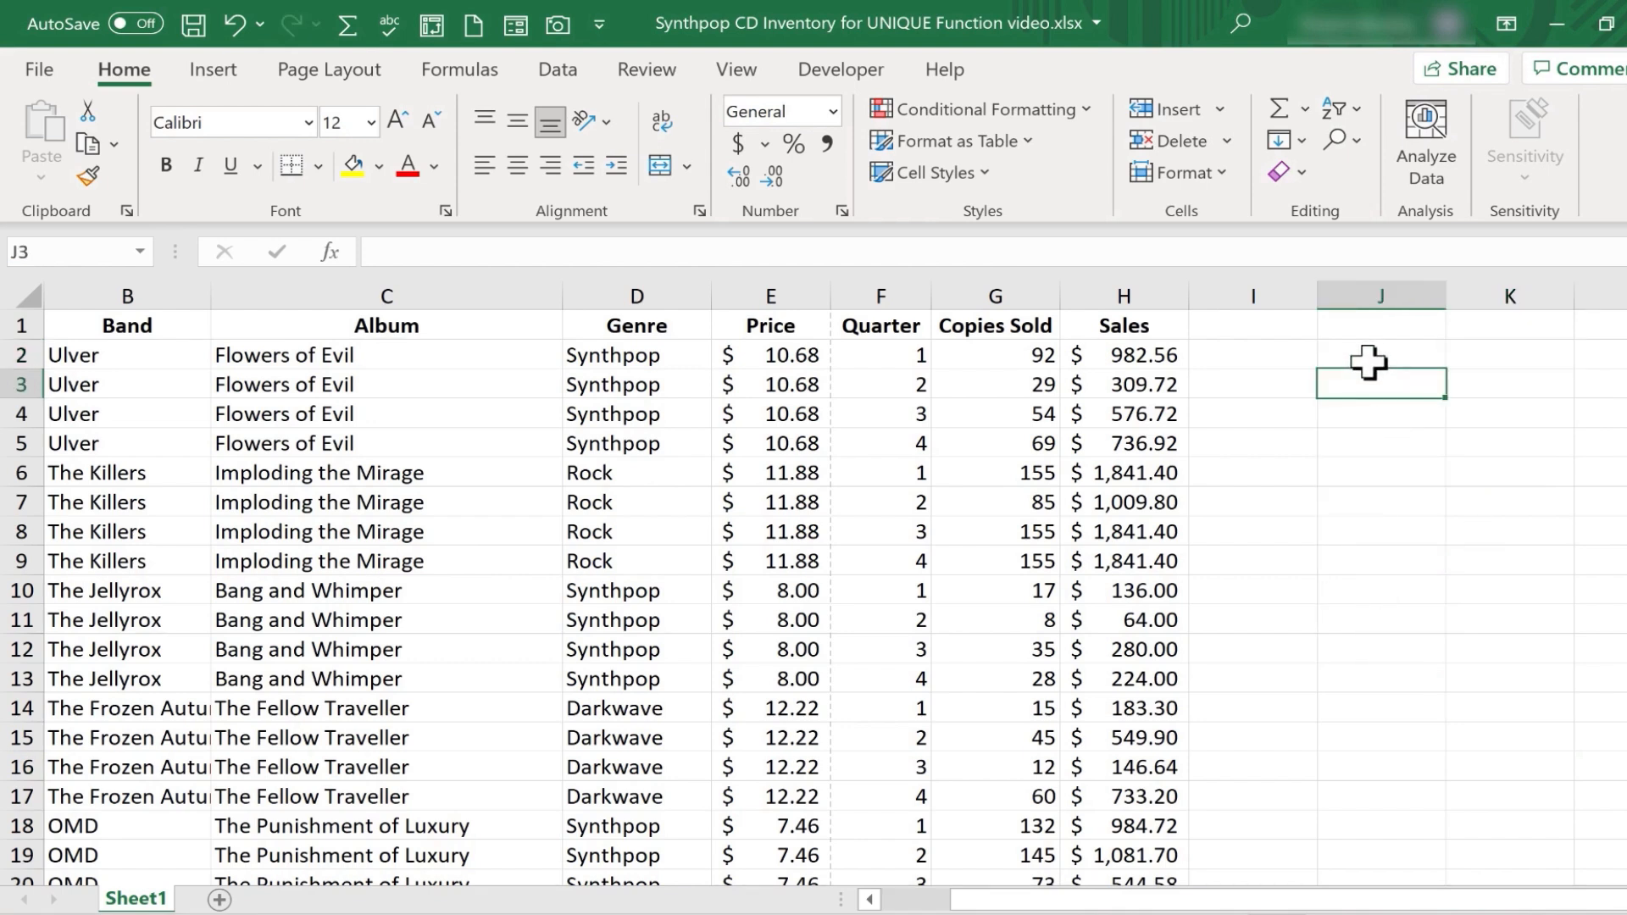
left_click(1381, 355)
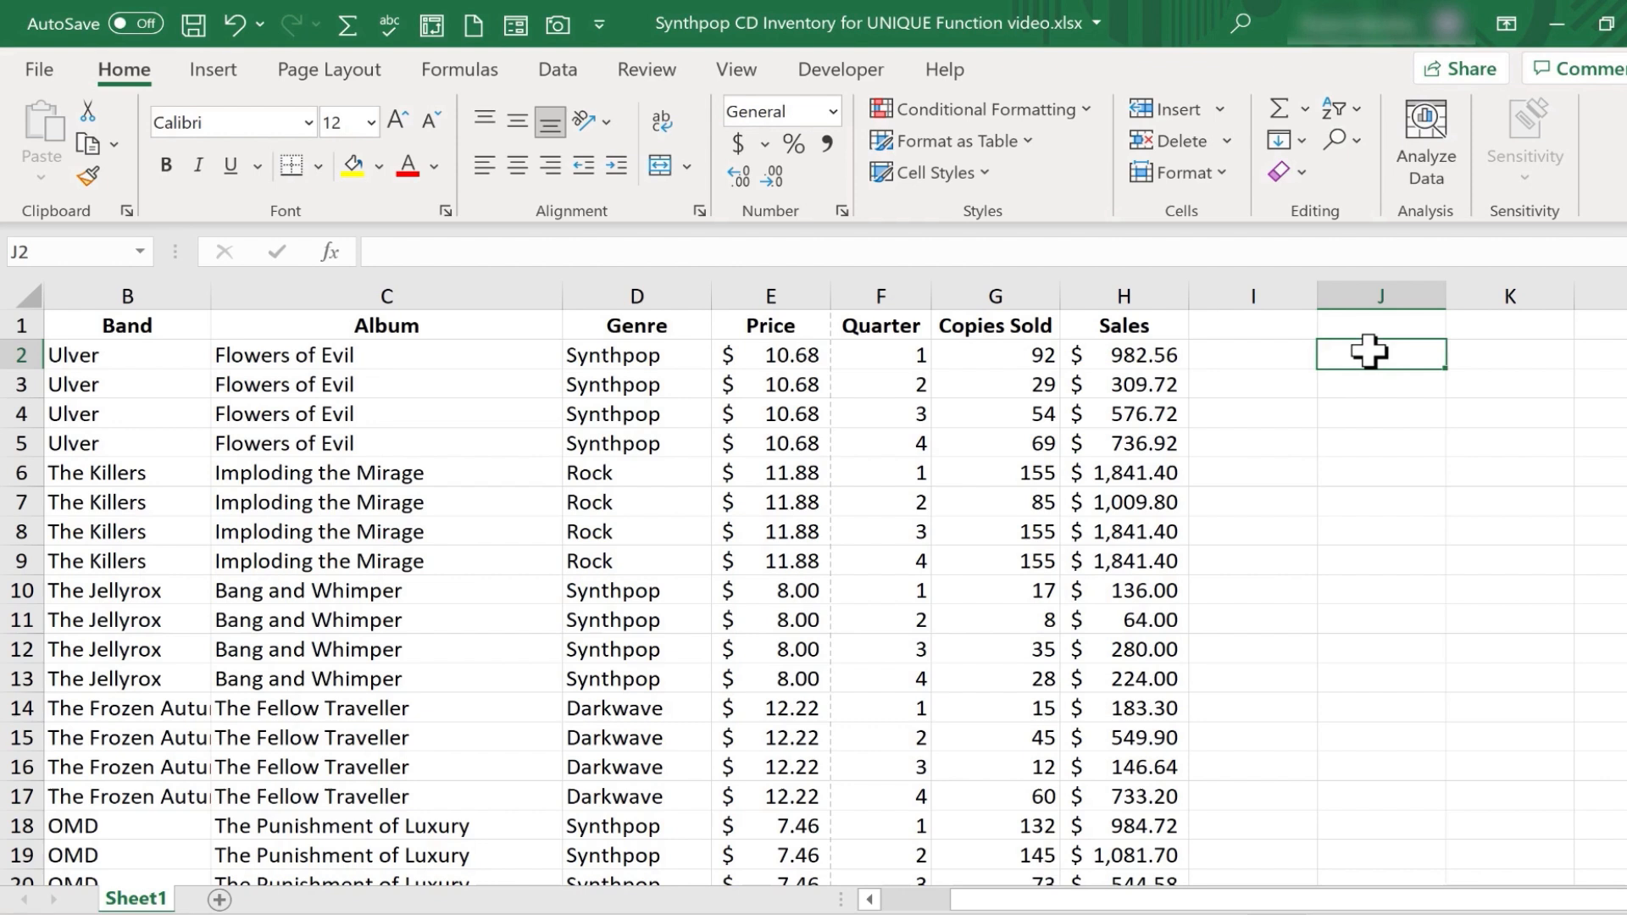
left_click(1381, 324)
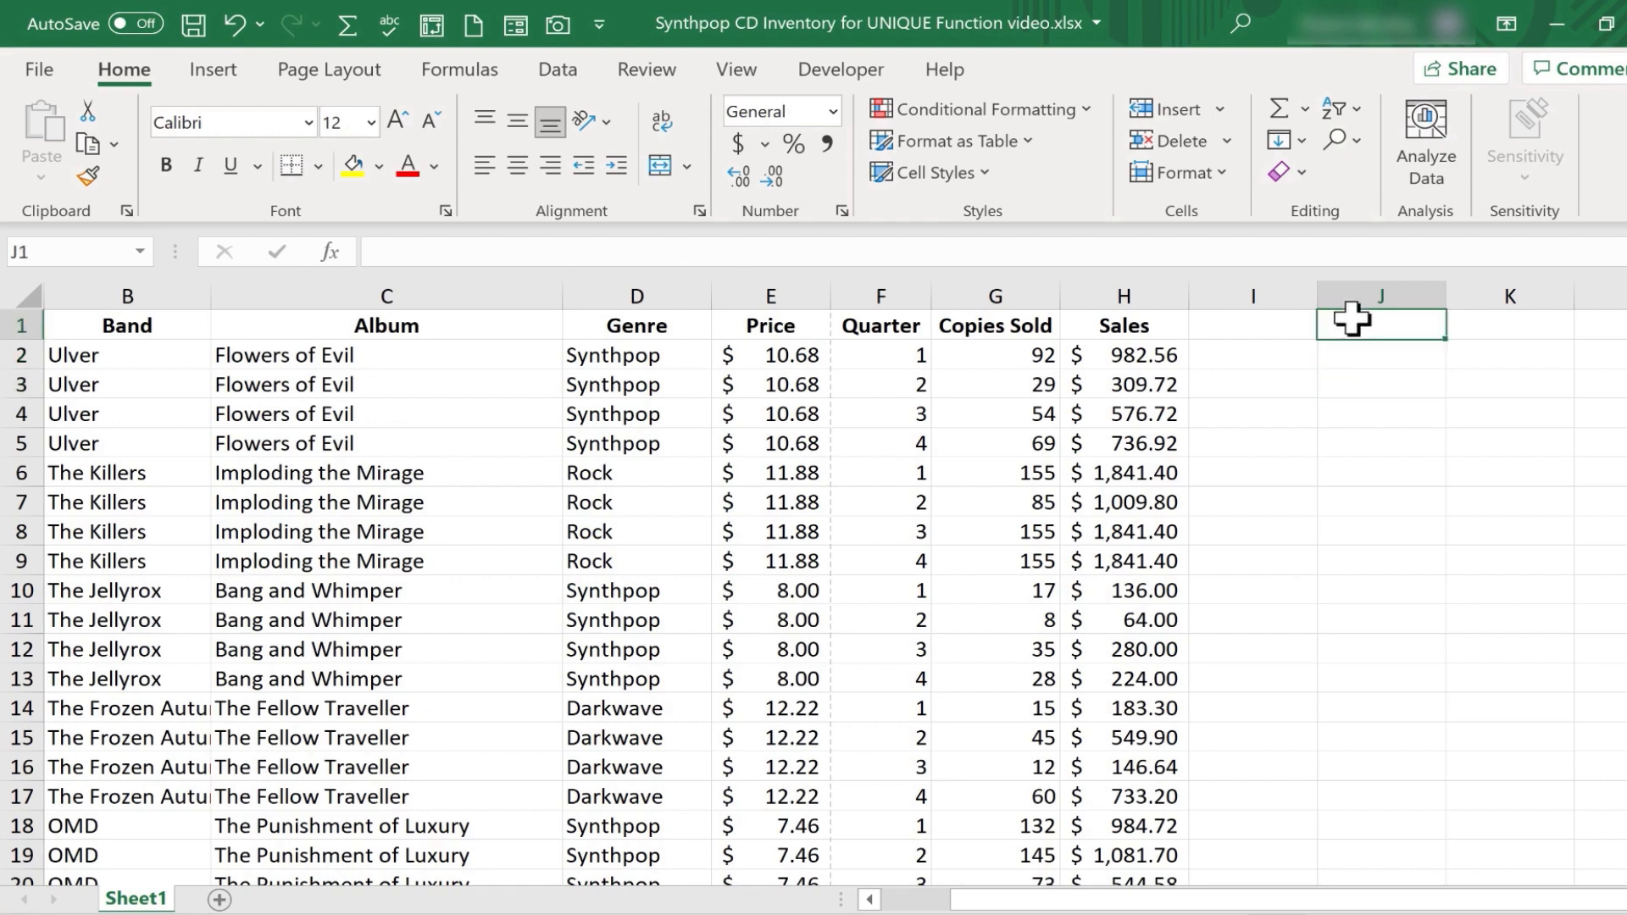
type("=")
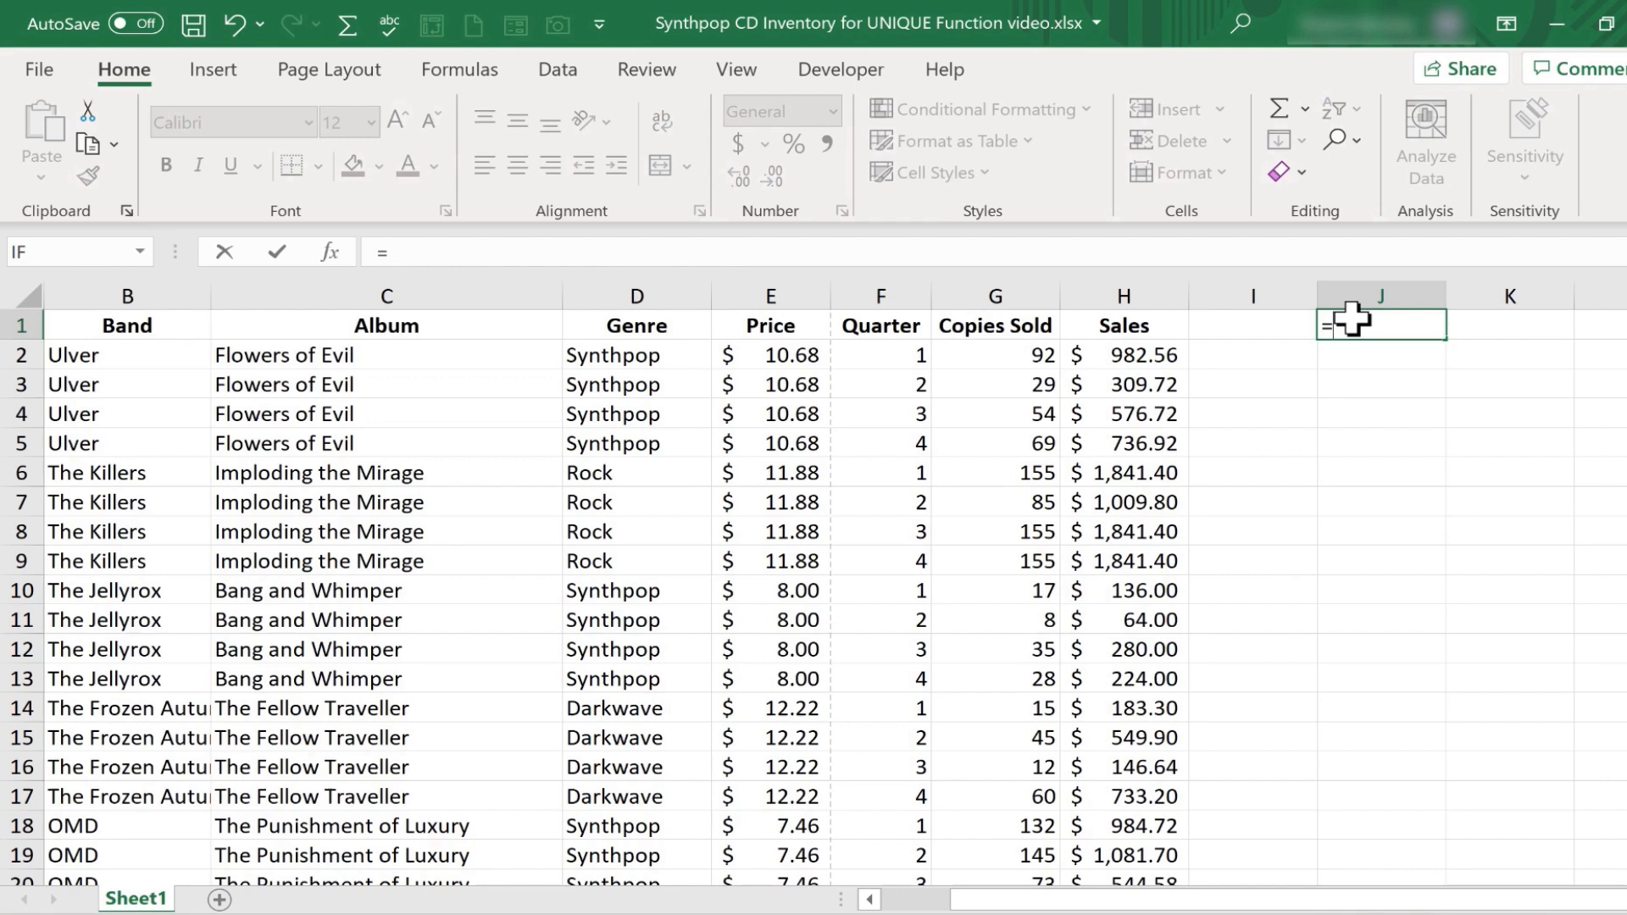
type("unique(")
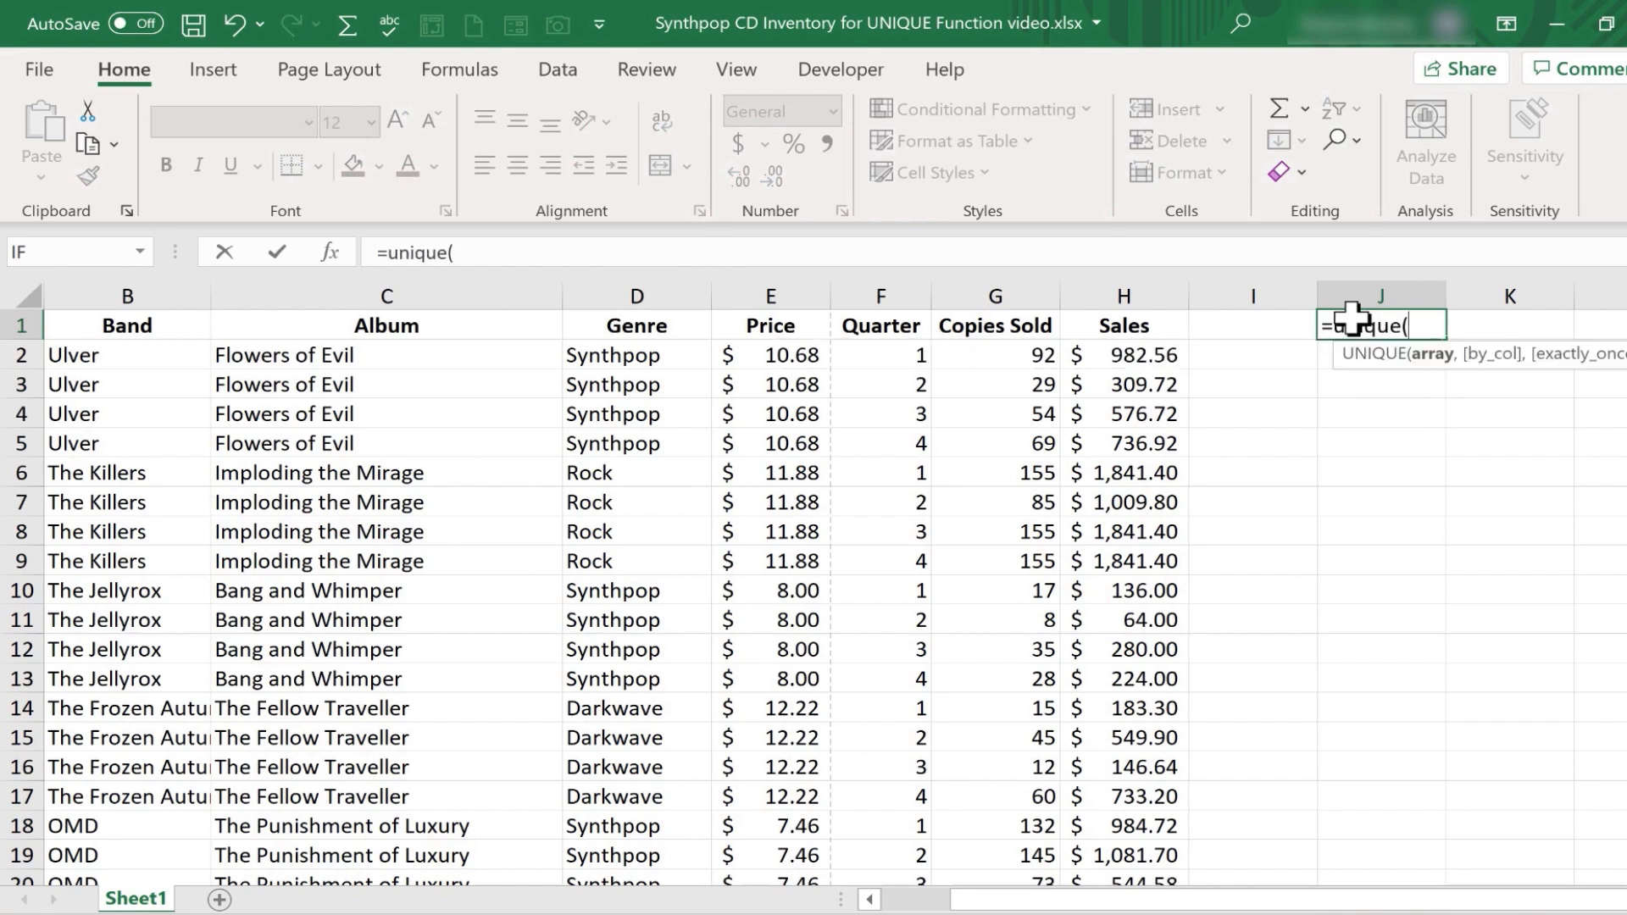
mouse_move(126, 296)
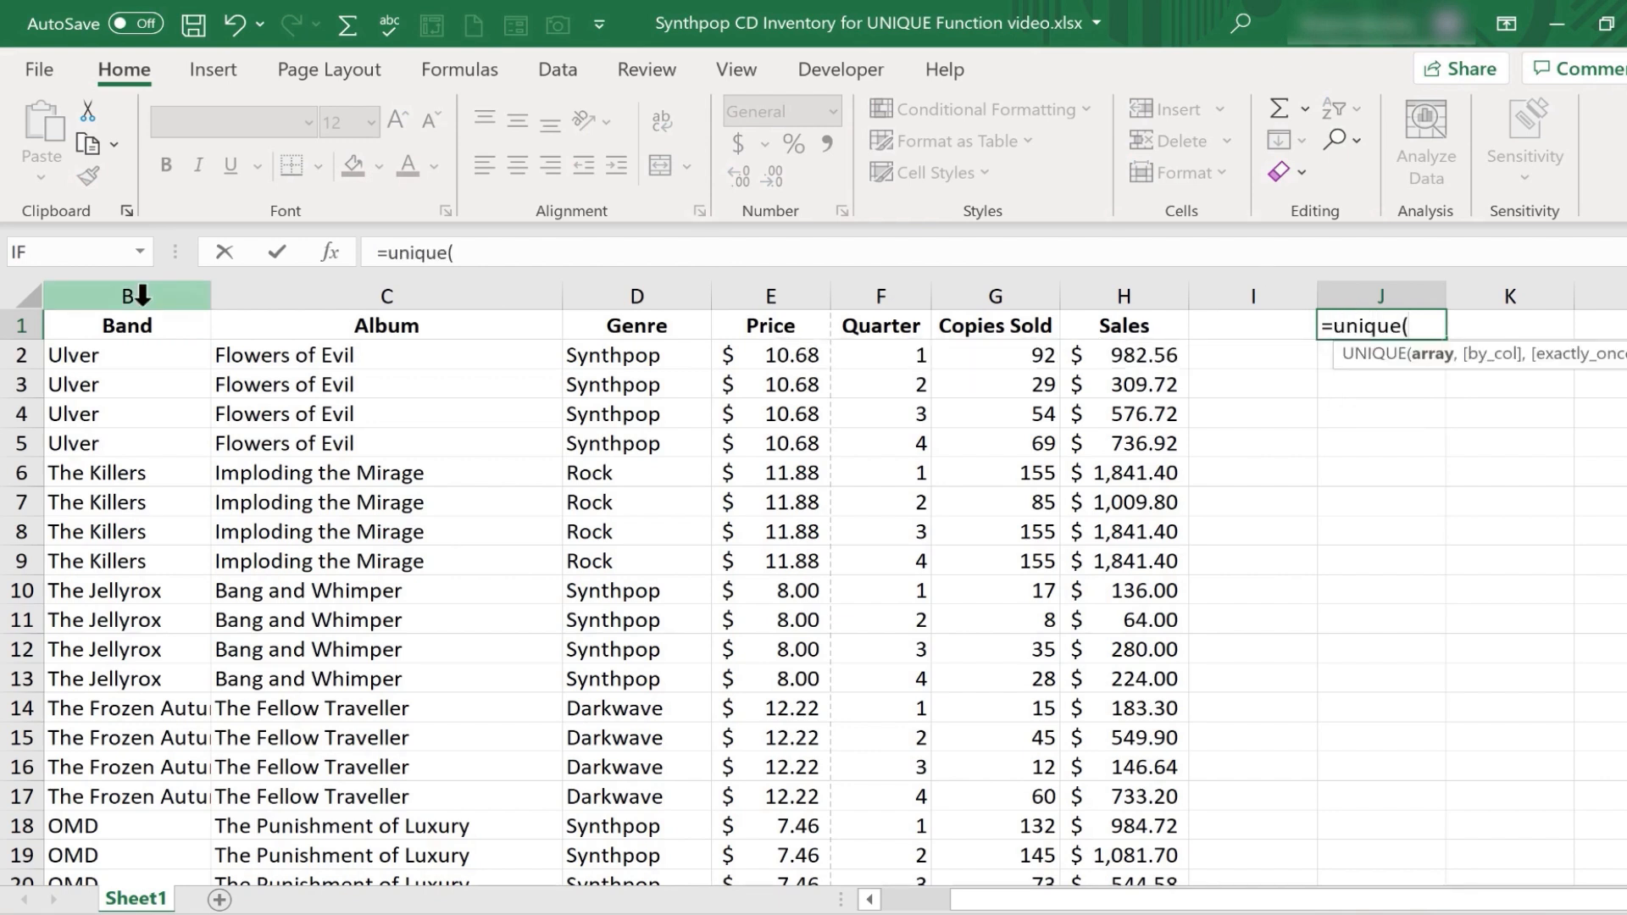
left_click_drag(127, 295, 386, 295)
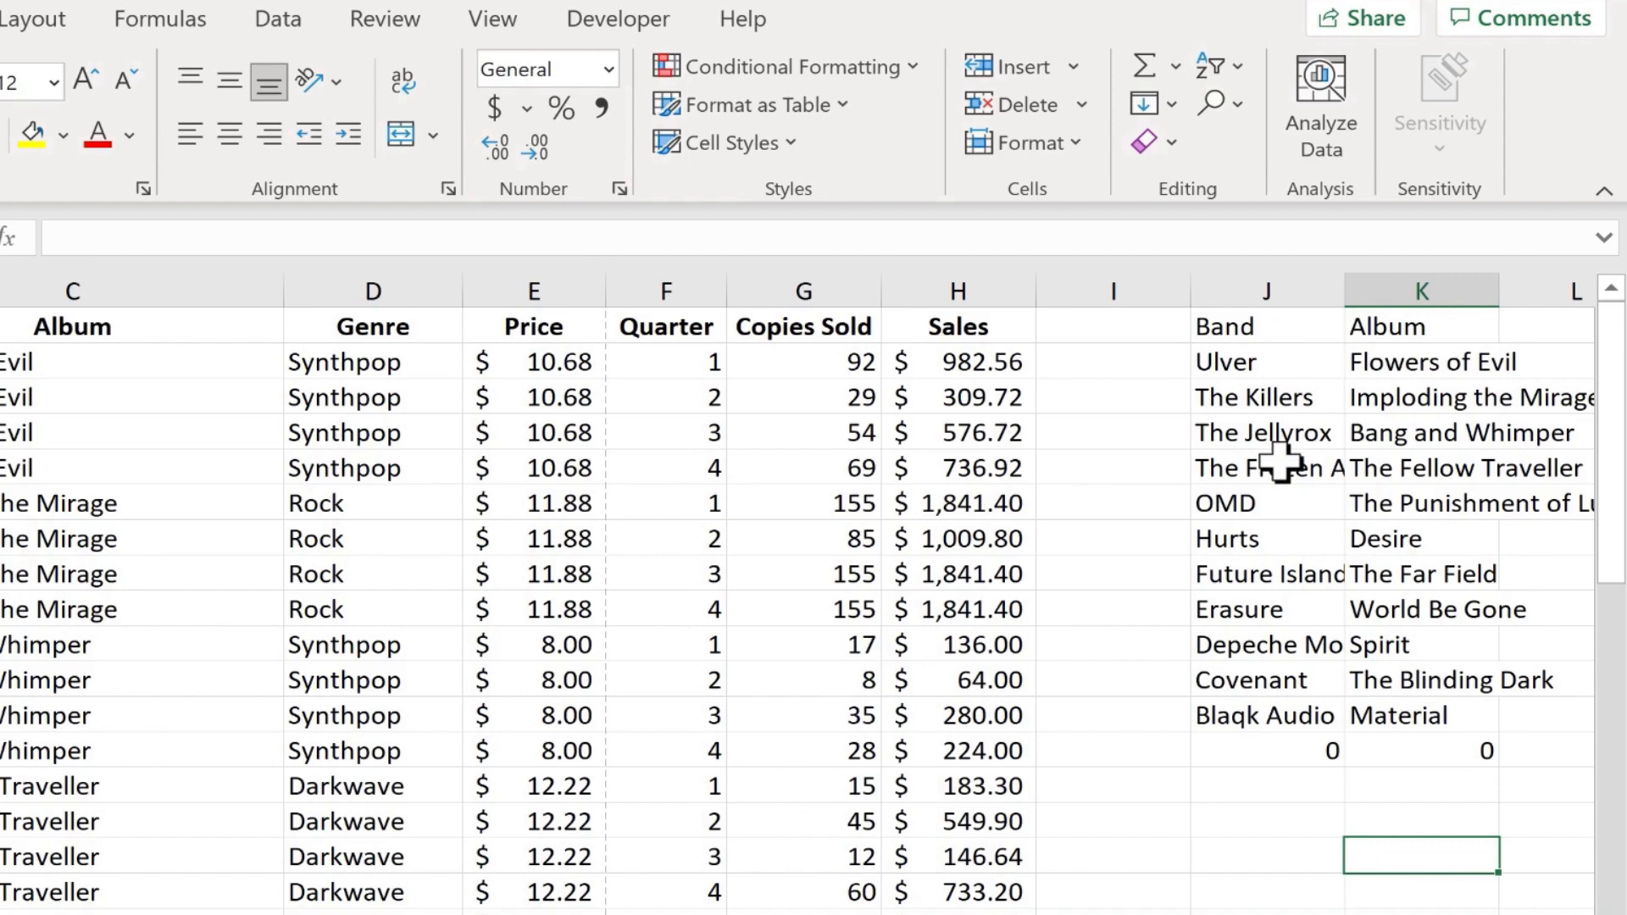
mouse_move(1292, 509)
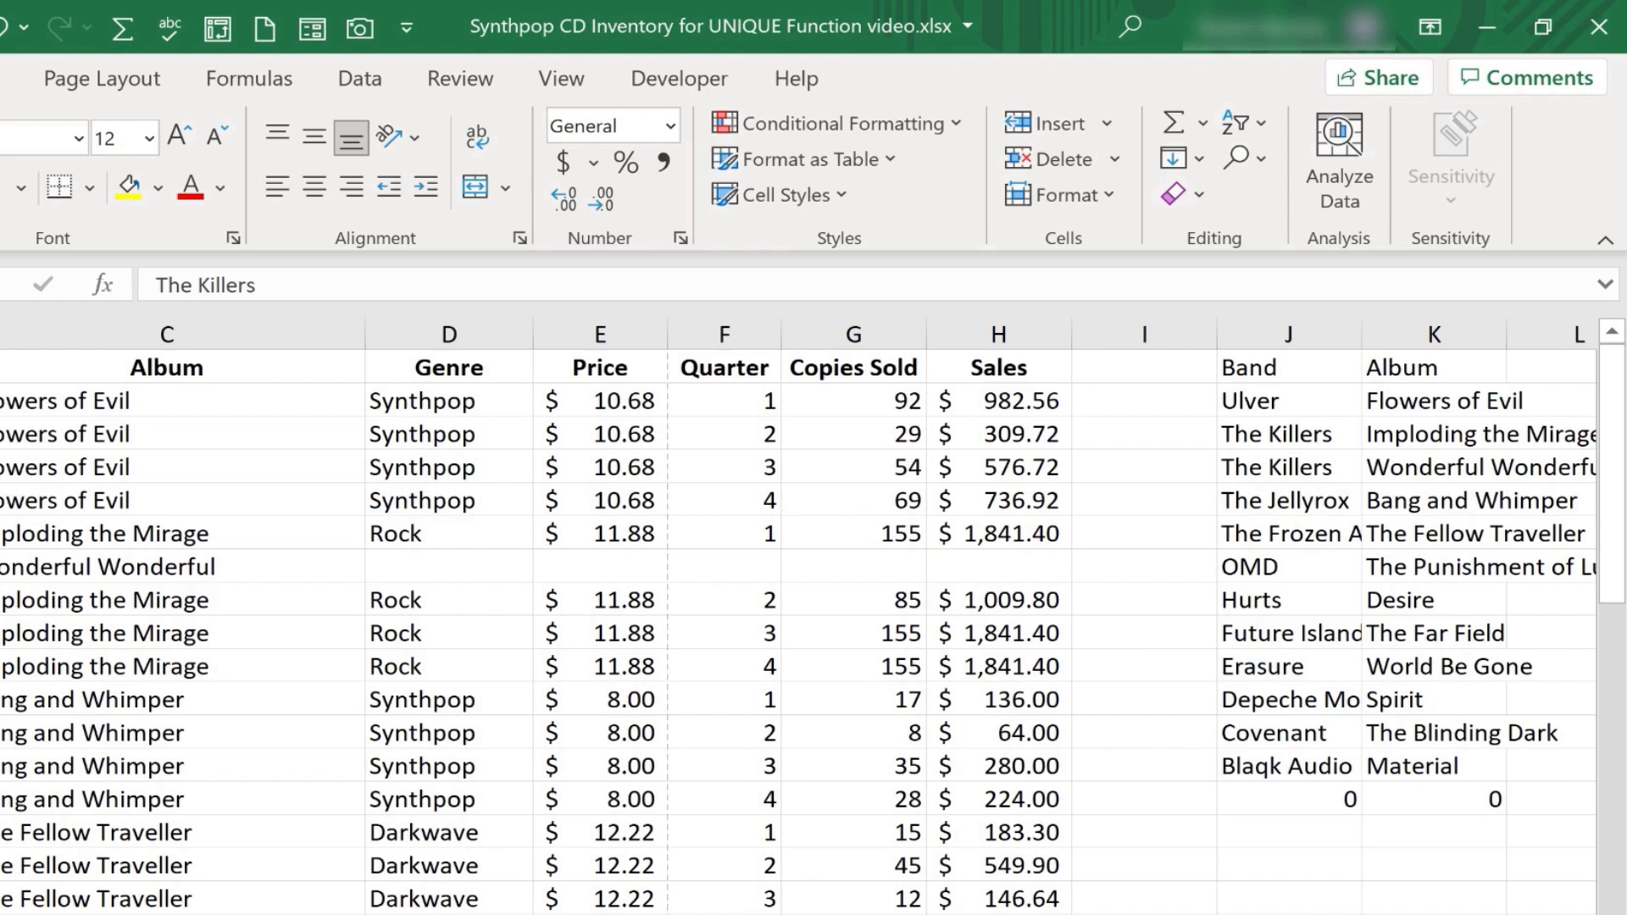
mouse_move(1328, 478)
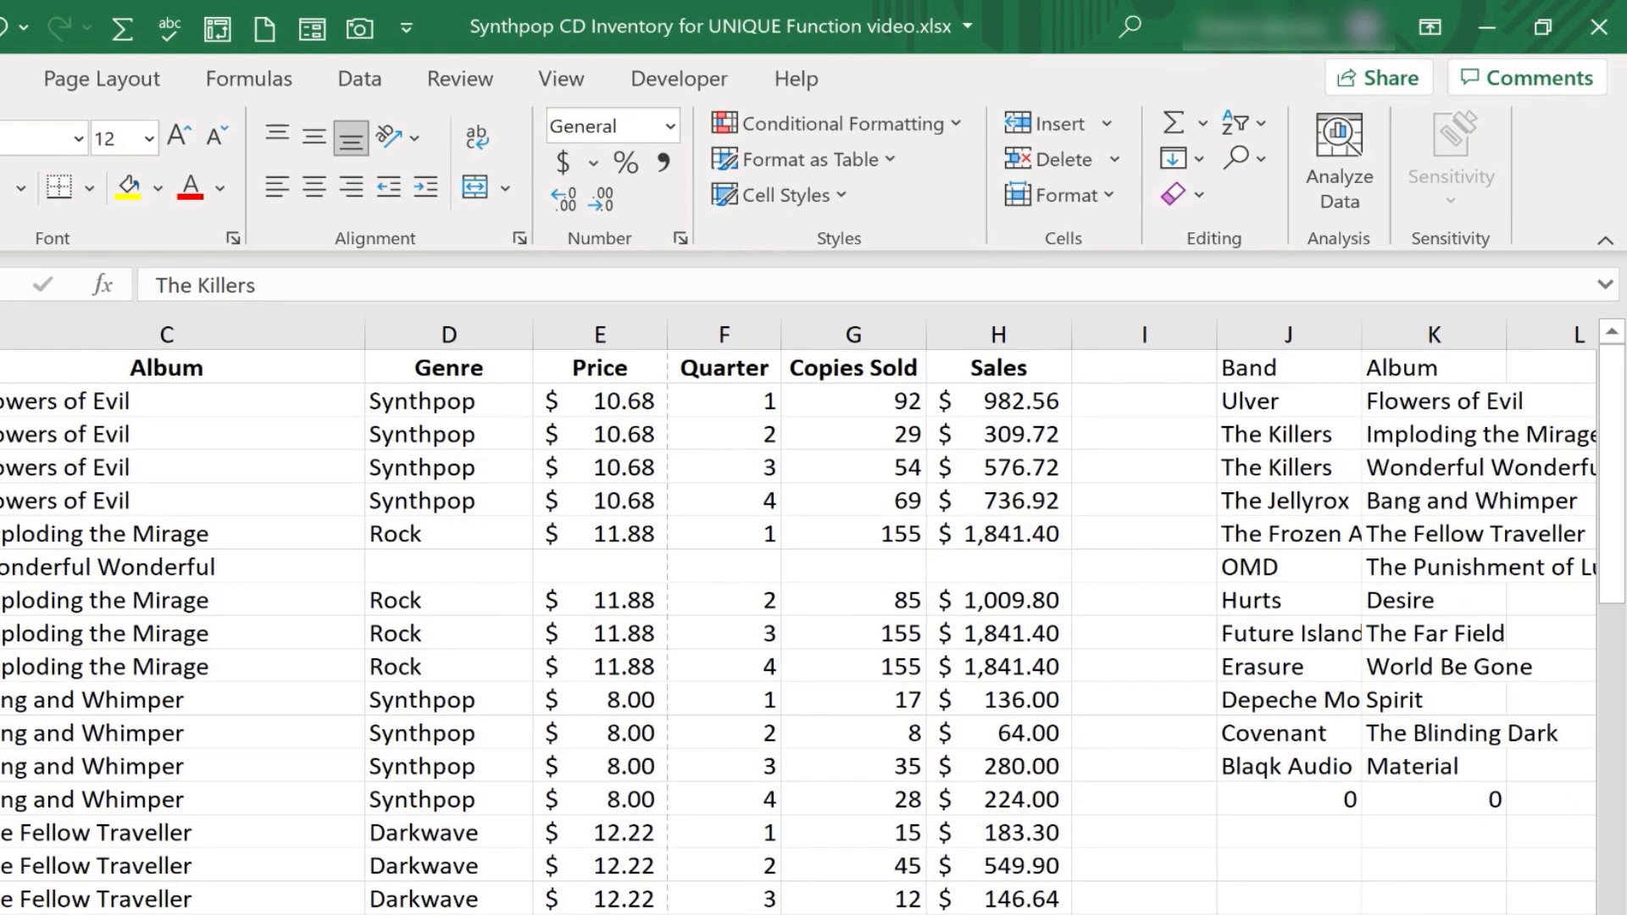
mouse_move(1318, 485)
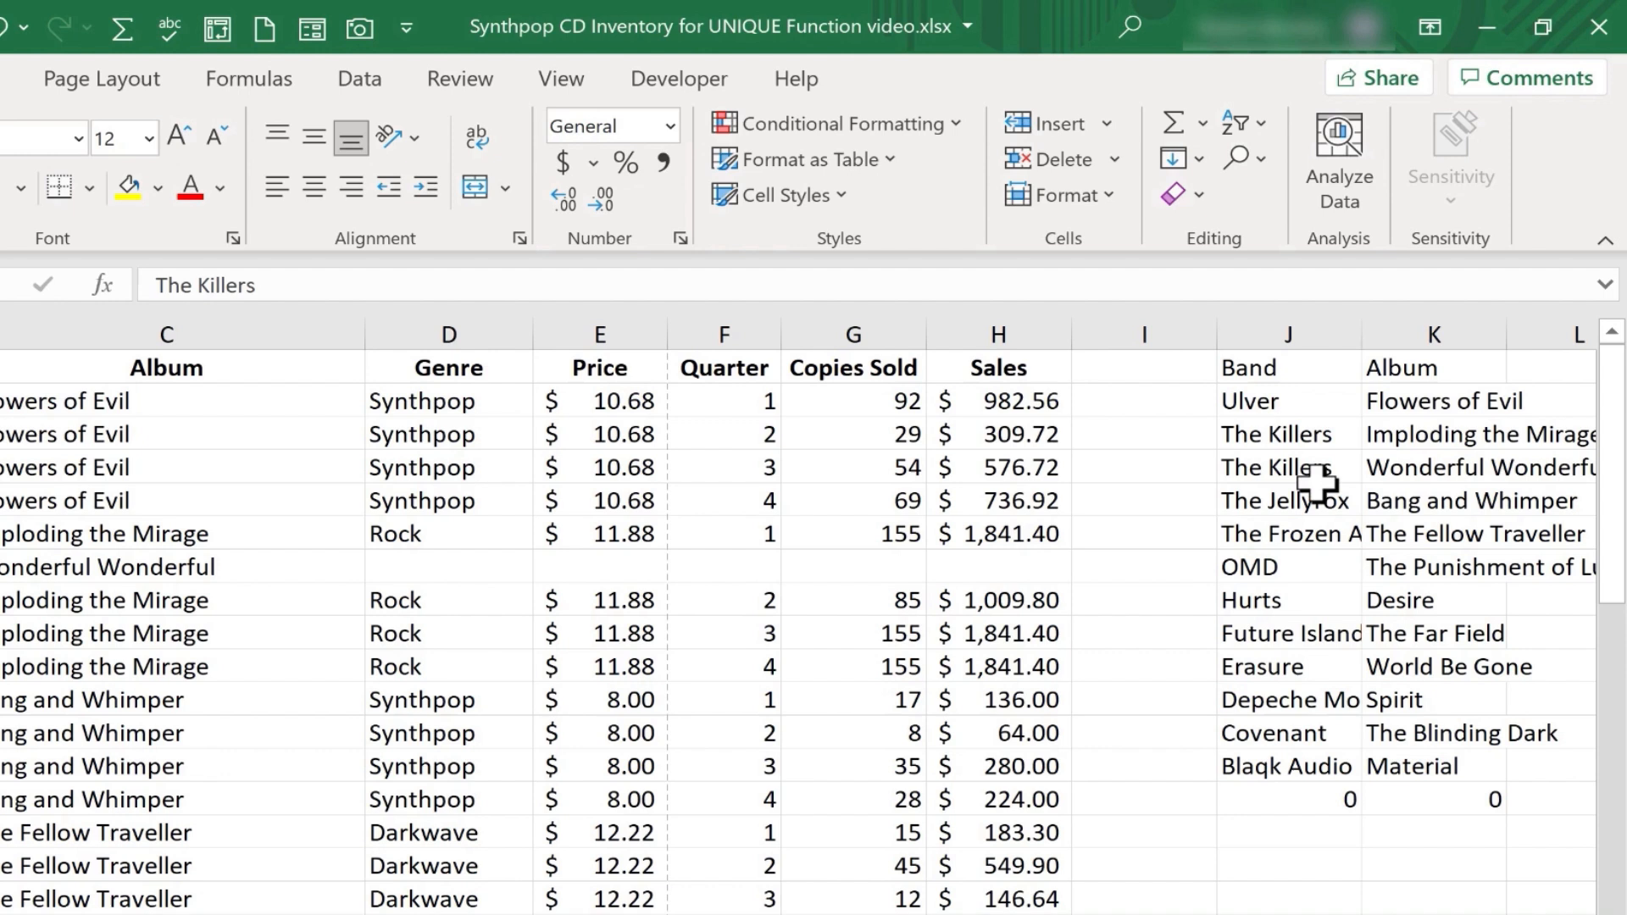
mouse_move(1323, 447)
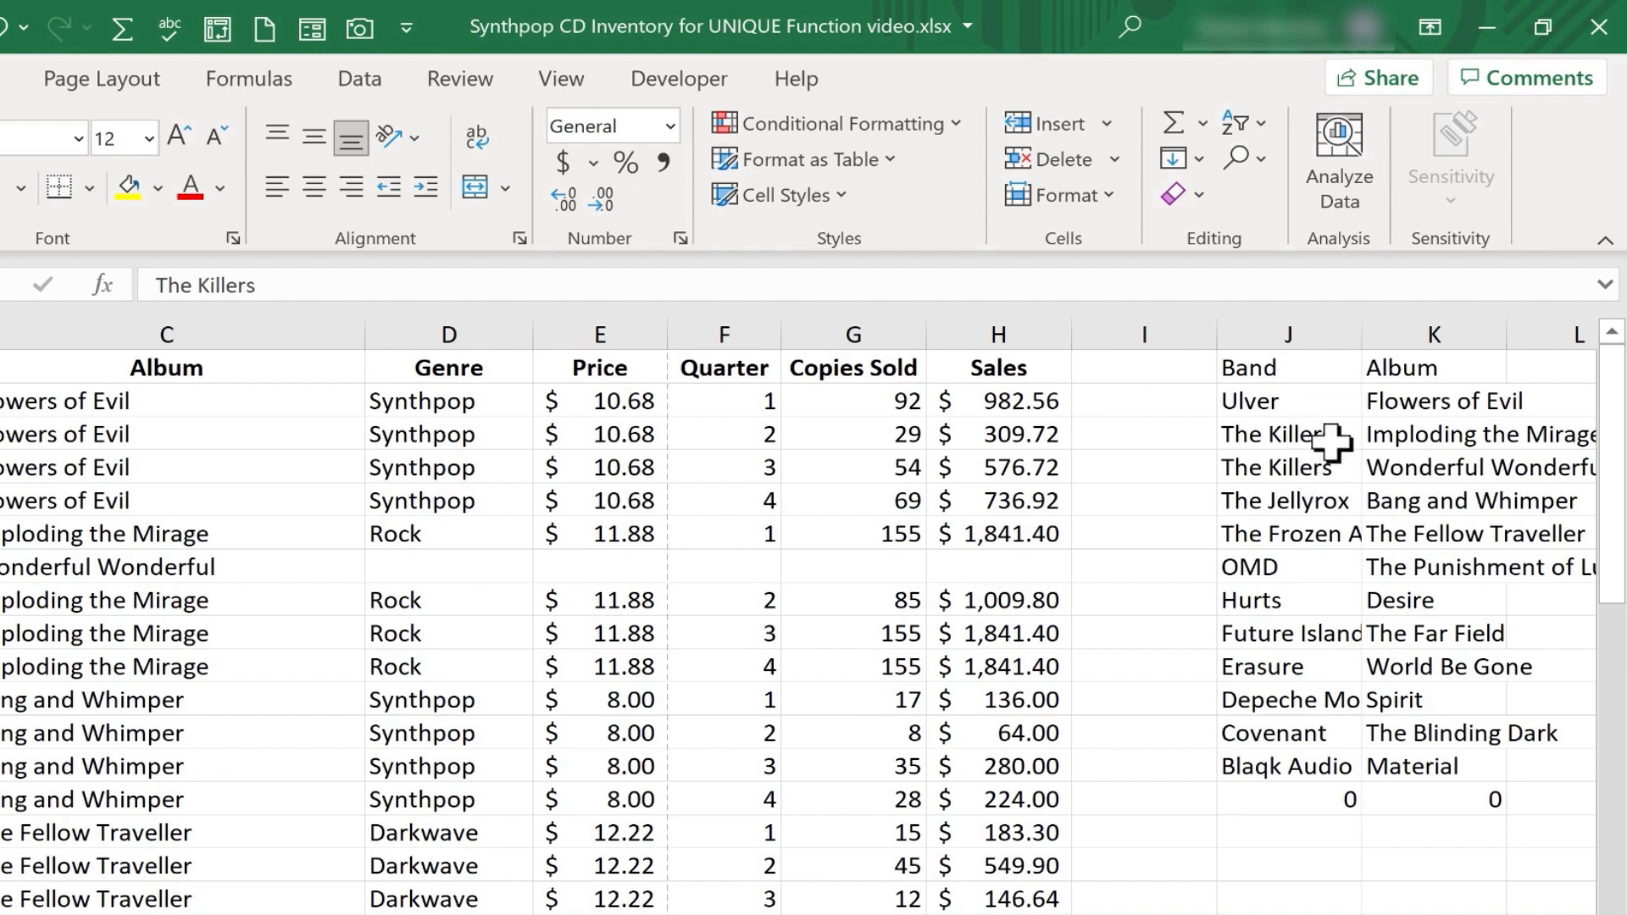
mouse_move(1328, 459)
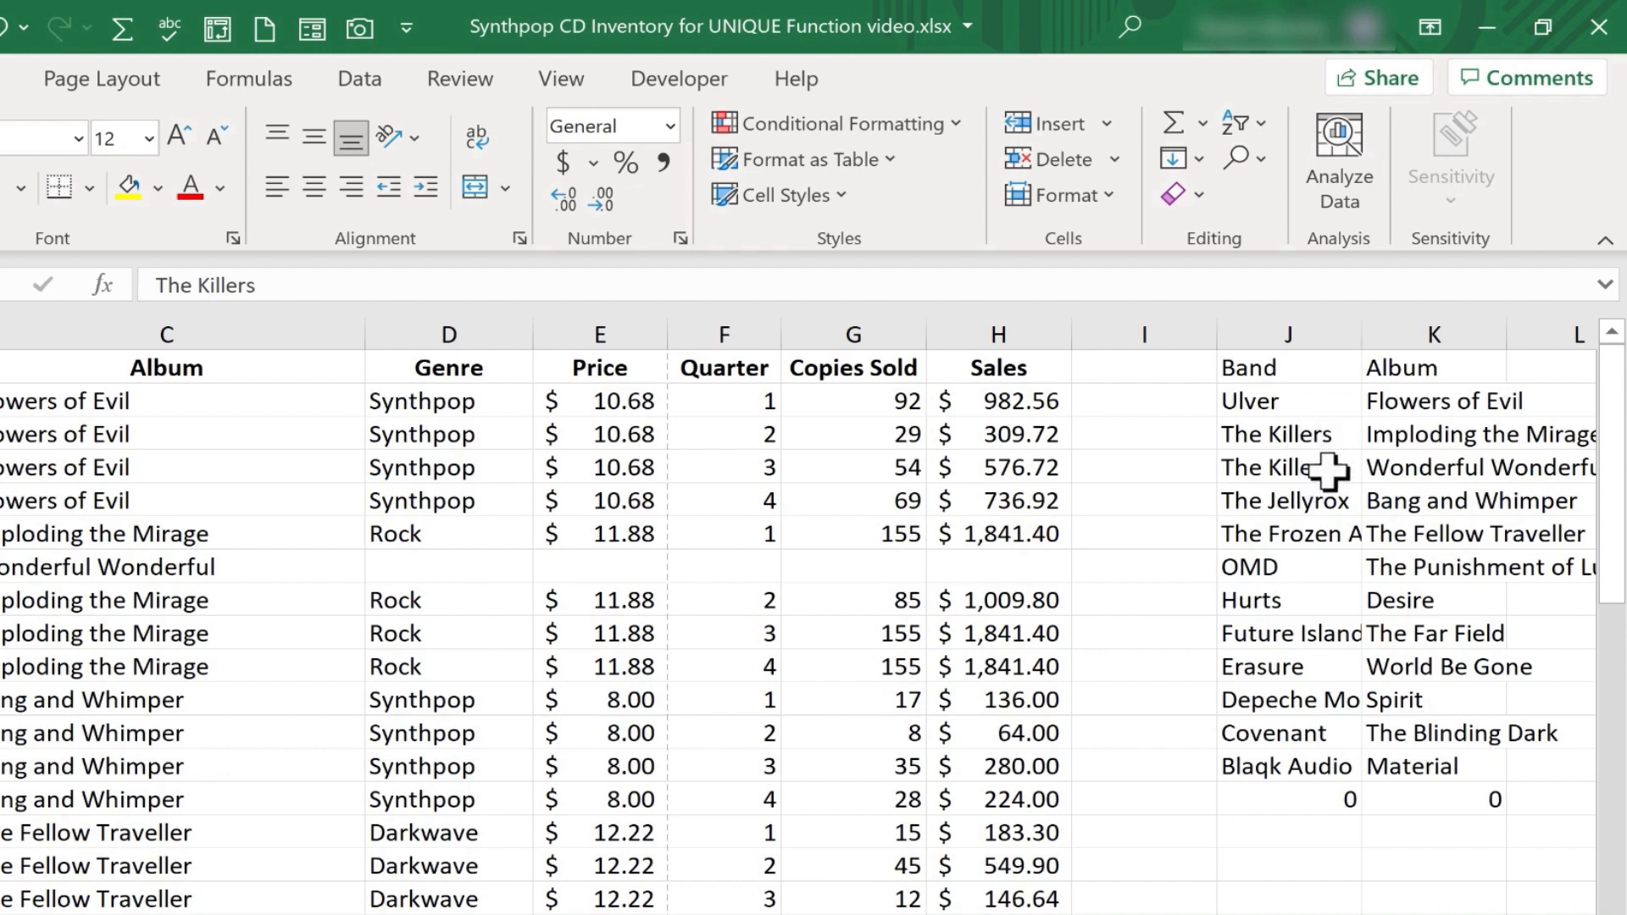
mouse_move(1331, 494)
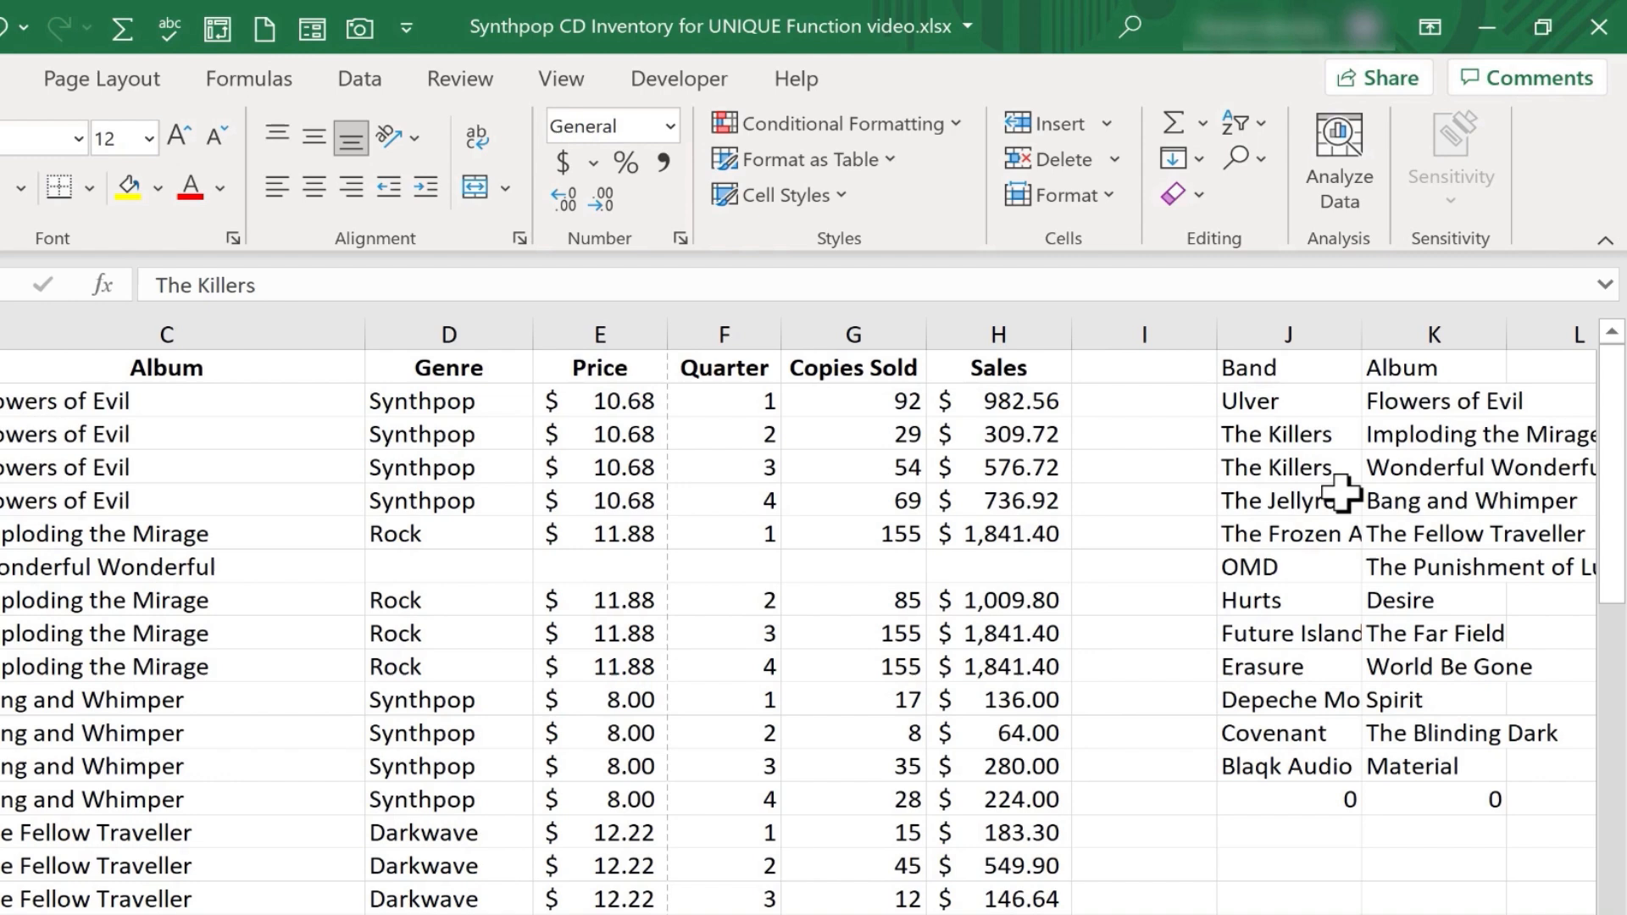
- Select the new The Killers / Wonderful Wonderful pair in the spilled results
left_click(1289, 366)
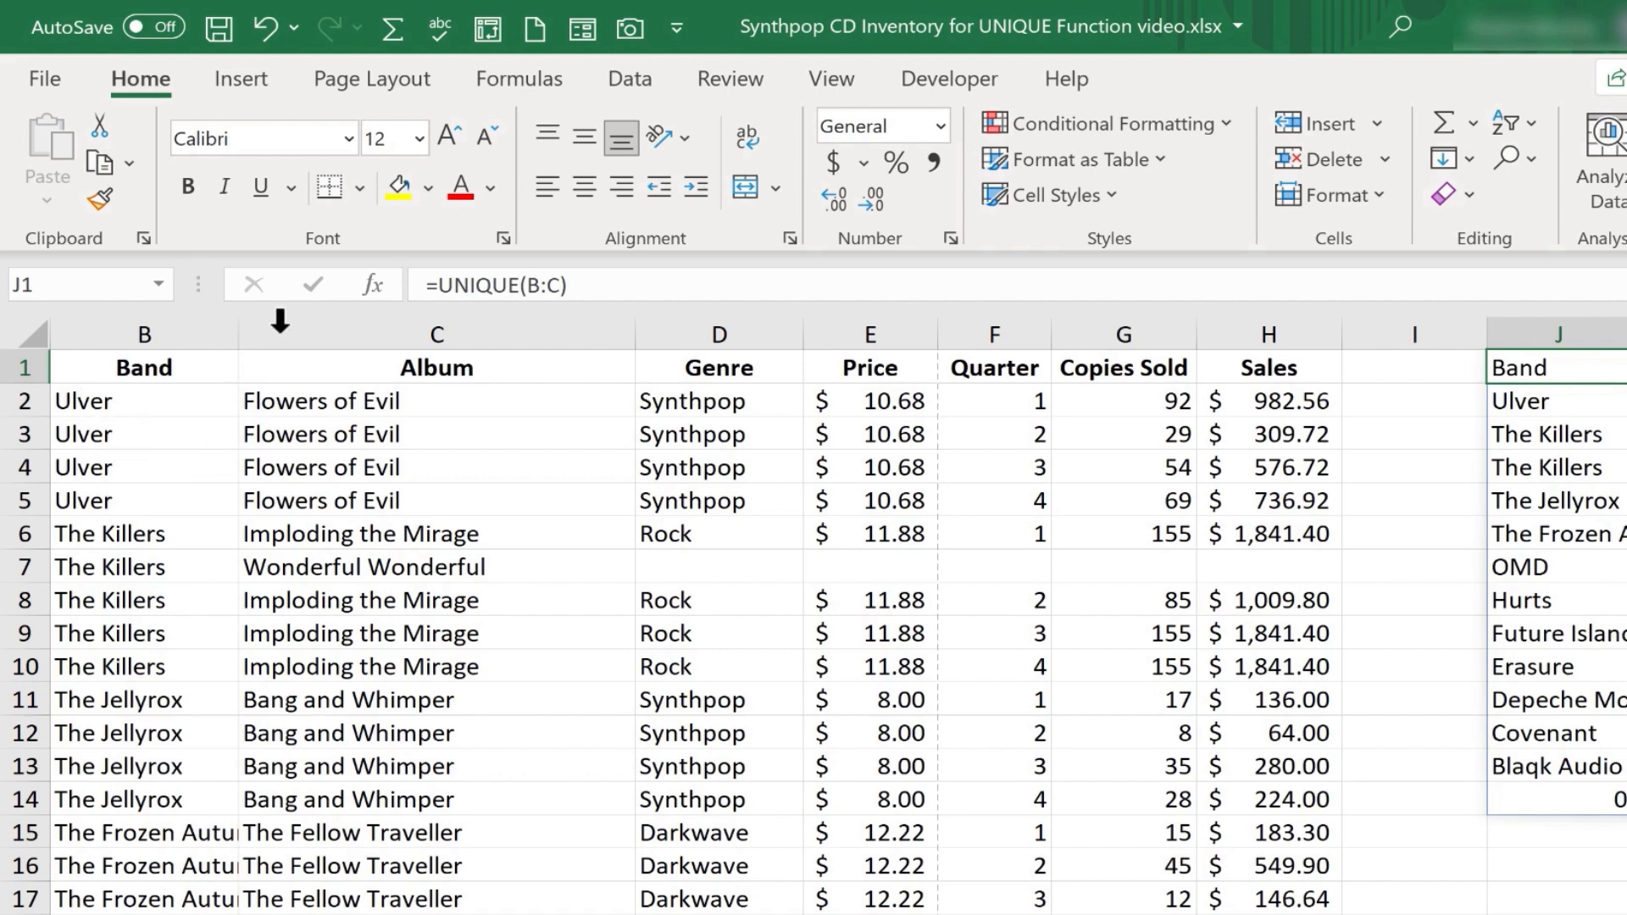
mouse_move(221, 534)
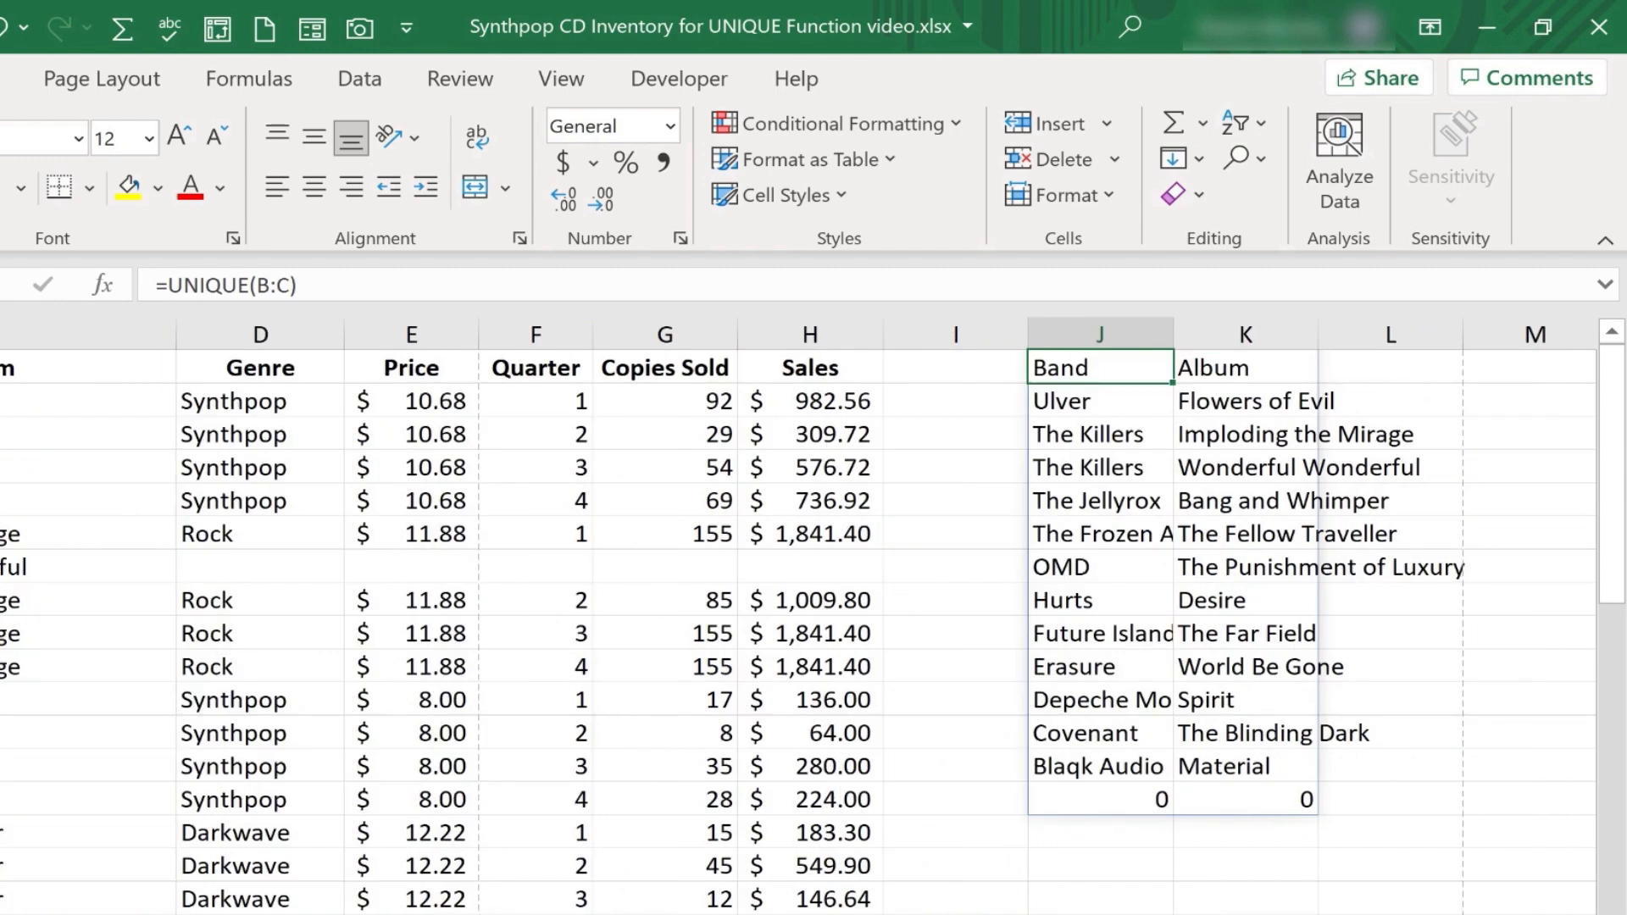
mouse_move(1069, 415)
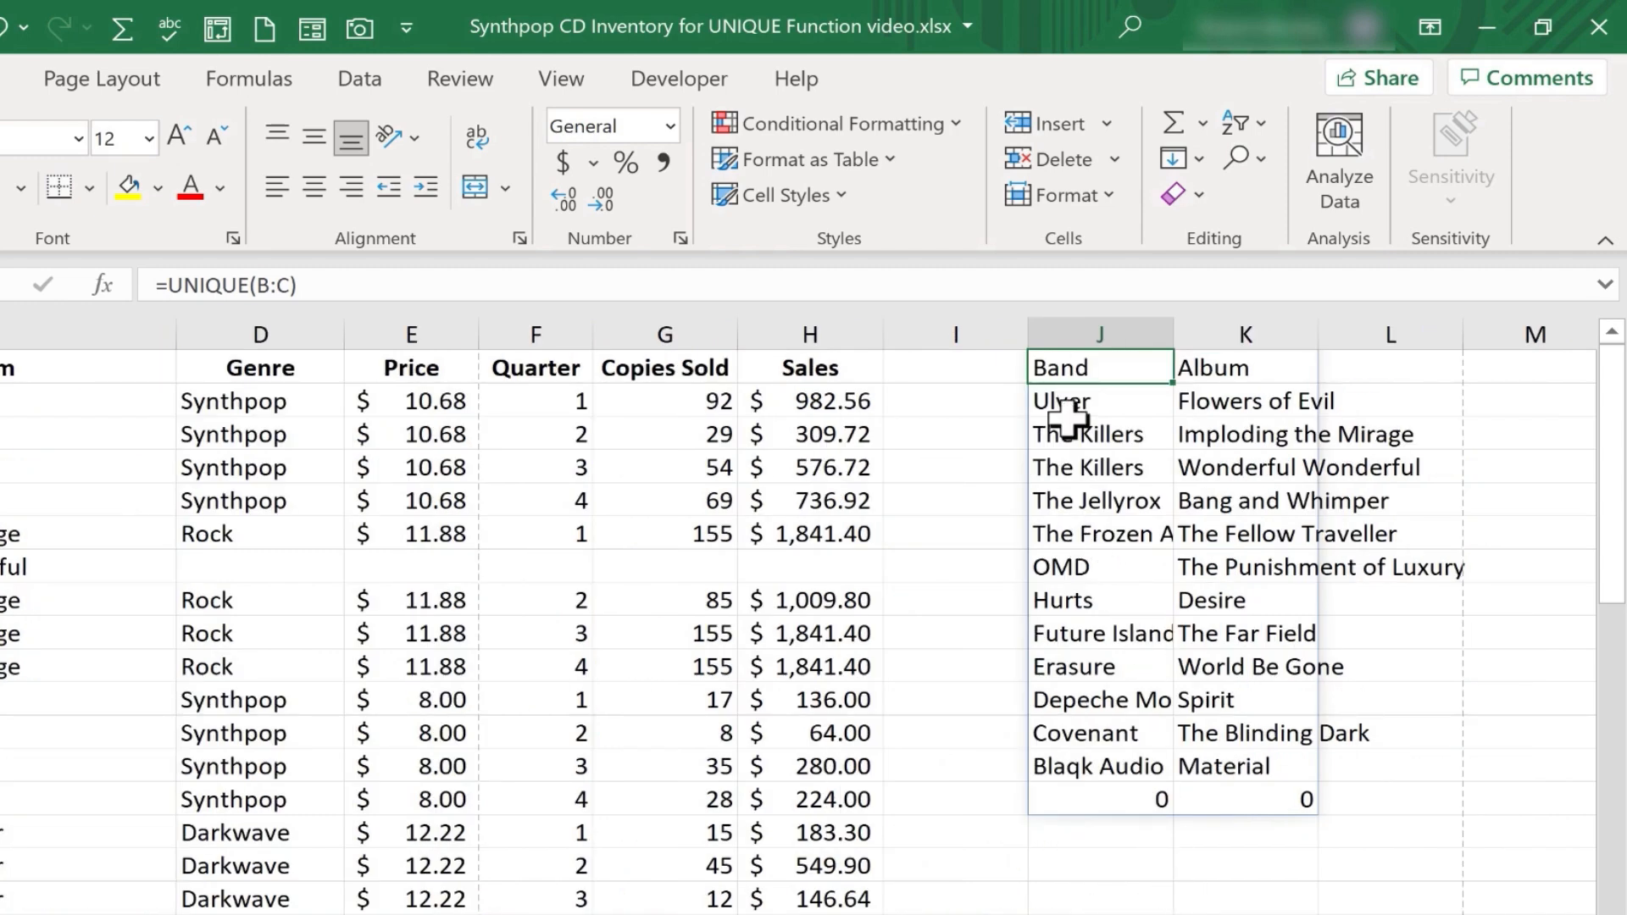
mouse_move(1088, 415)
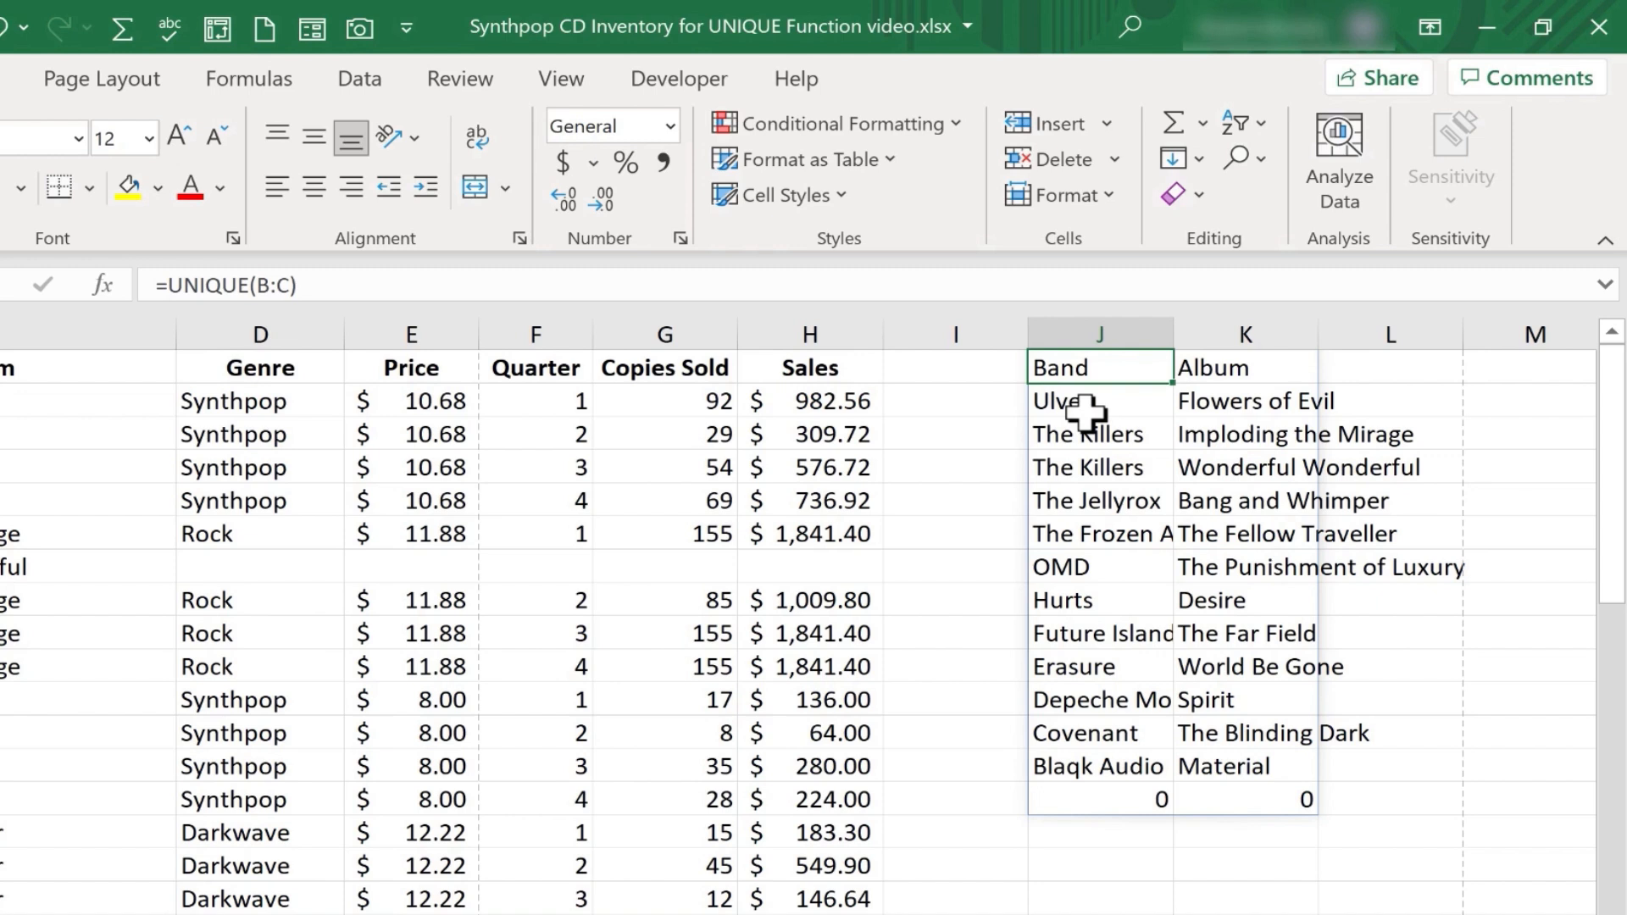
mouse_move(1136, 429)
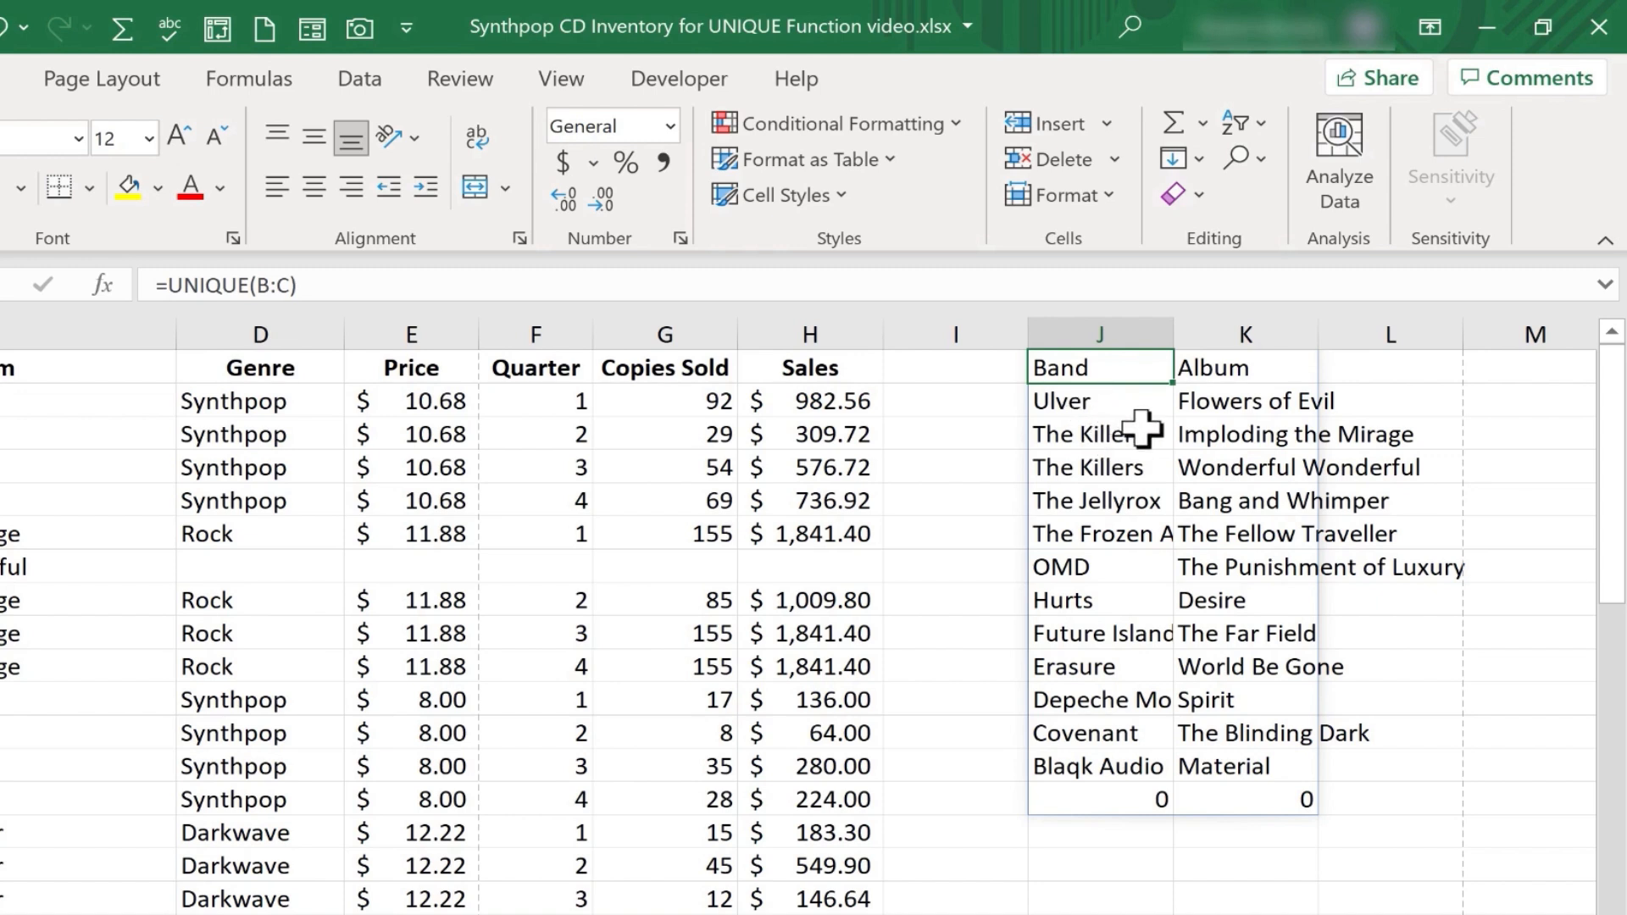
mouse_move(1095, 415)
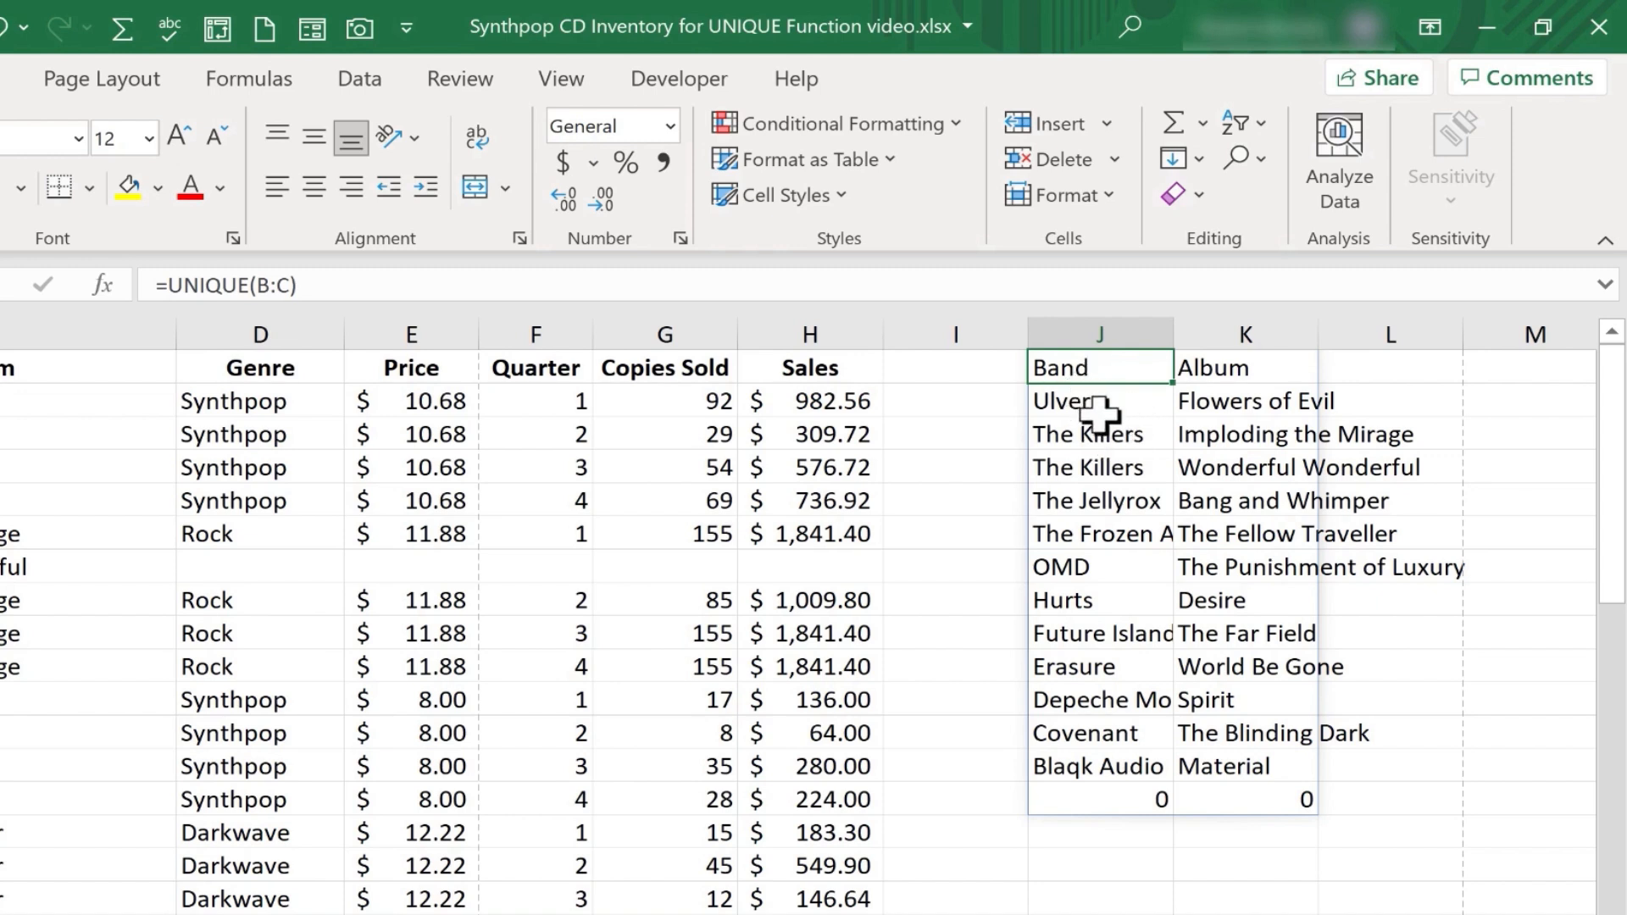
mouse_move(1473, 407)
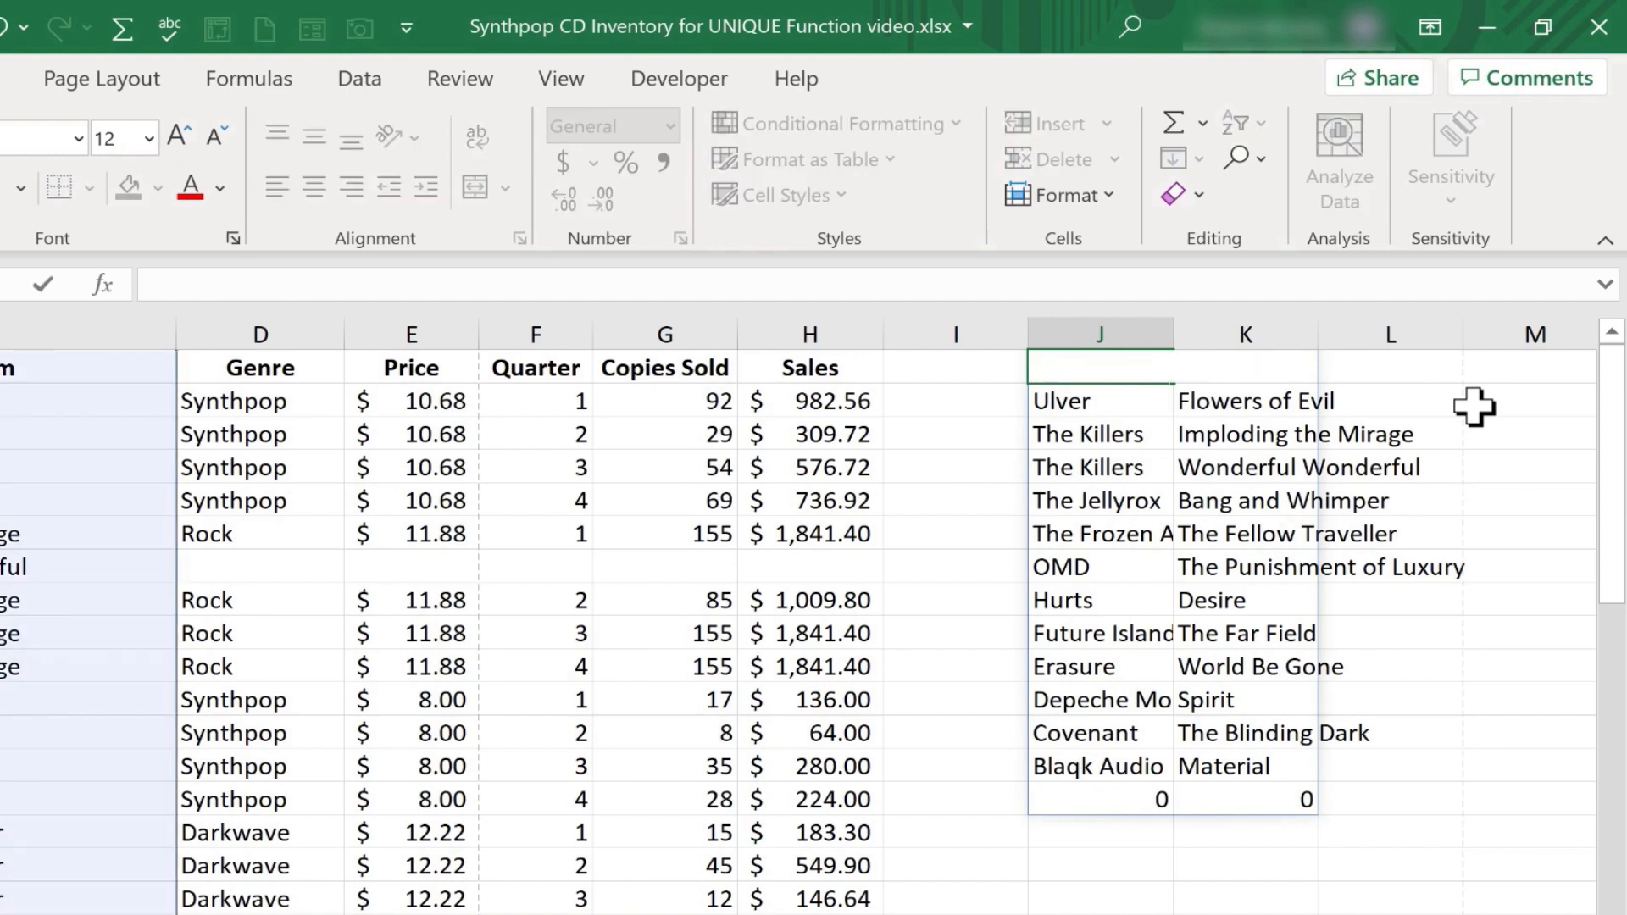
mouse_move(1162, 424)
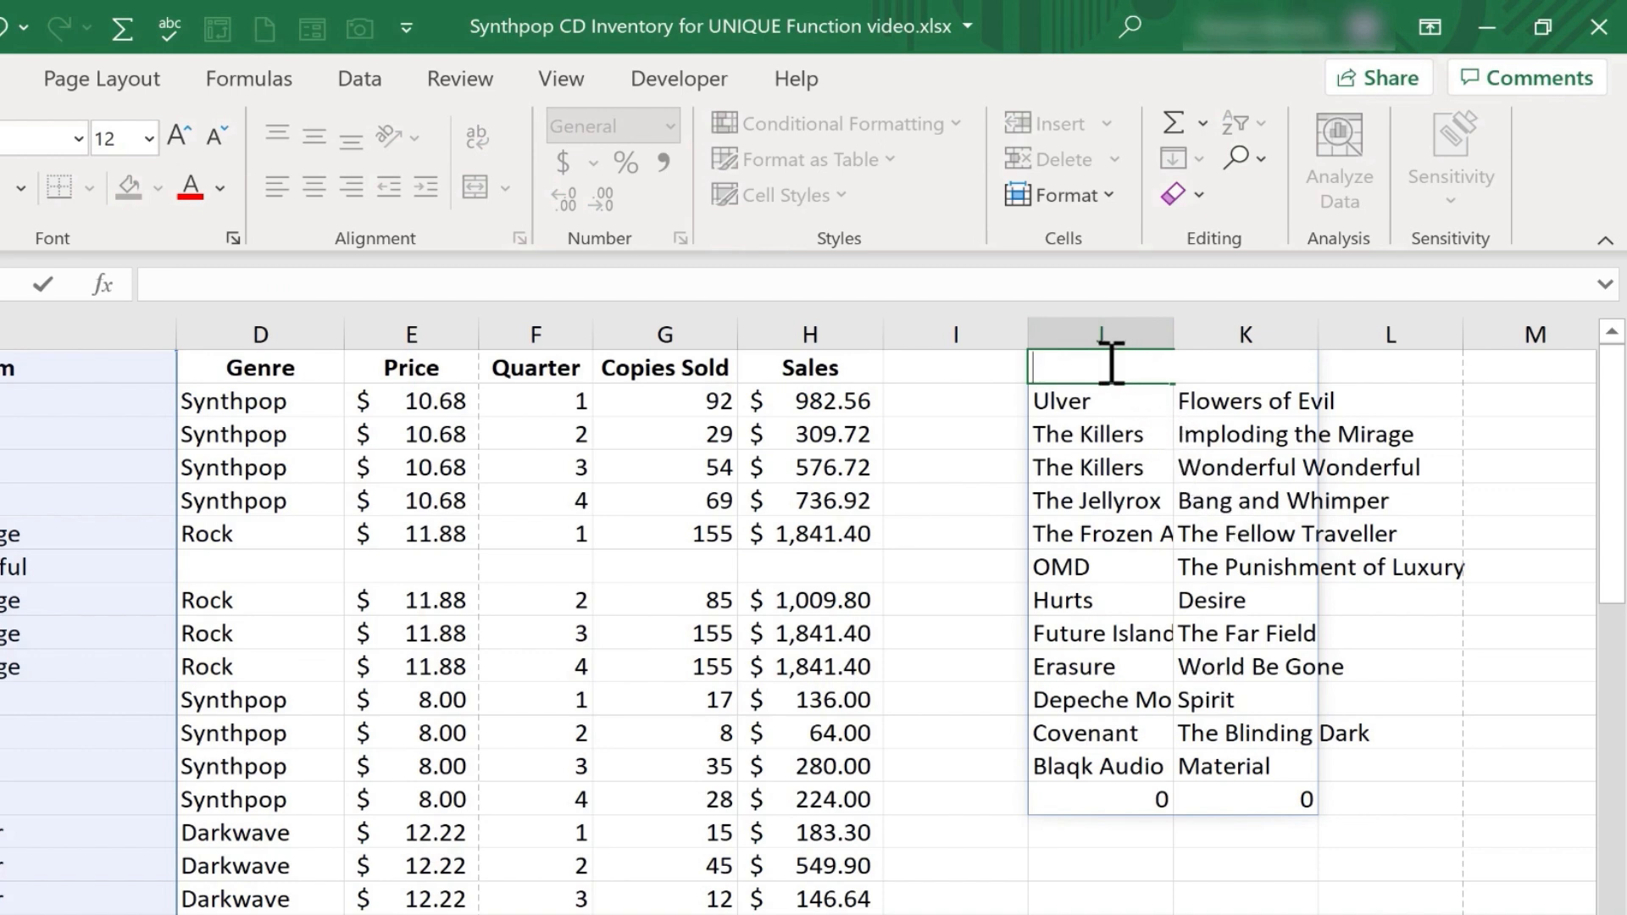
- Delete the =UNIQUE(B:C) formula in J1, removing its spilled list
key("Delete")
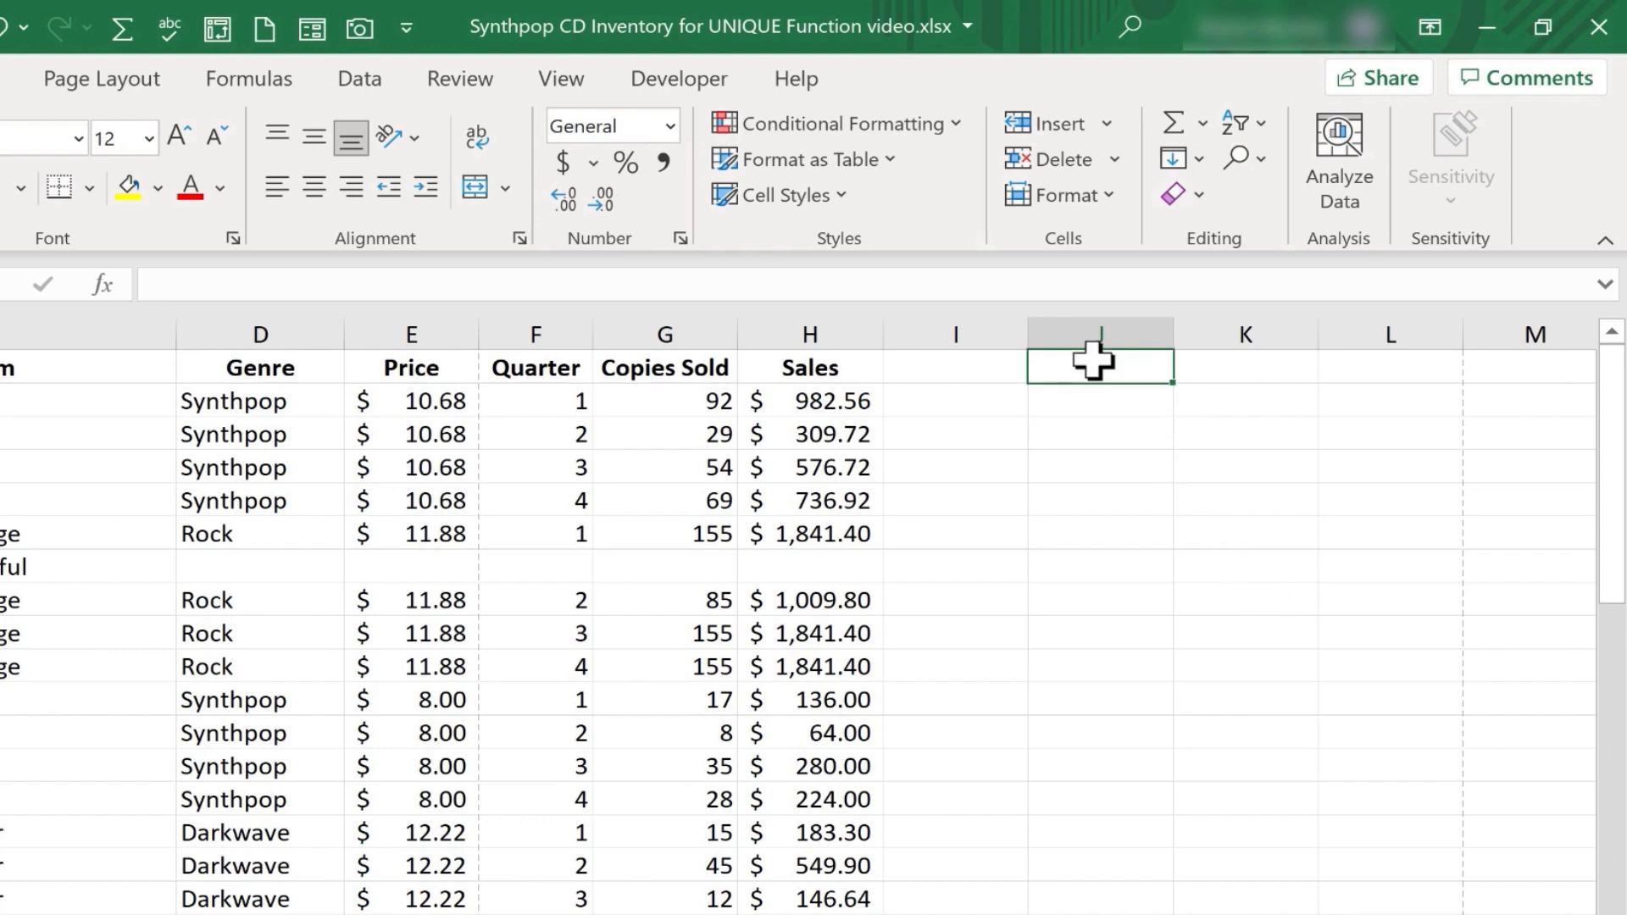
- Enter =UNIQUE(SORT(B:C)) in J1 to spill alphabetized unique band-album pairs
type("=")
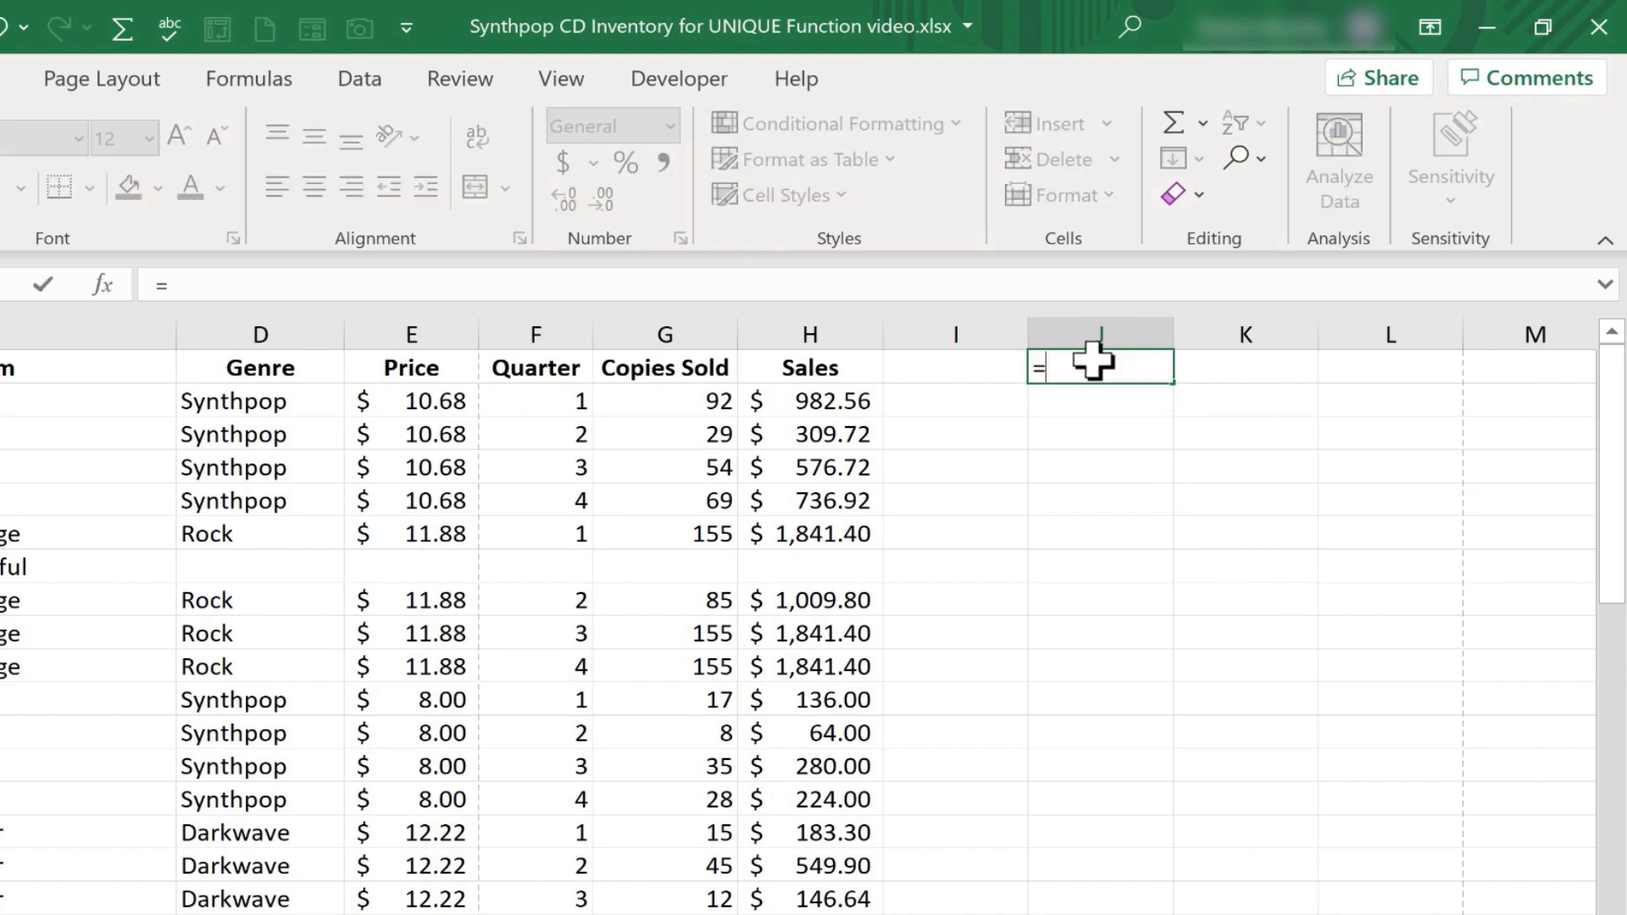
type("unique(")
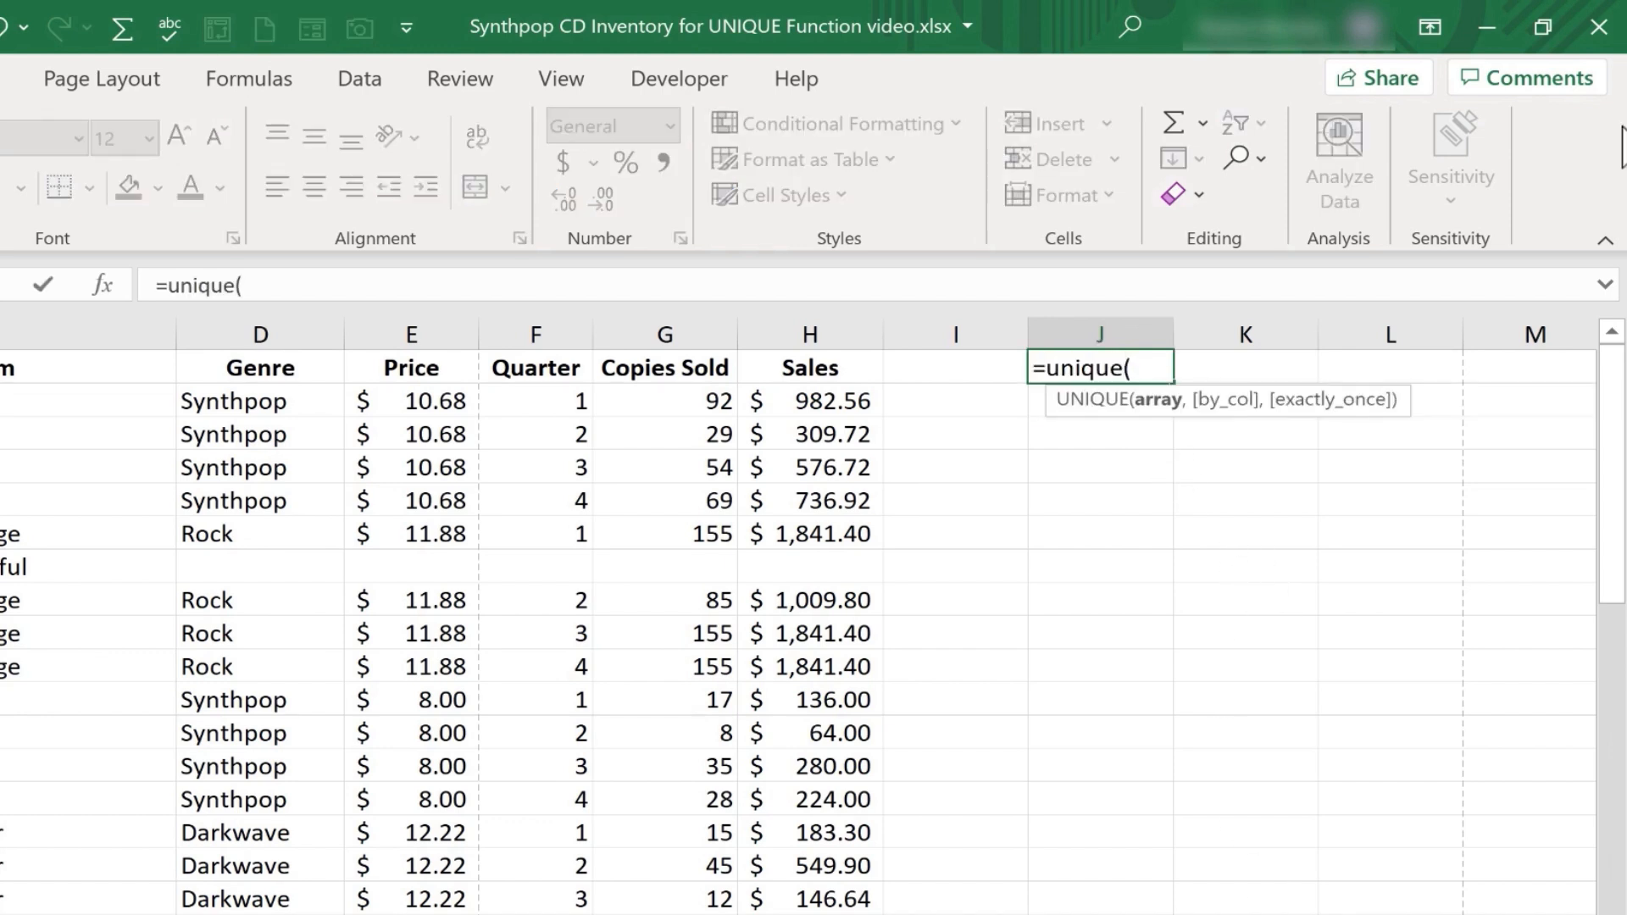
type("sort(B:C")
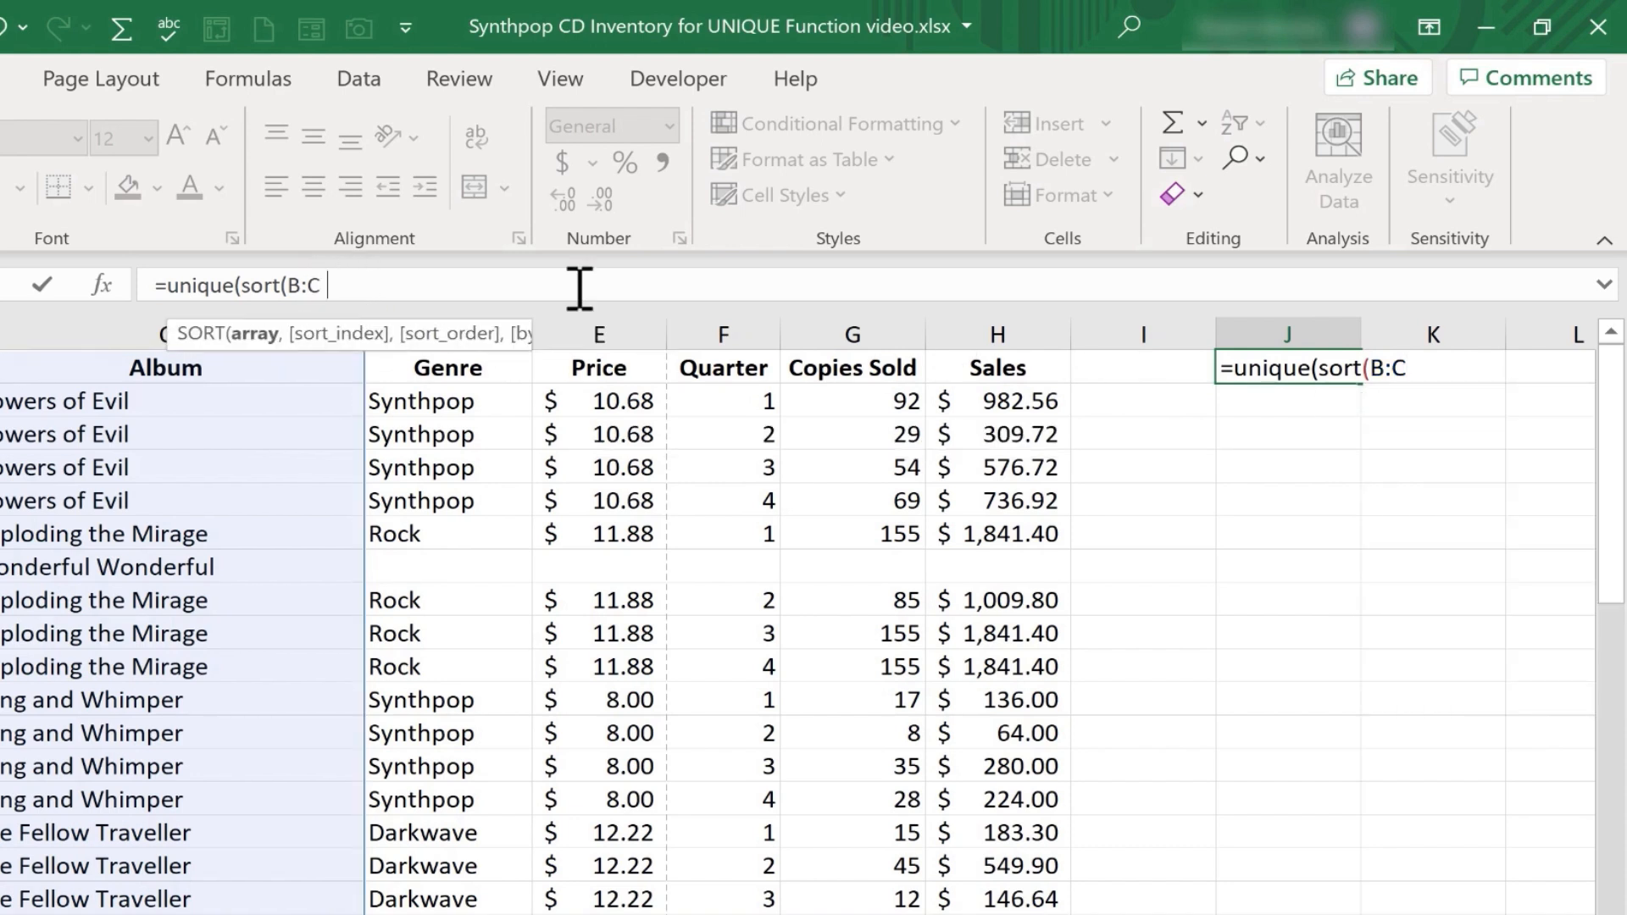
type("))")
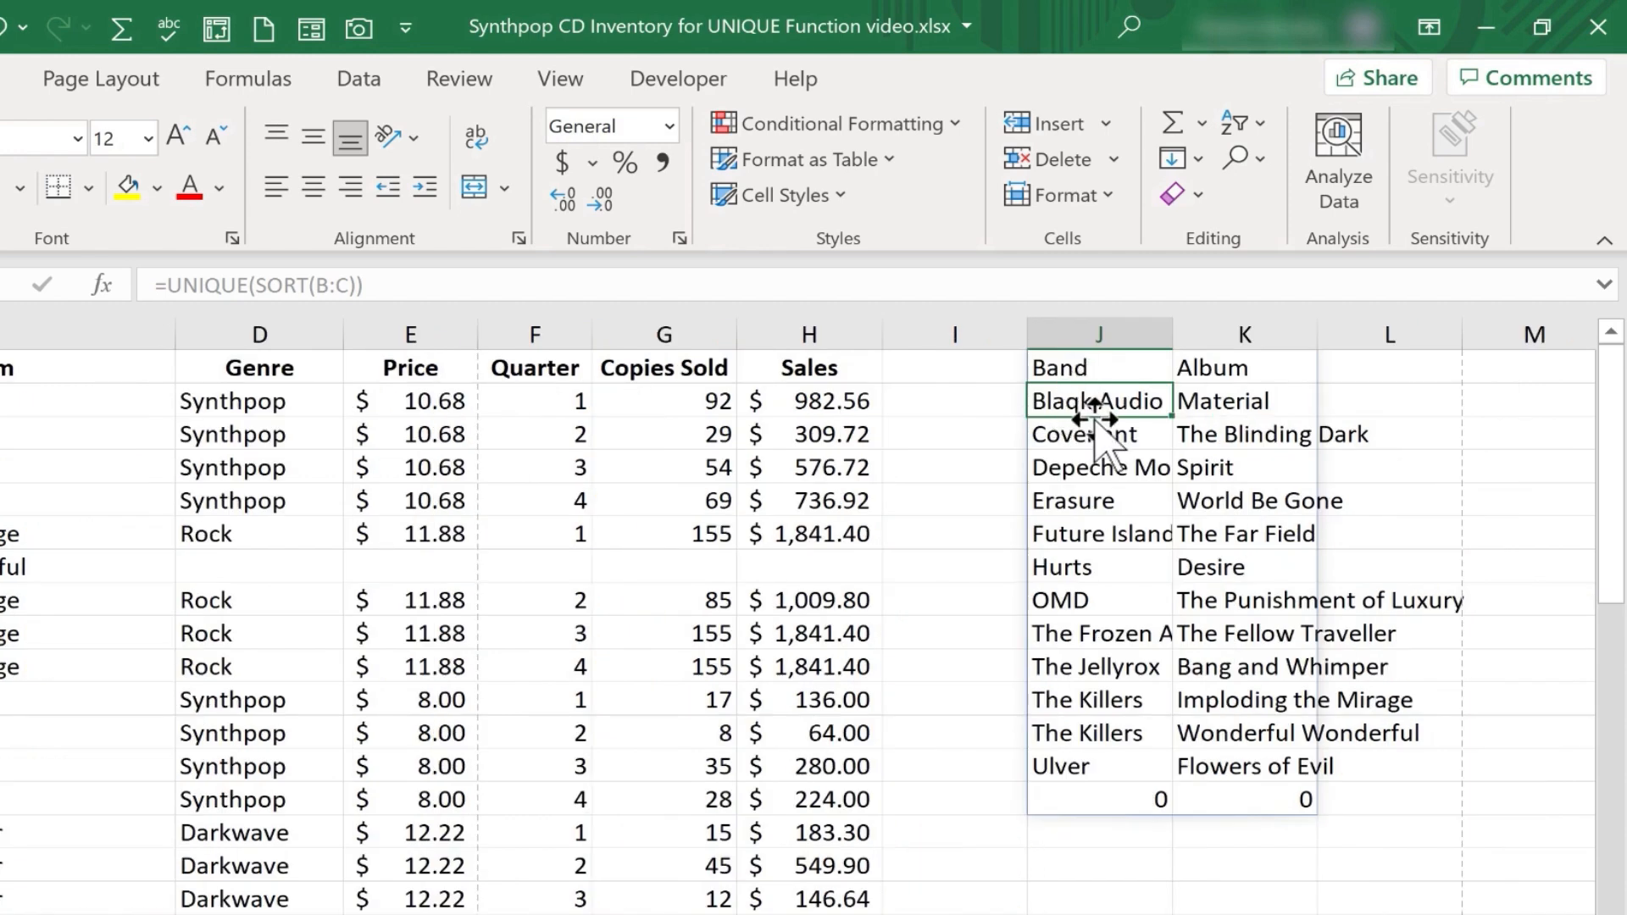
mouse_move(1116, 425)
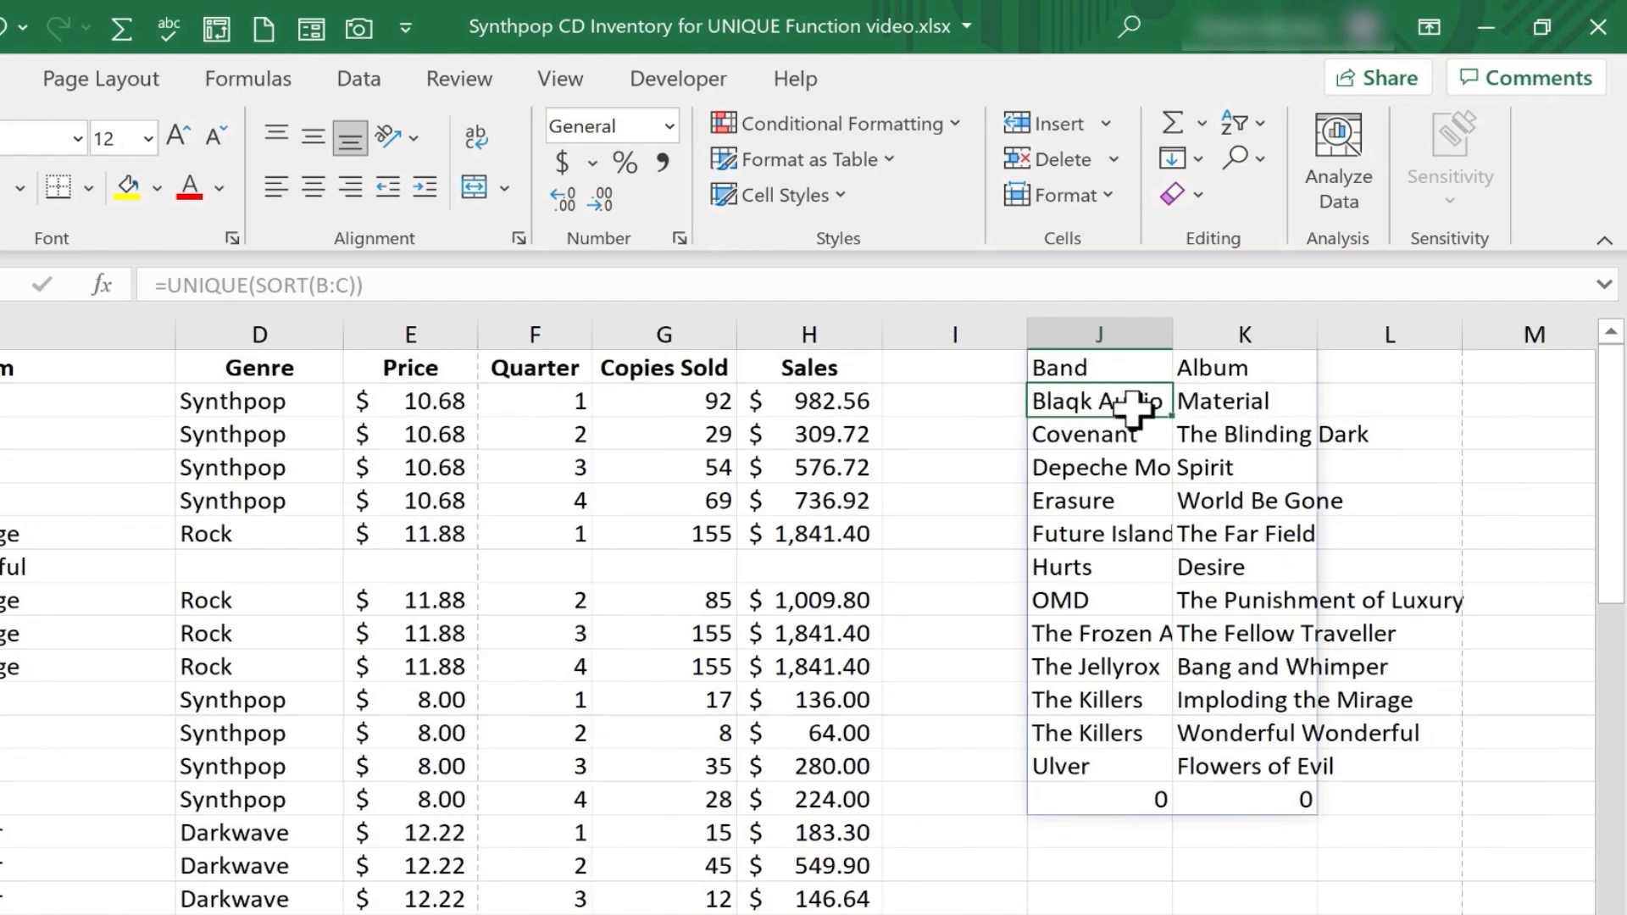
mouse_move(1127, 633)
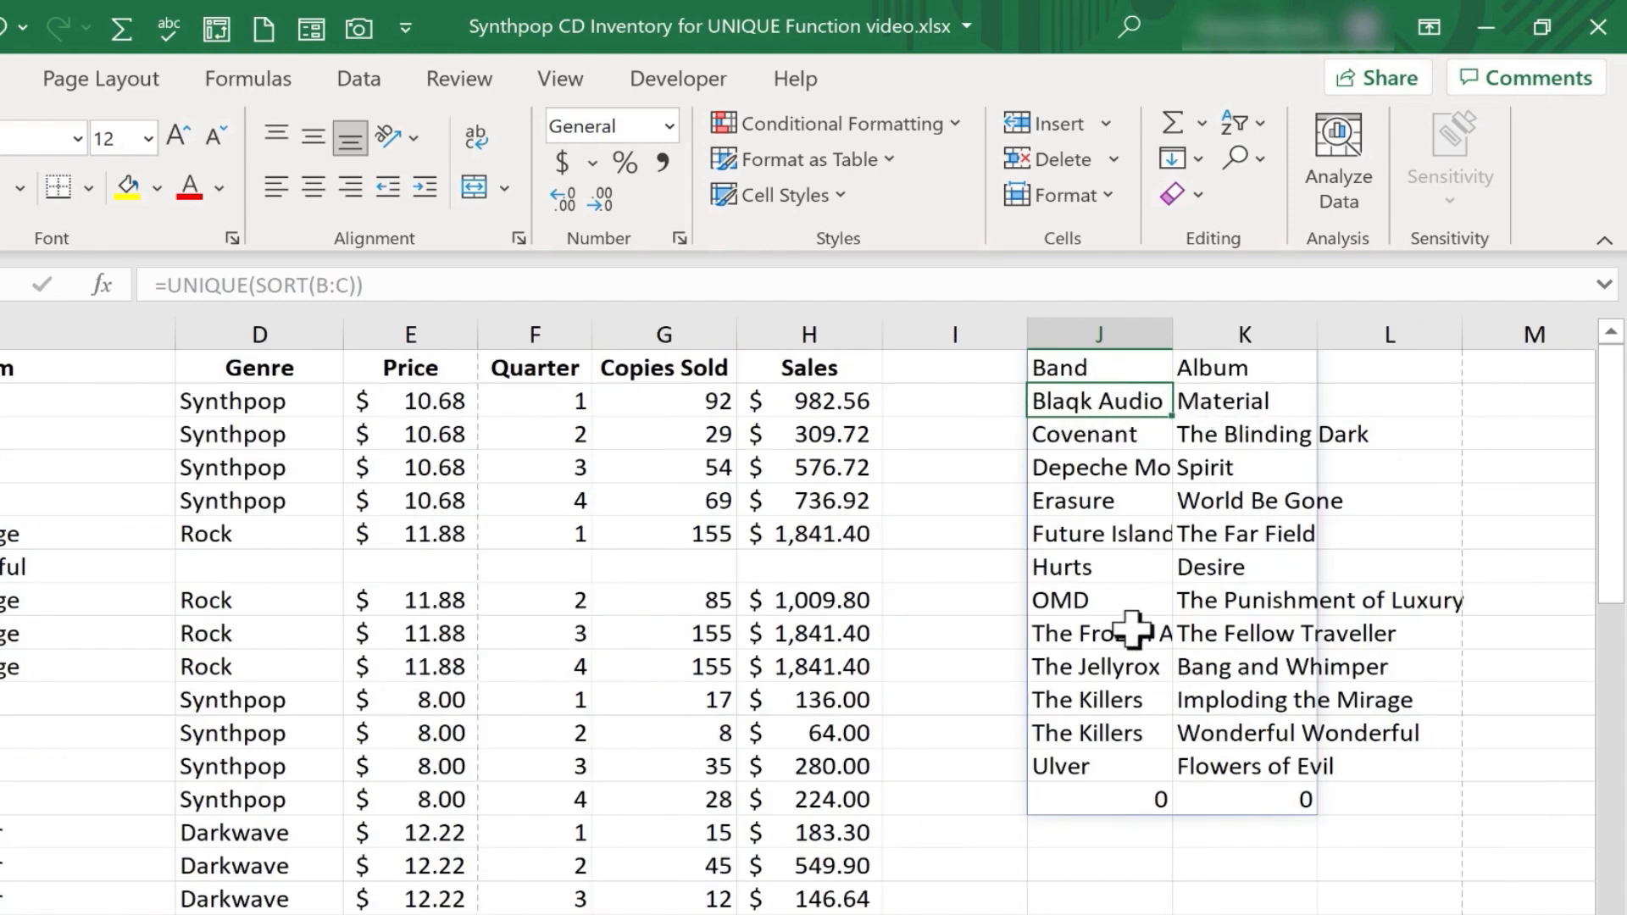
mouse_move(956, 369)
type("=")
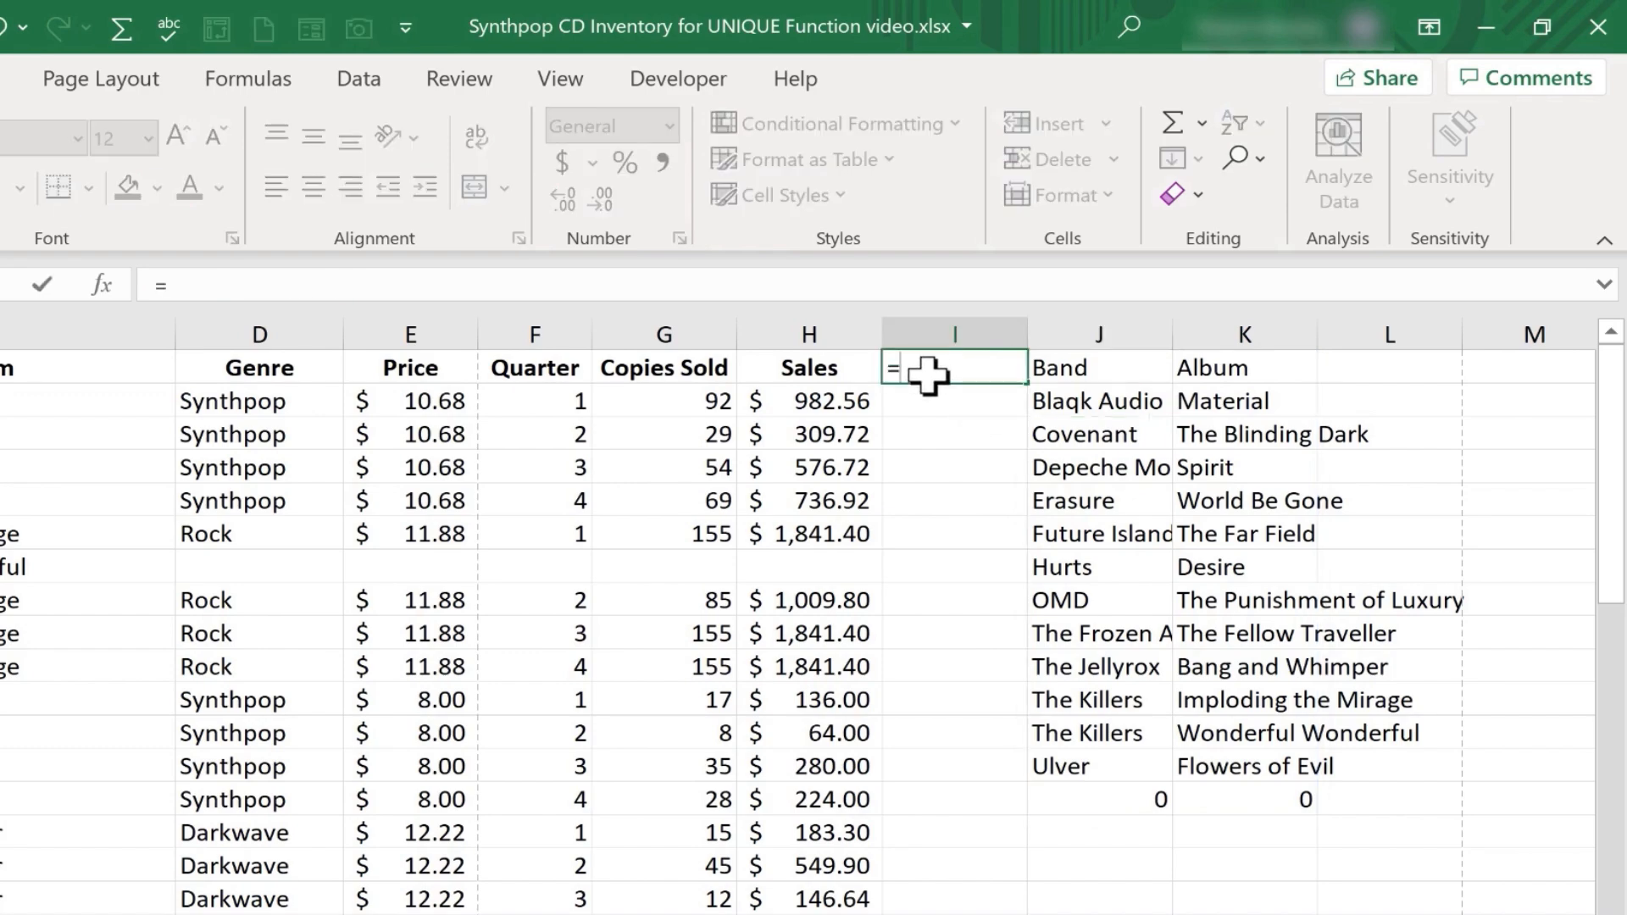
type("sort")
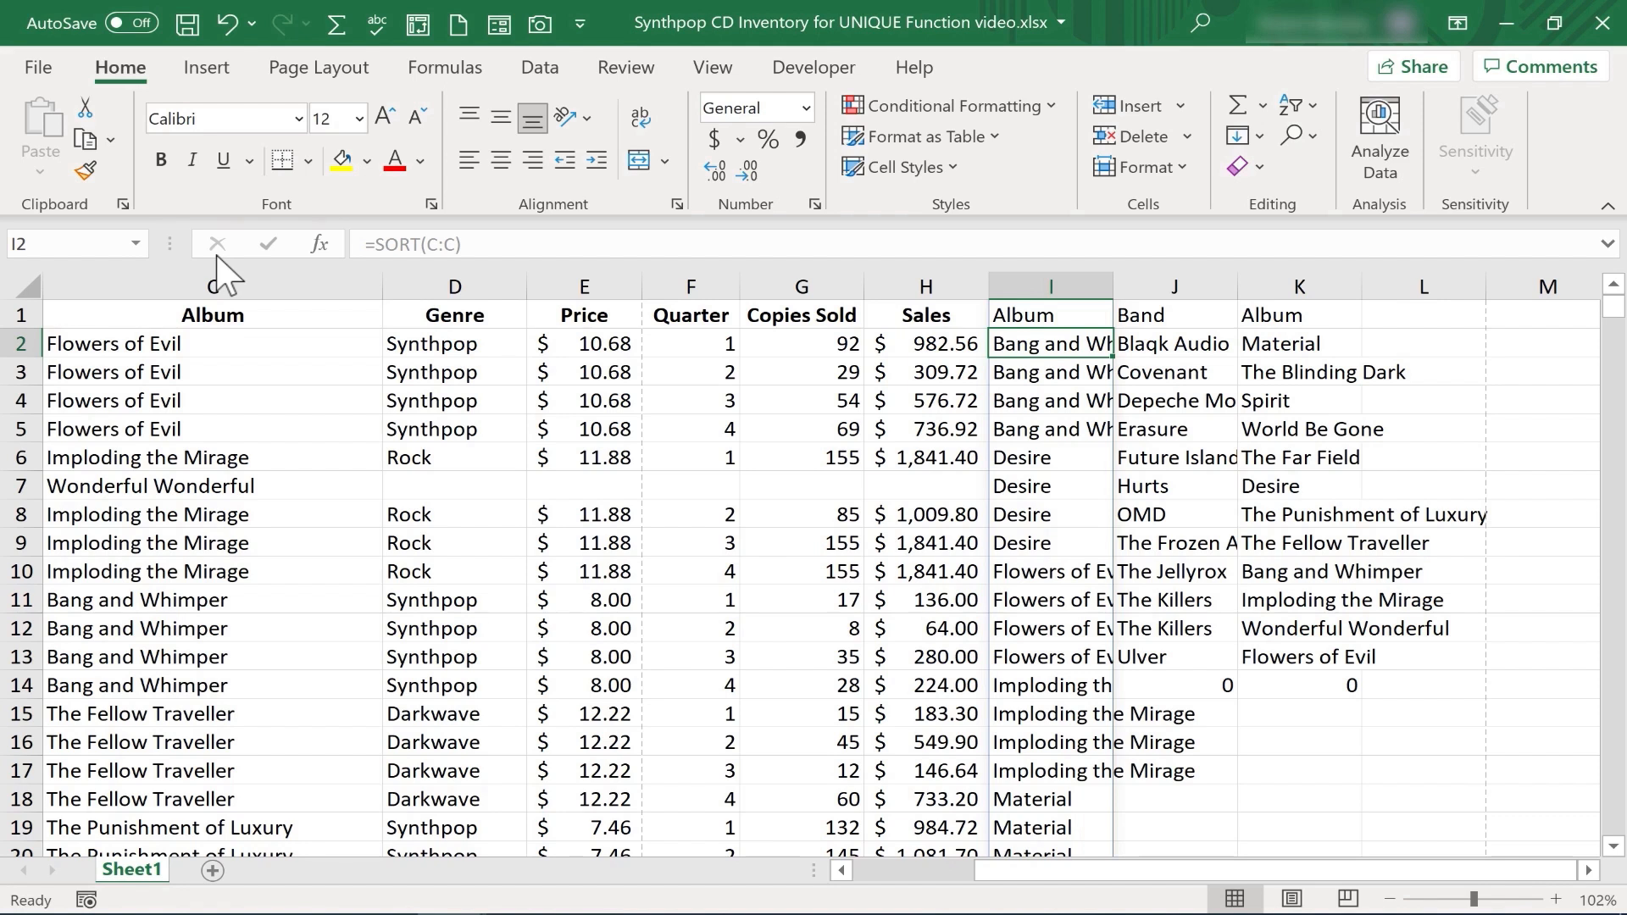
mouse_move(1050, 317)
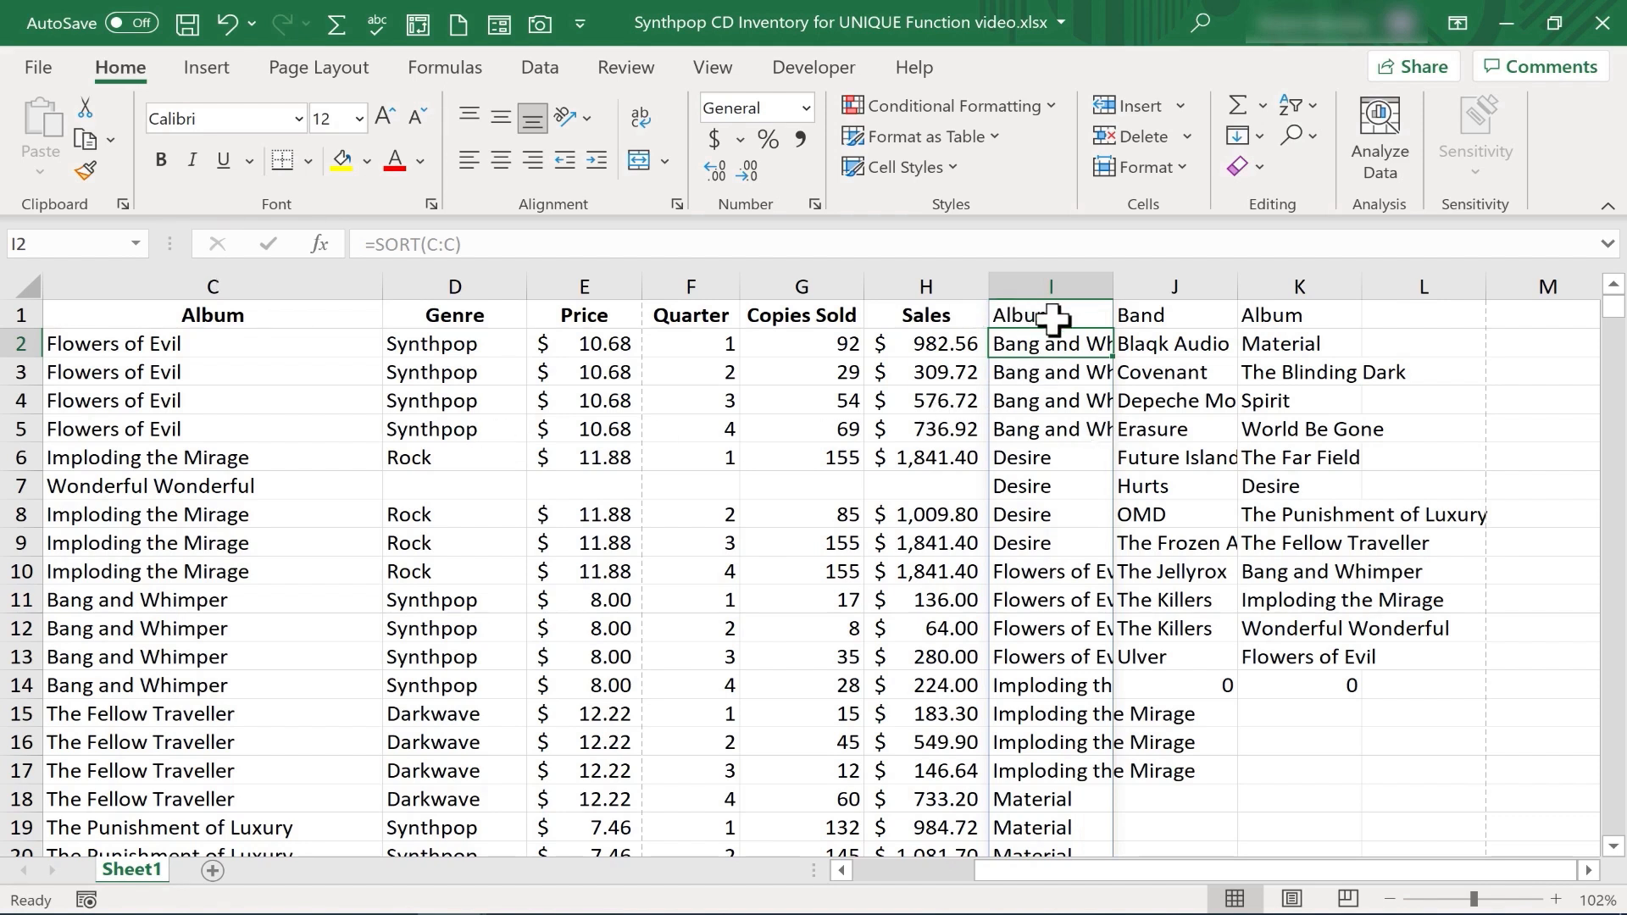
mouse_move(1175, 447)
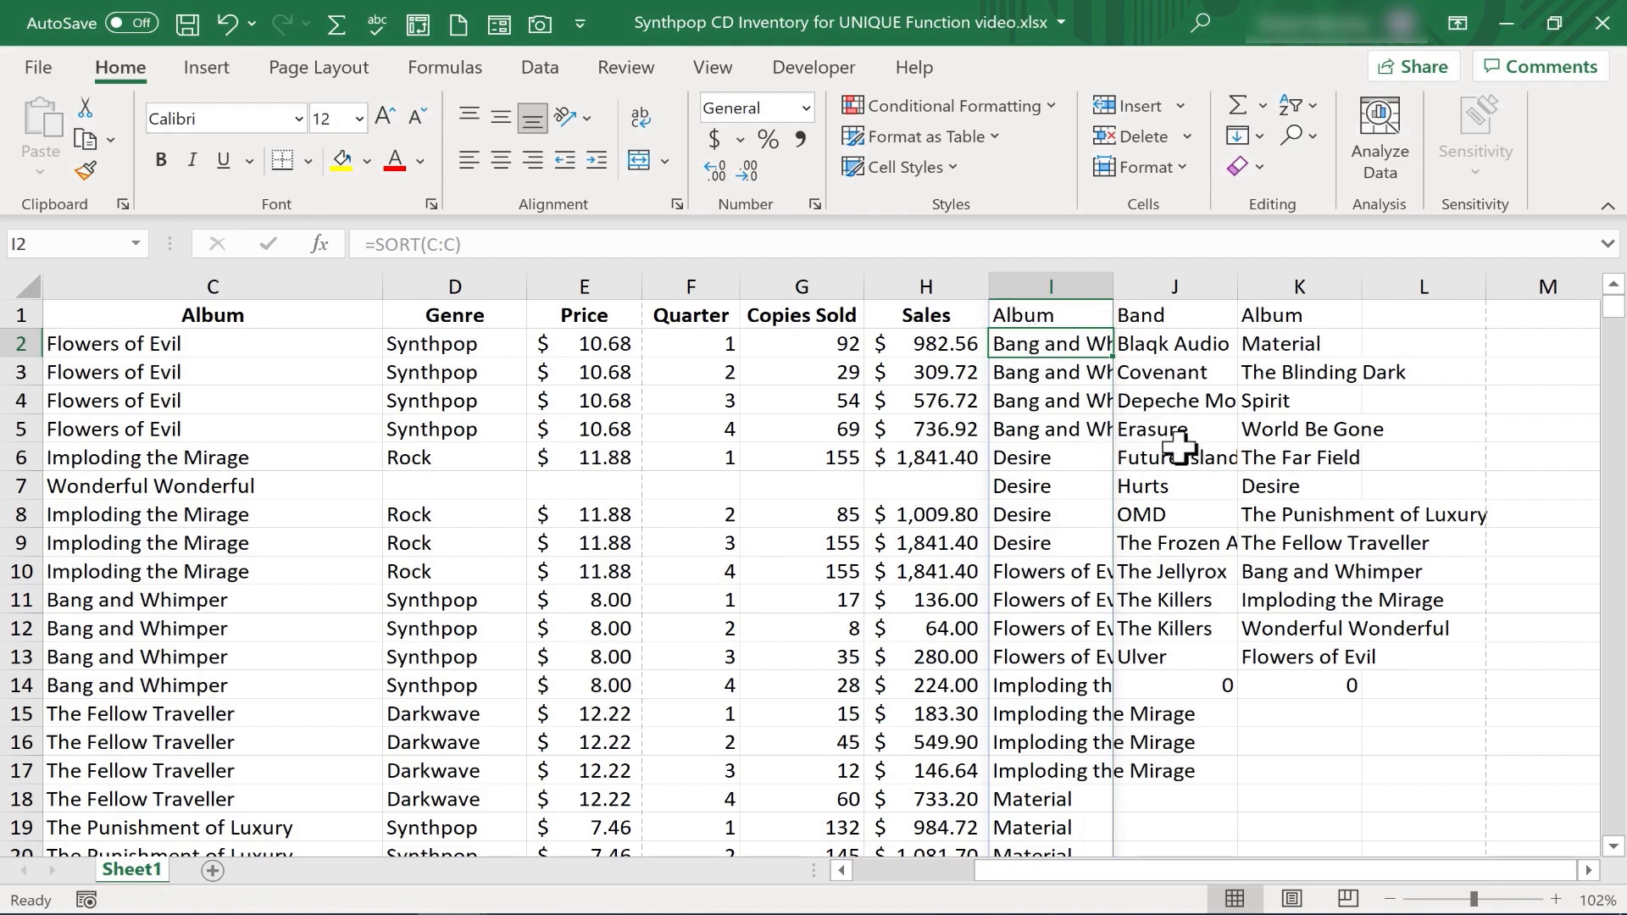
scroll("down", 3)
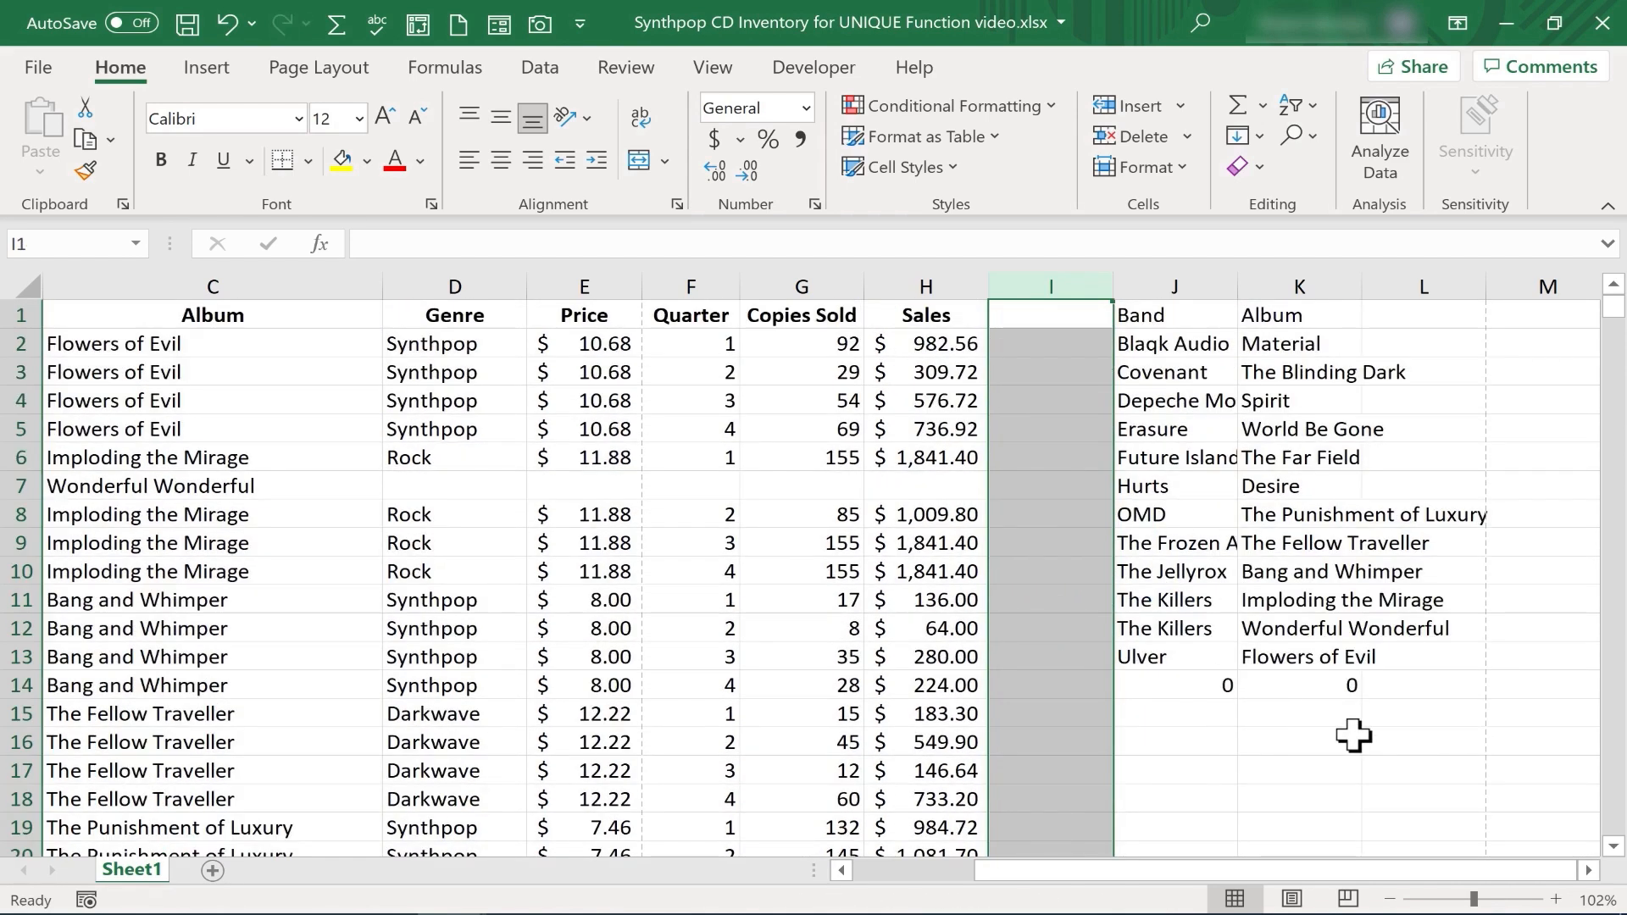
left_click(1298, 740)
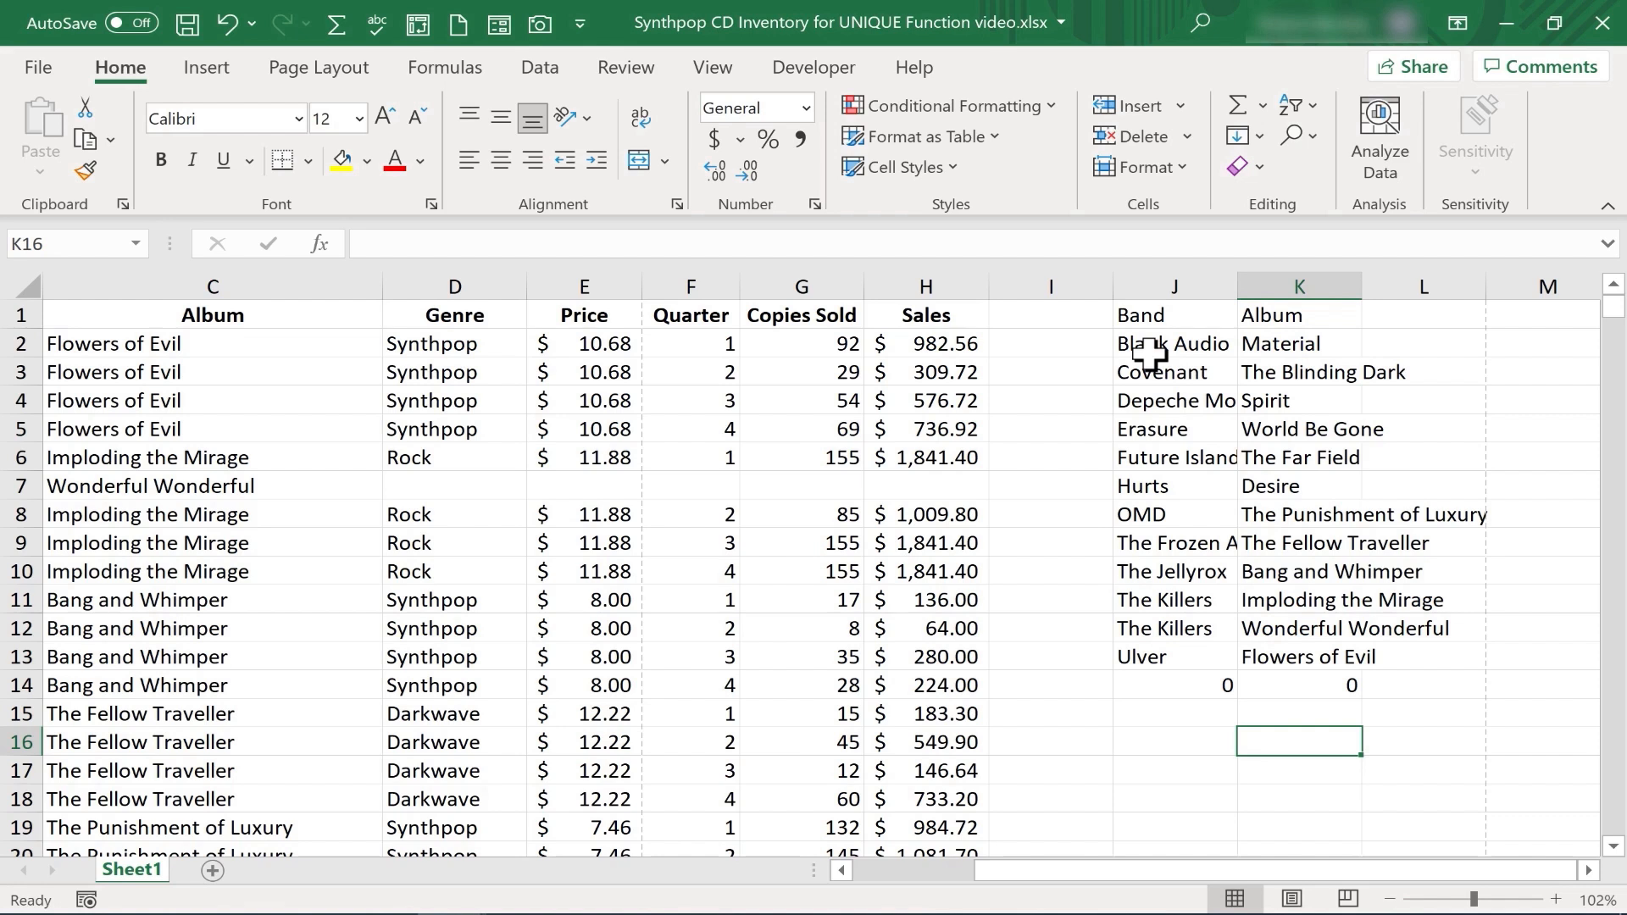
mouse_move(519, 429)
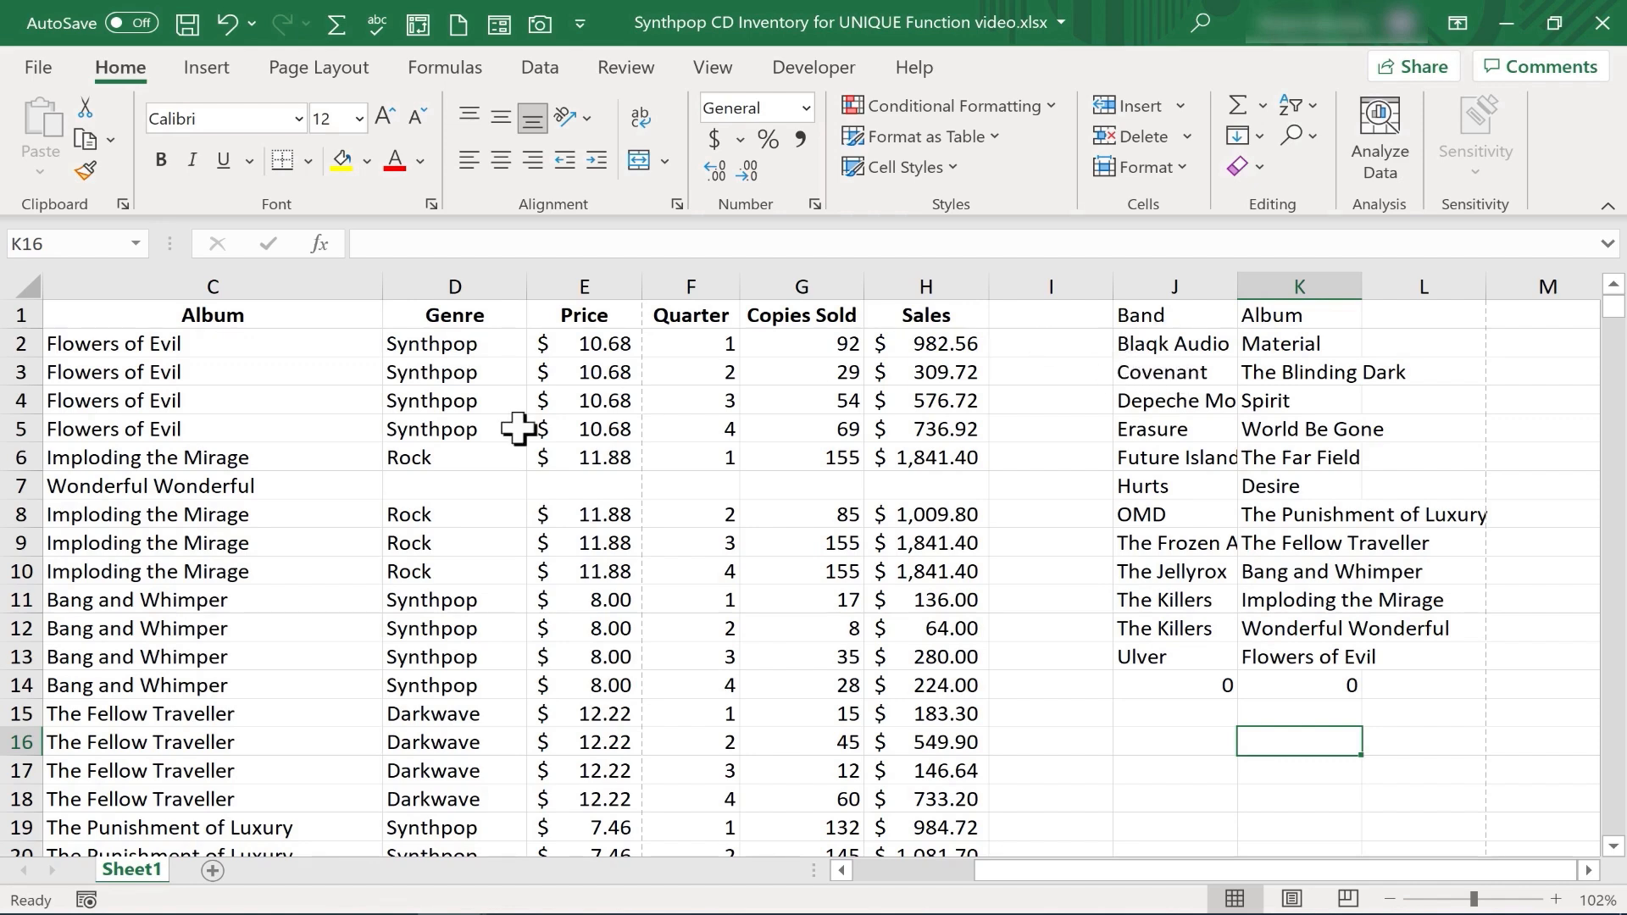
mouse_move(1212, 329)
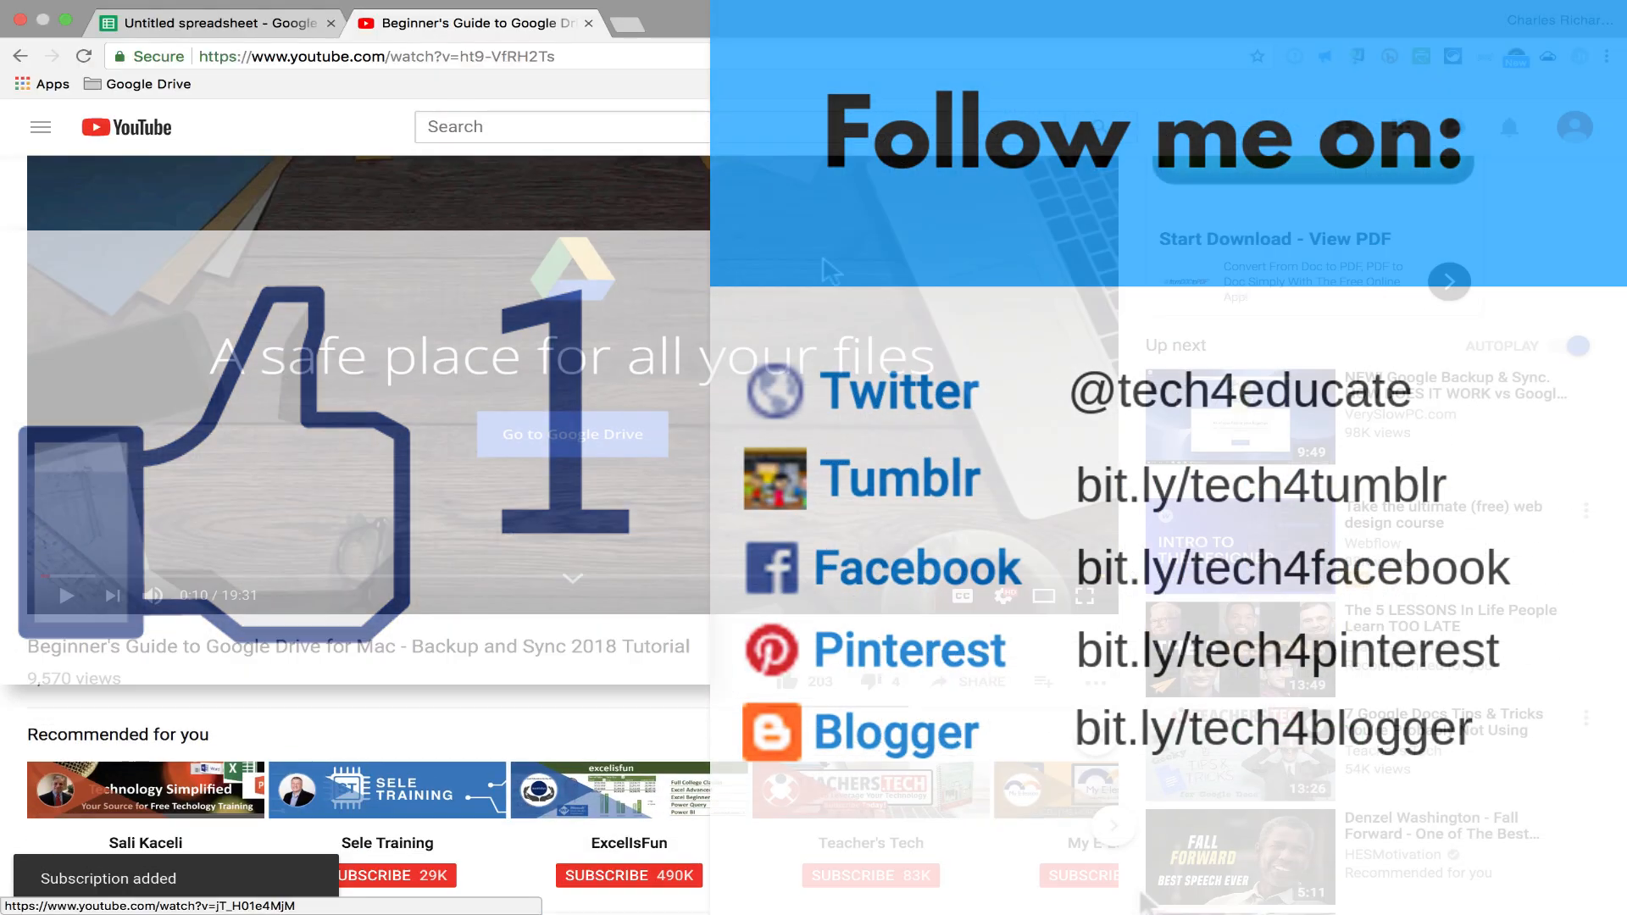
- Scroll down the Google Drive tutorial video page toward the Subscribe button
scroll("down", 3)
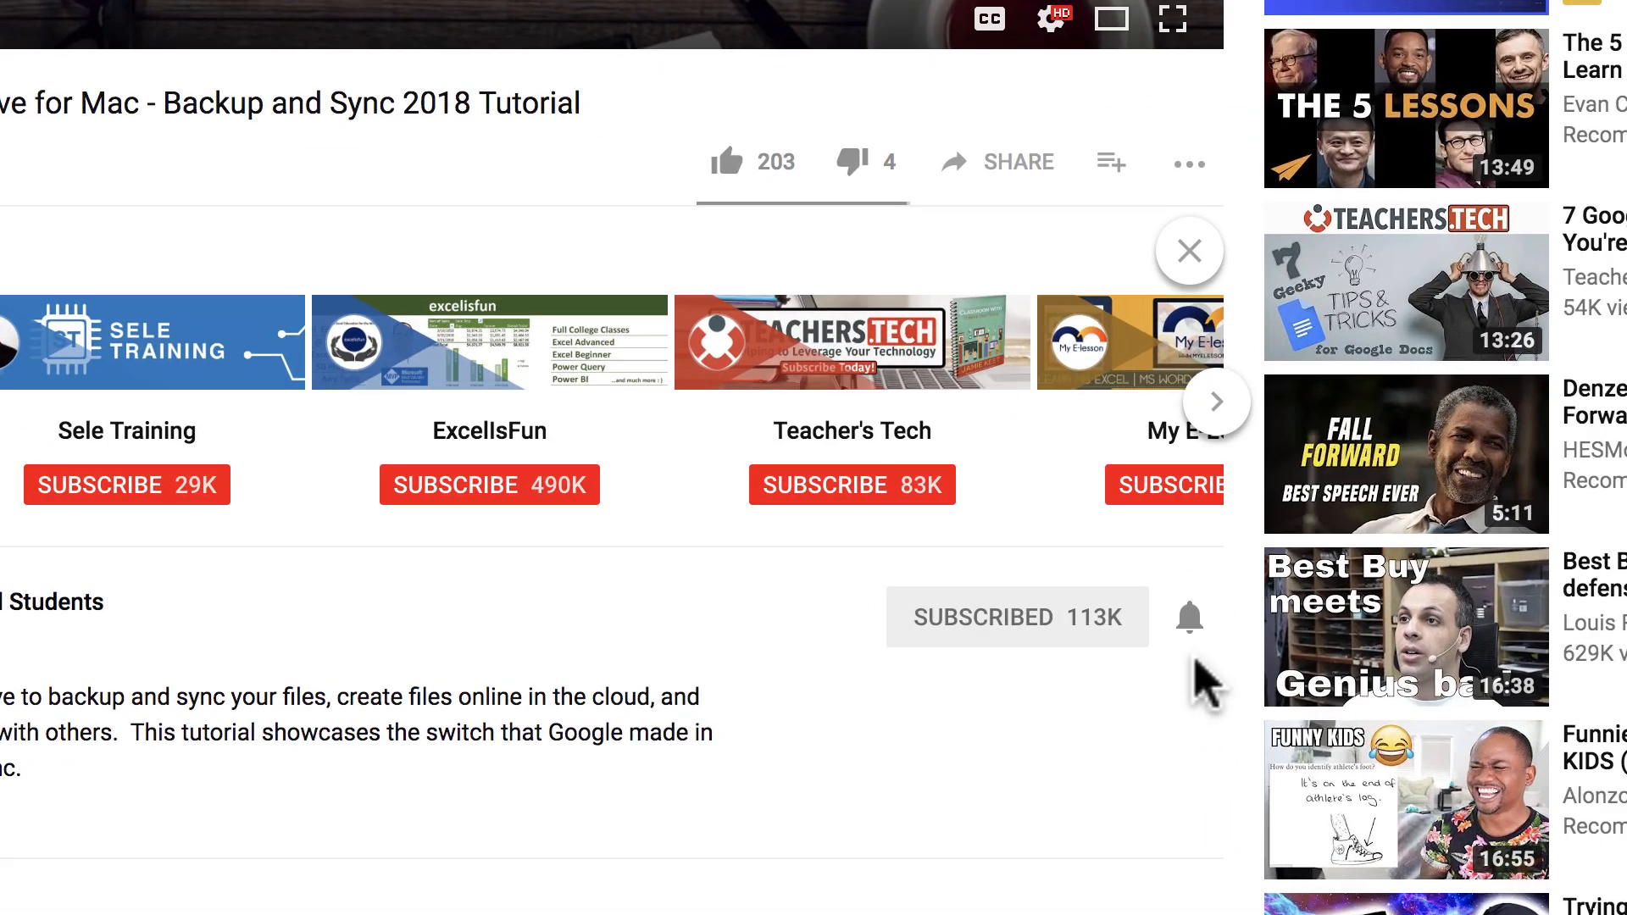